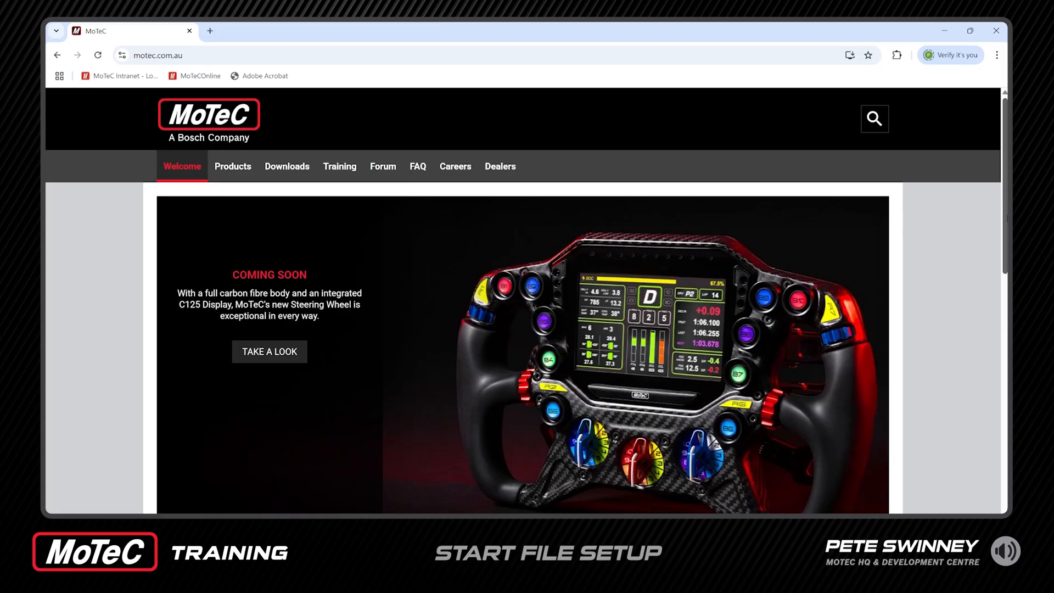
pyautogui.moveTo(287, 165)
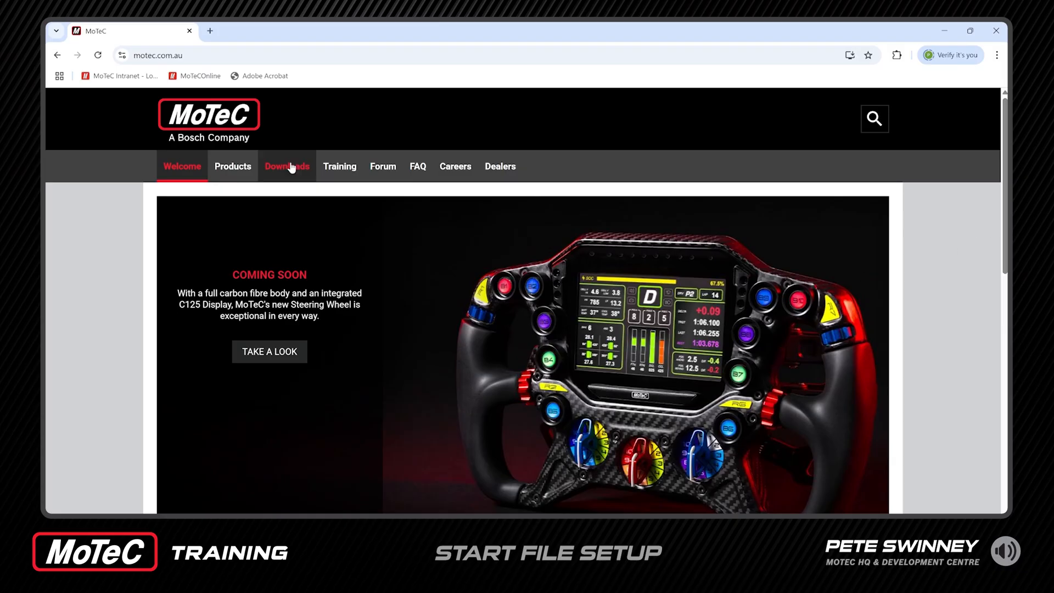
# Open the site's Downloads list, scroll to i2 Standard, and start its download.
pyautogui.click(287, 166)
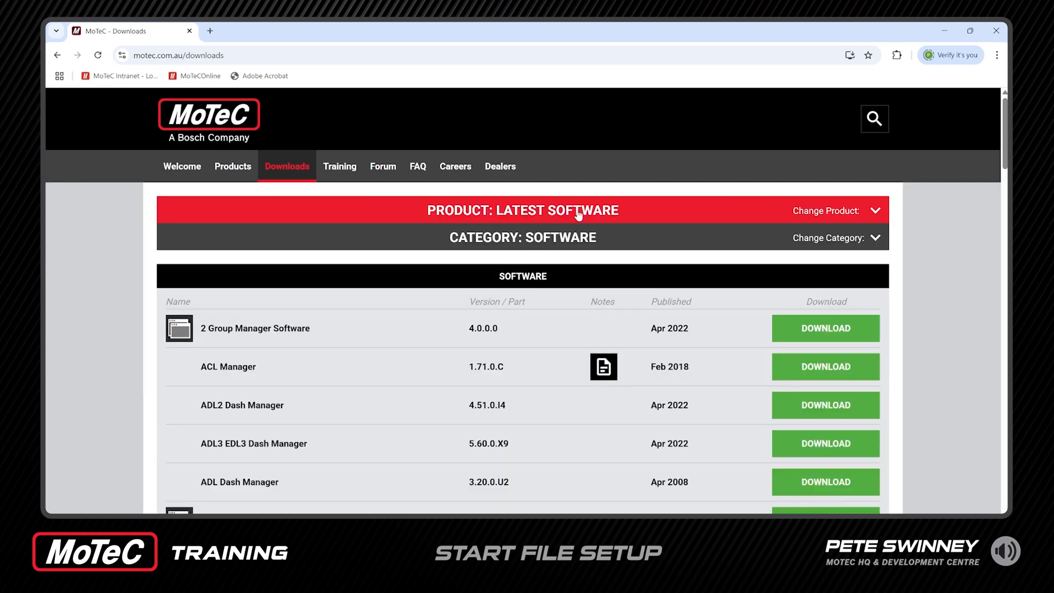
pyautogui.scroll(-3)
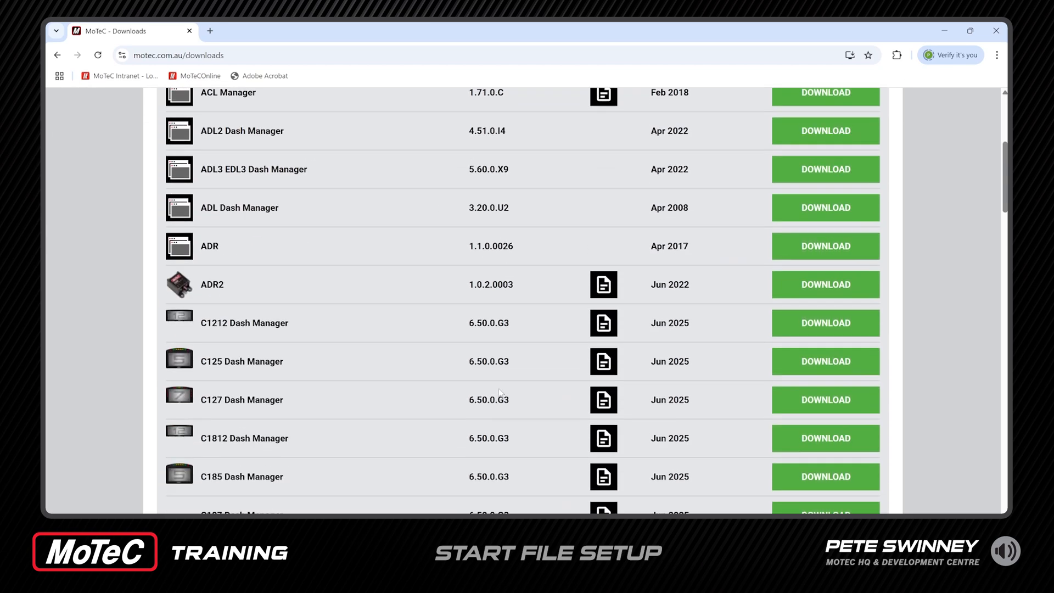
pyautogui.scroll(-3)
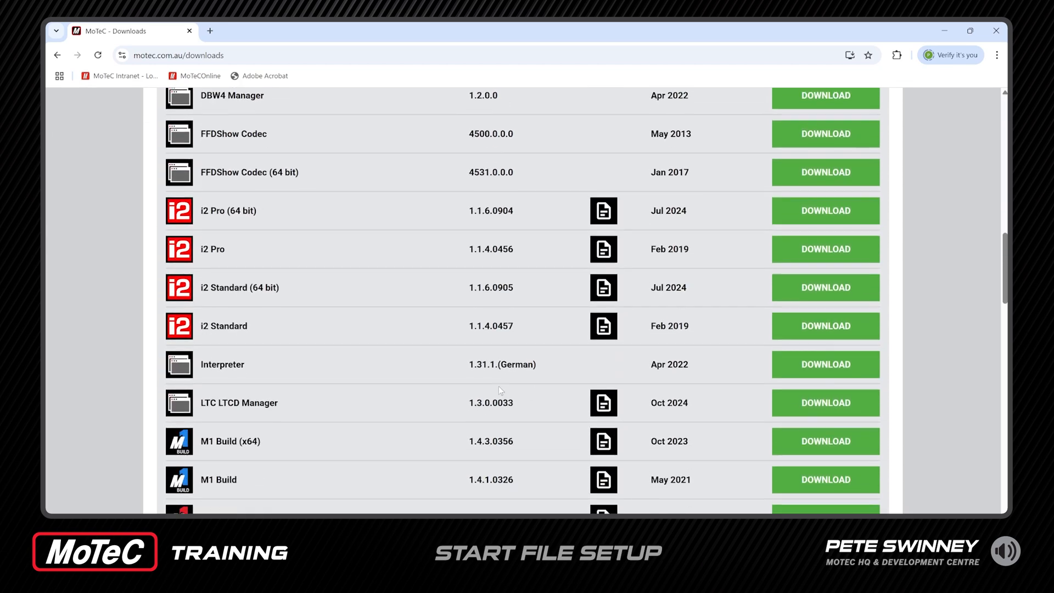
pyautogui.scroll(-3)
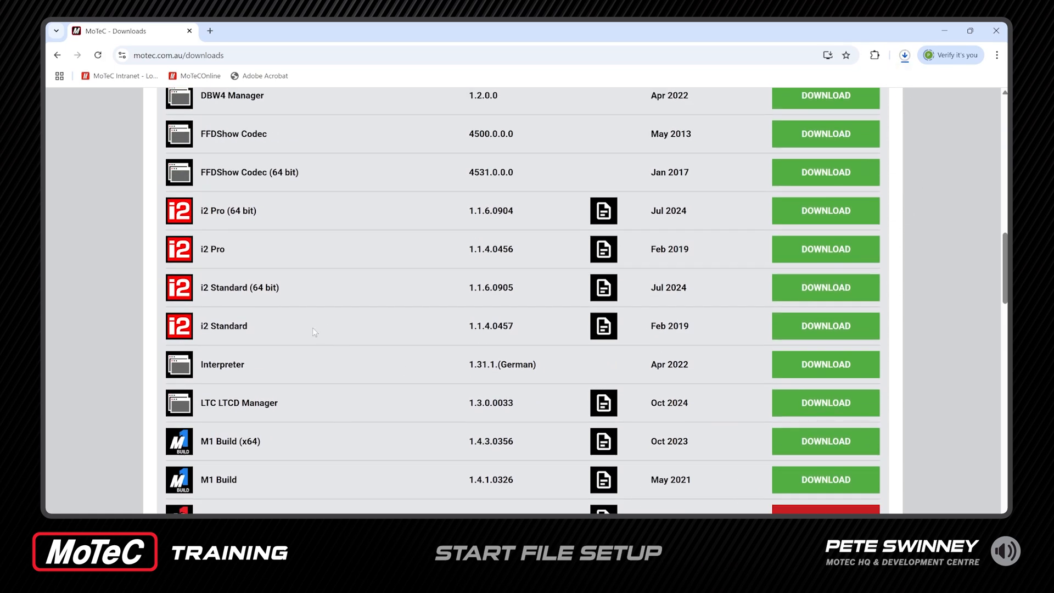
pyautogui.moveTo(809, 329)
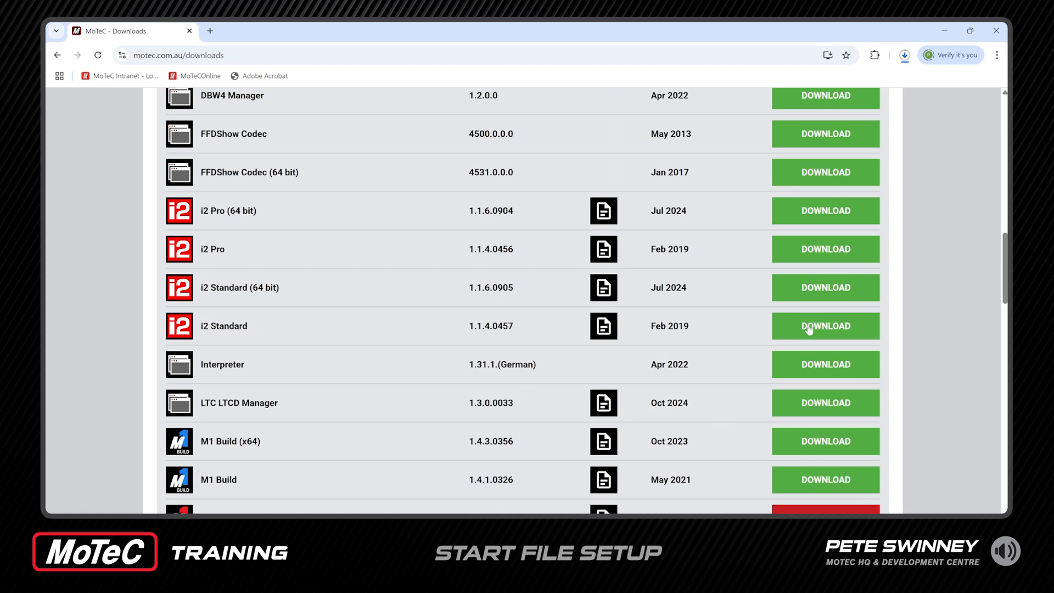
pyautogui.click(824, 325)
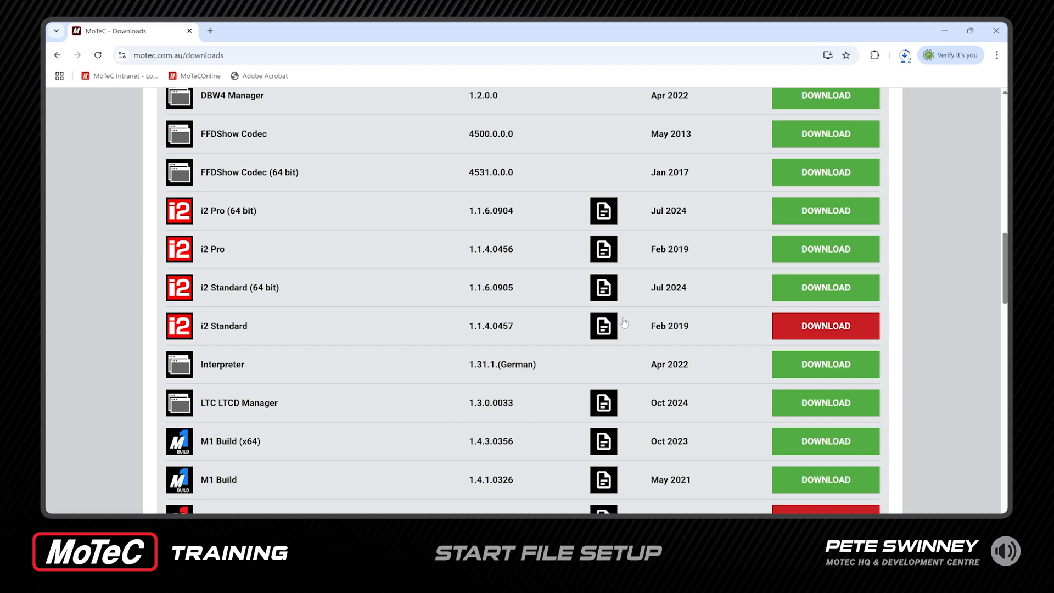
pyautogui.scroll(3)
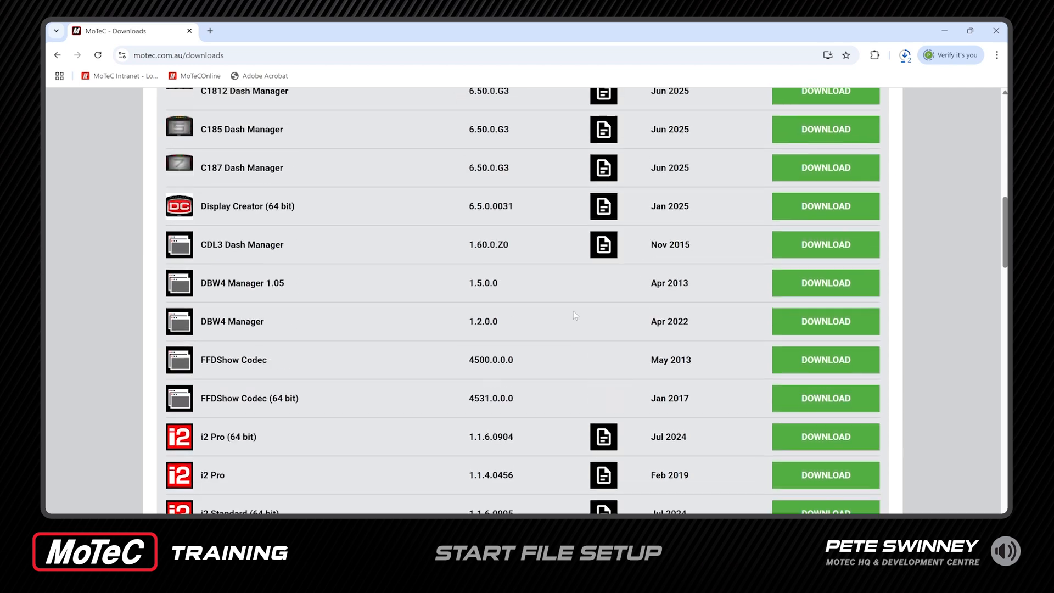
# Search the site for 'mcm112' and open the MCM112 kit's start file download page.
pyautogui.scroll(3)
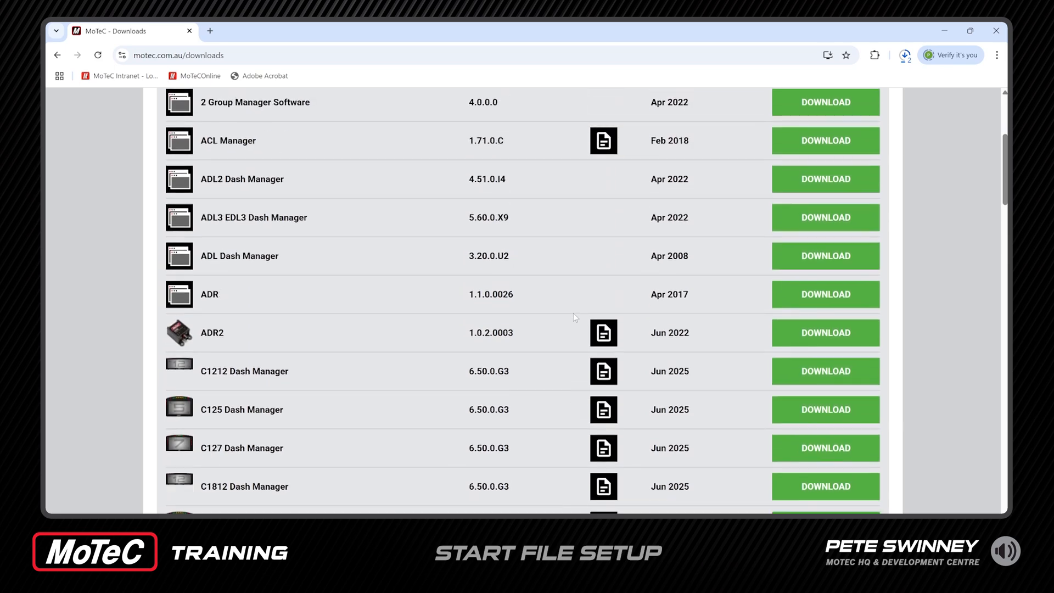
pyautogui.scroll(3)
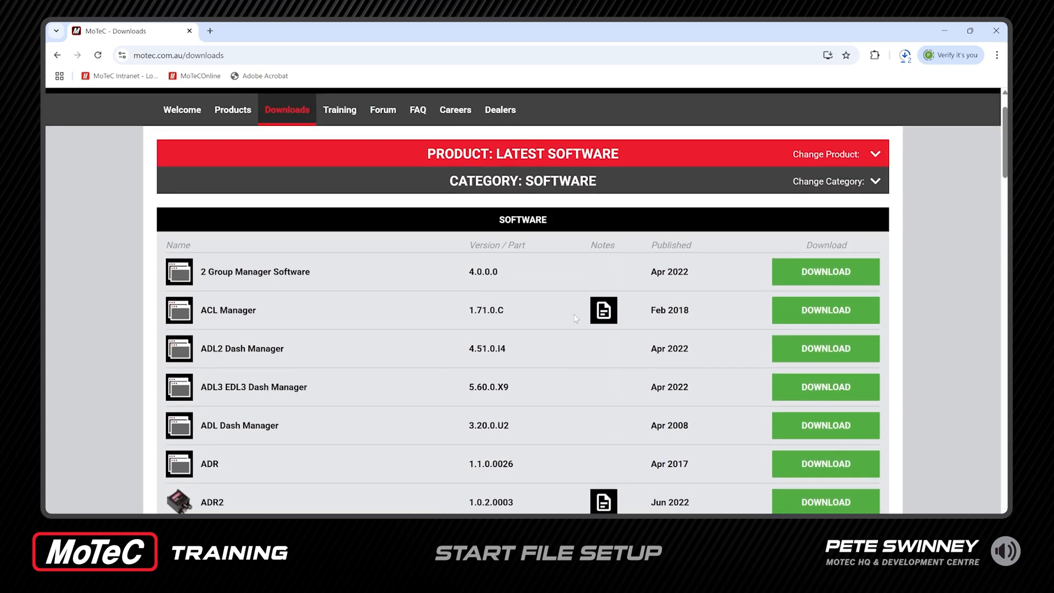
pyautogui.moveTo(484, 198)
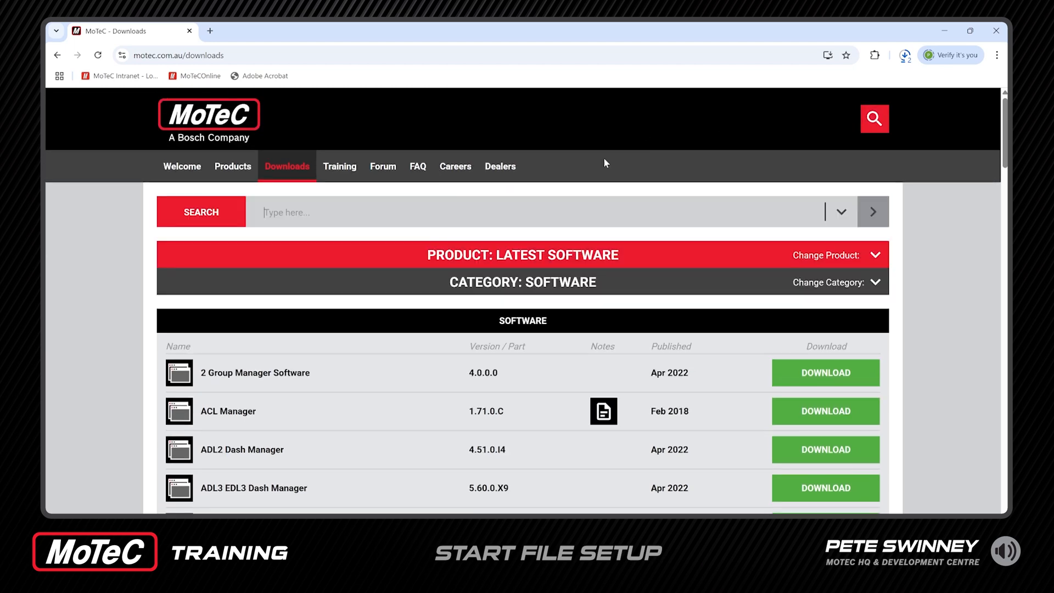
pyautogui.write('mcm112')
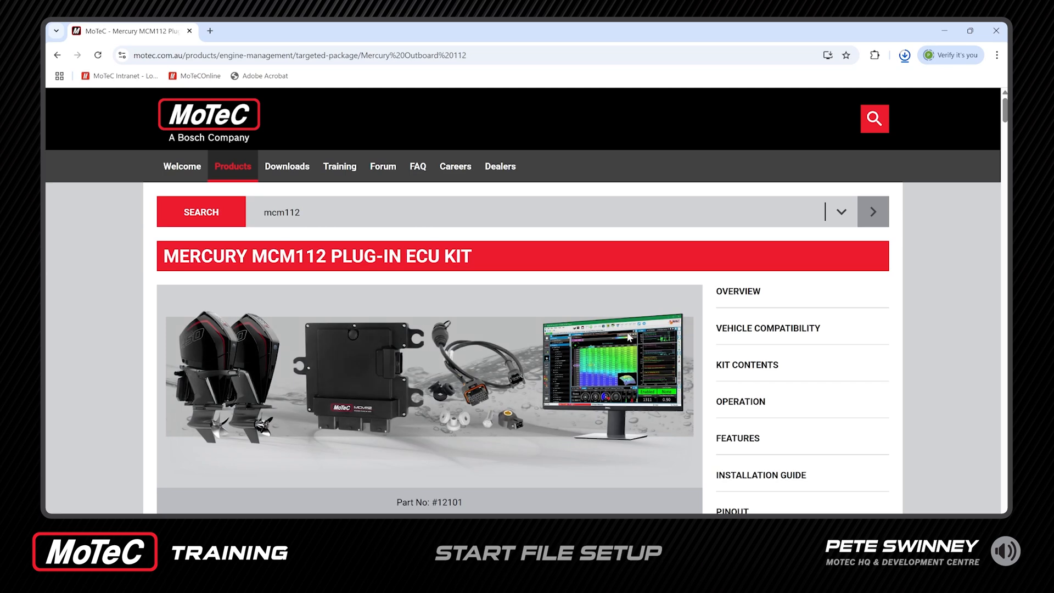
pyautogui.scroll(-3)
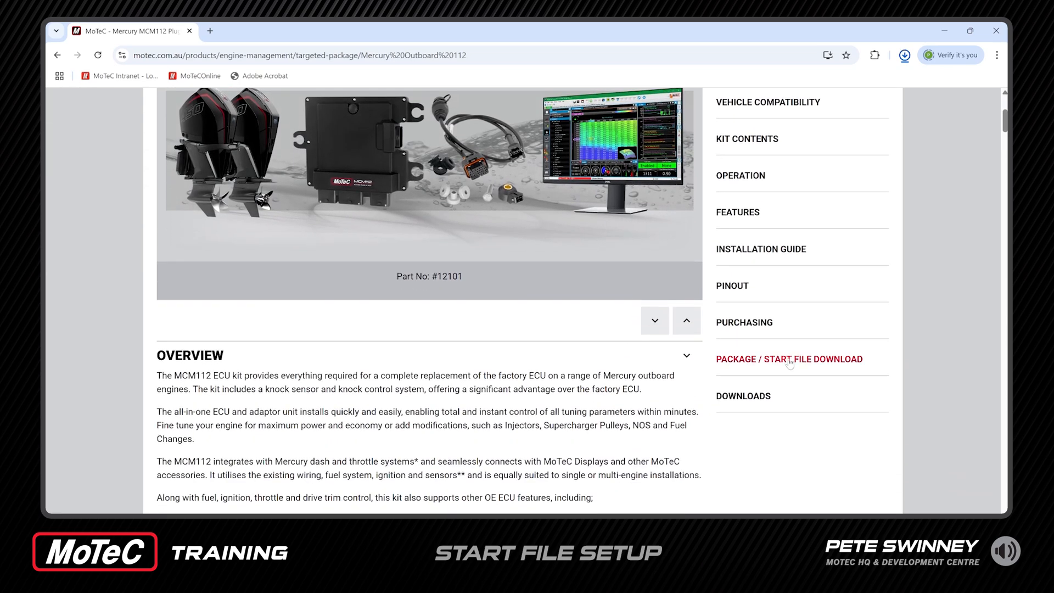
pyautogui.click(789, 358)
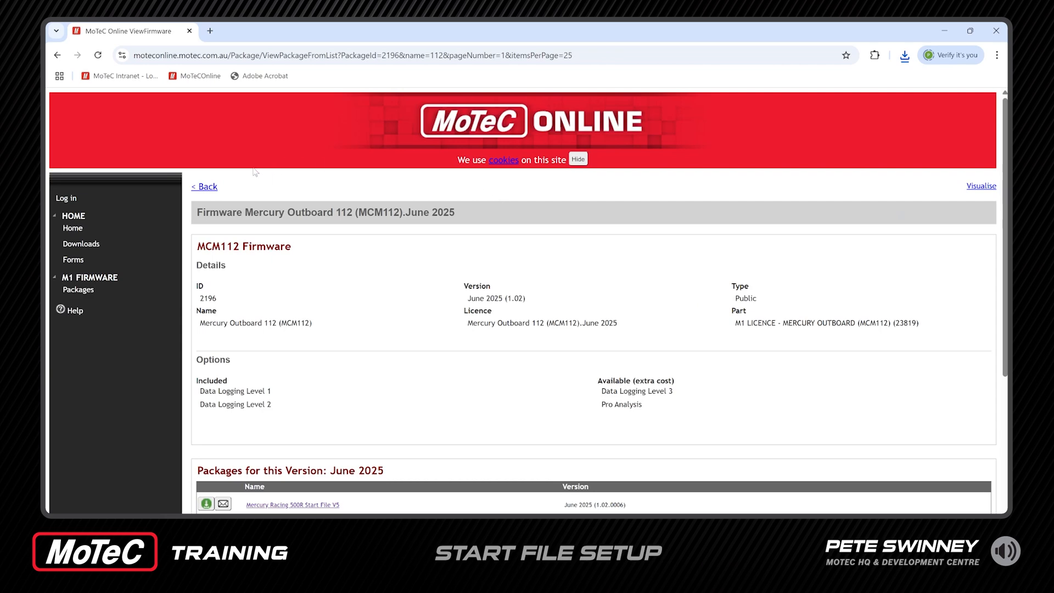
pyautogui.moveTo(320, 310)
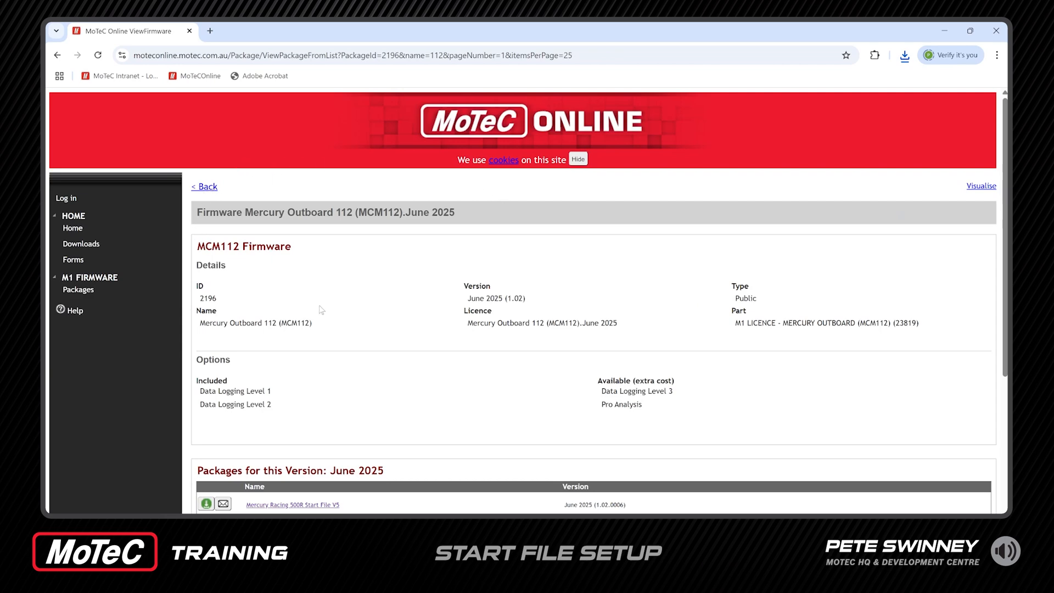
# Scroll to the June 2025 packages showing the Mercury Racing 500R Start File V5.
pyautogui.scroll(-3)
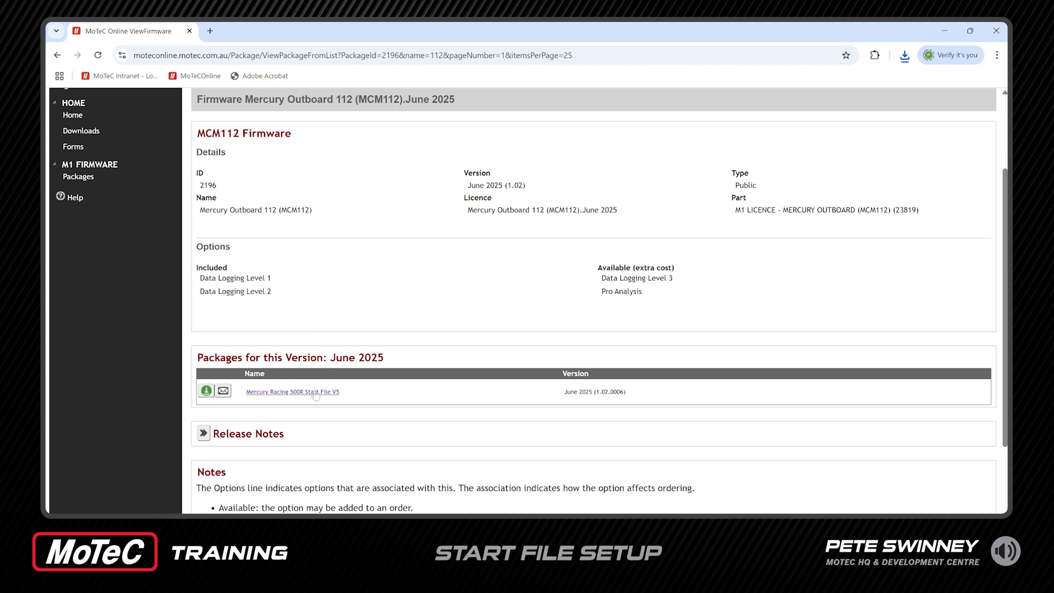
pyautogui.moveTo(363, 401)
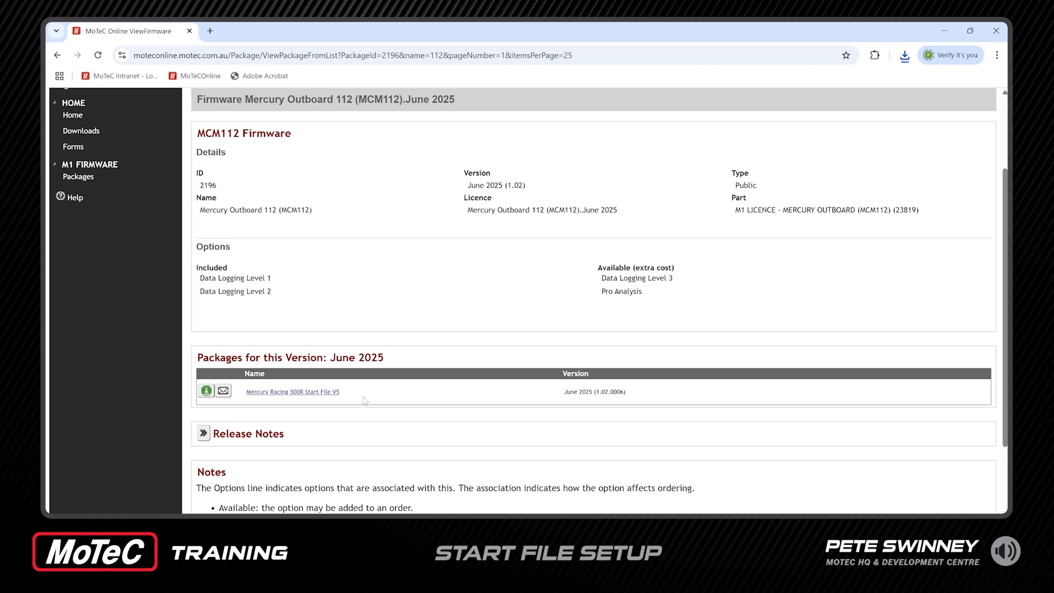
pyautogui.moveTo(366, 405)
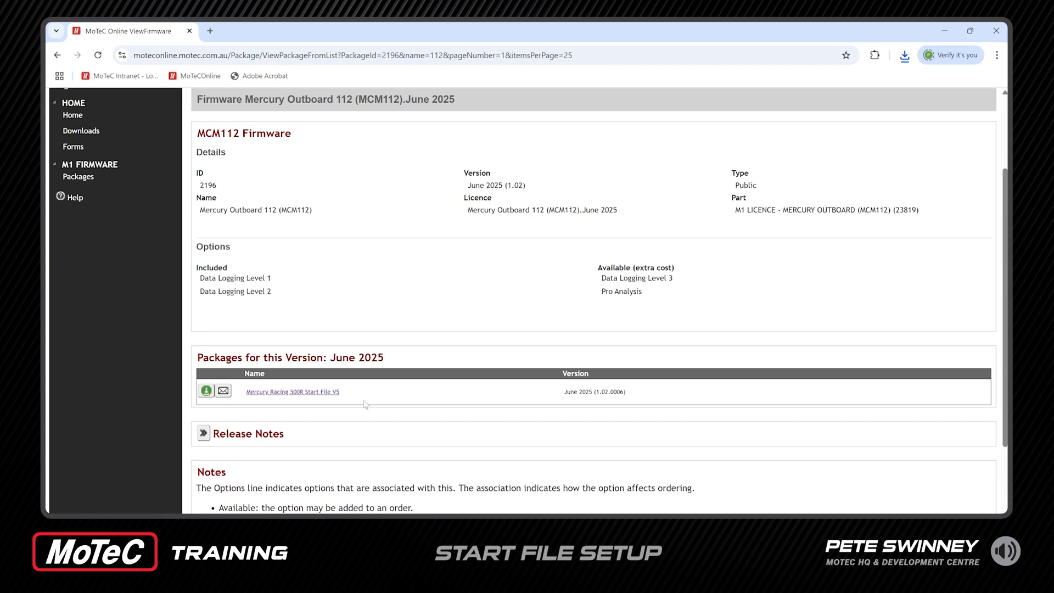
pyautogui.moveTo(402, 345)
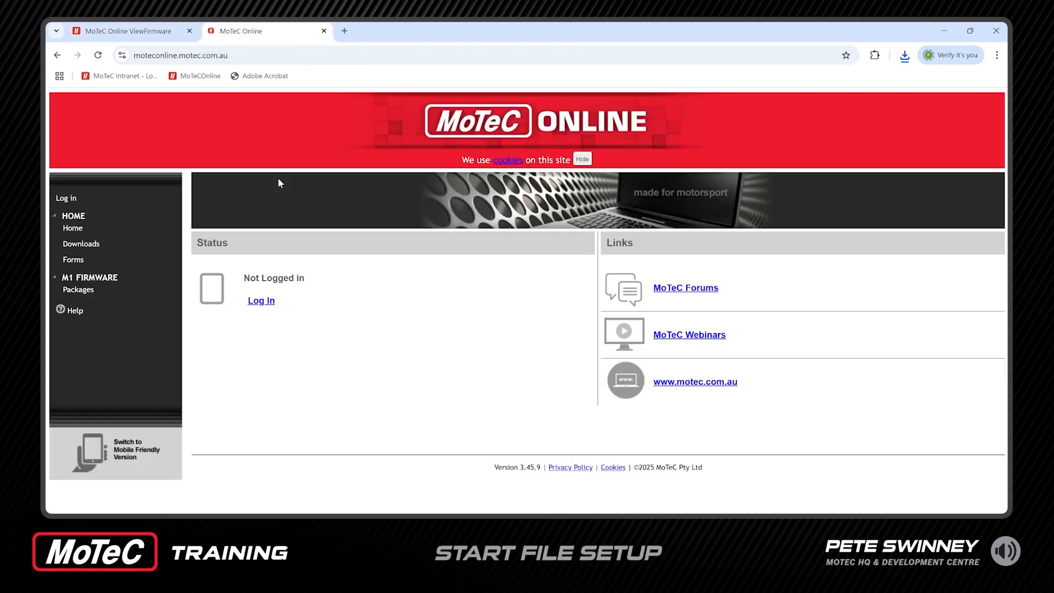
pyautogui.moveTo(92, 244)
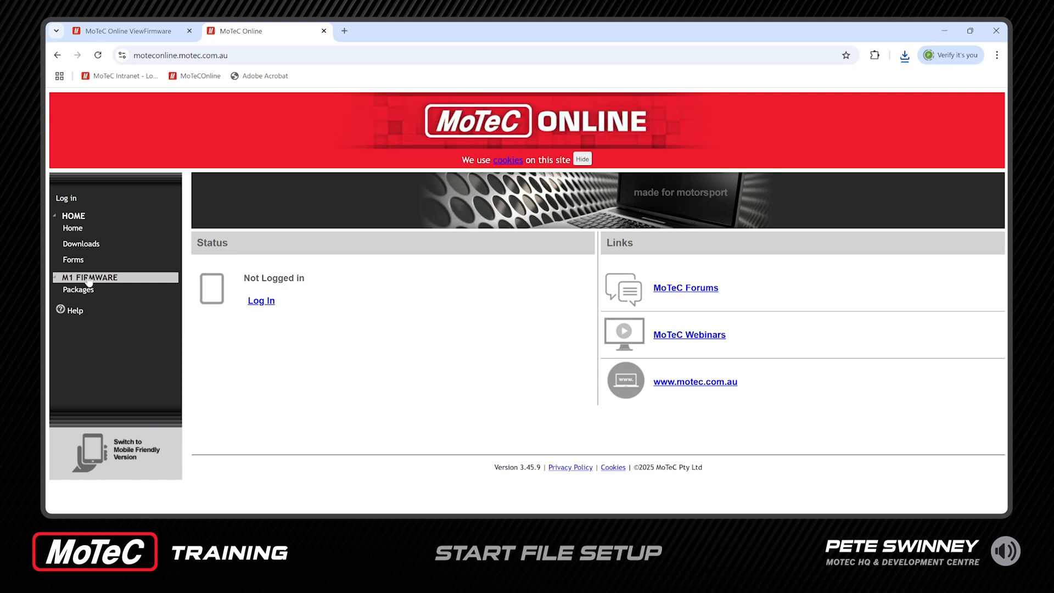
# Filter M1 firmware packages by name 'mercury' and open Mercury Outboard 112 (MCM112).
pyautogui.click(78, 290)
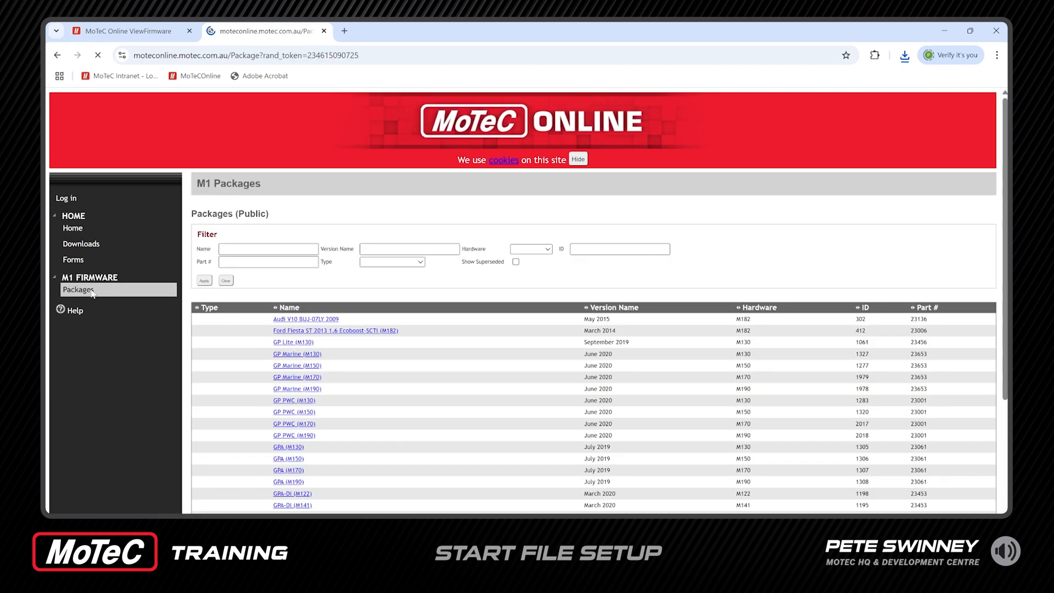
pyautogui.click(267, 249)
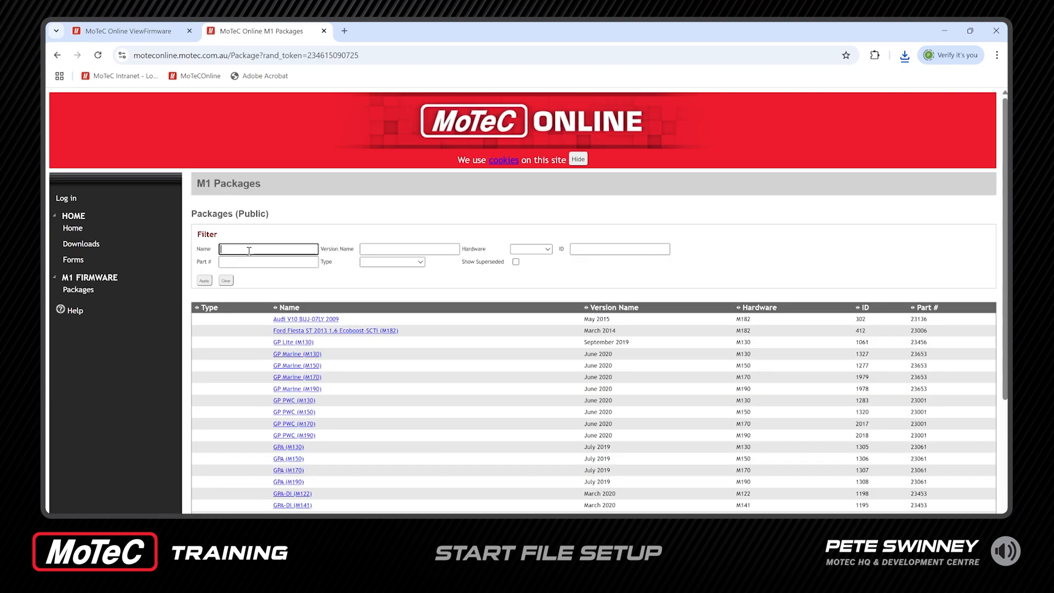
pyautogui.write('mercury')
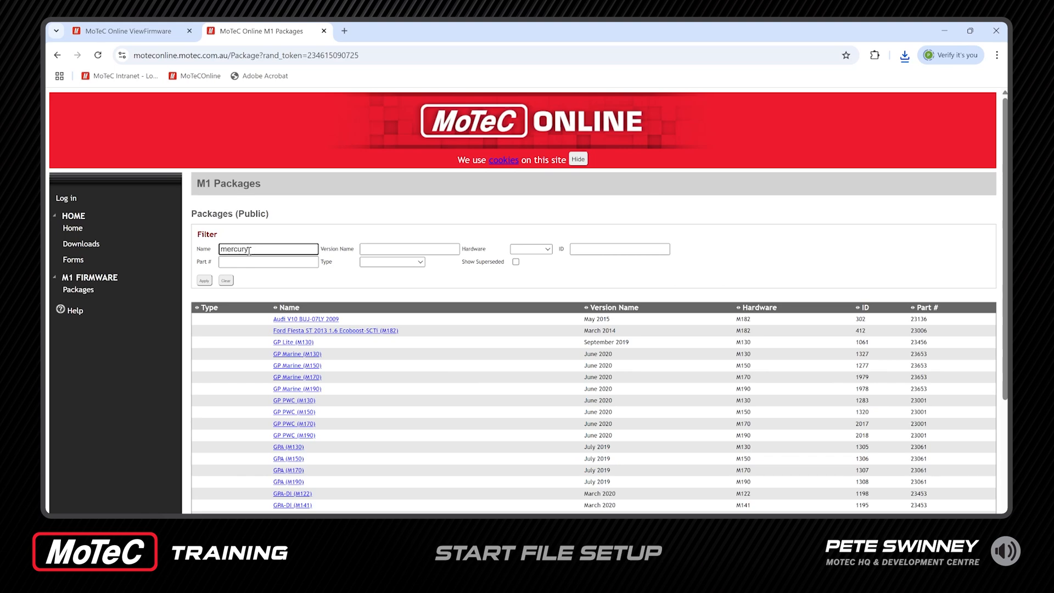
pyautogui.click(203, 281)
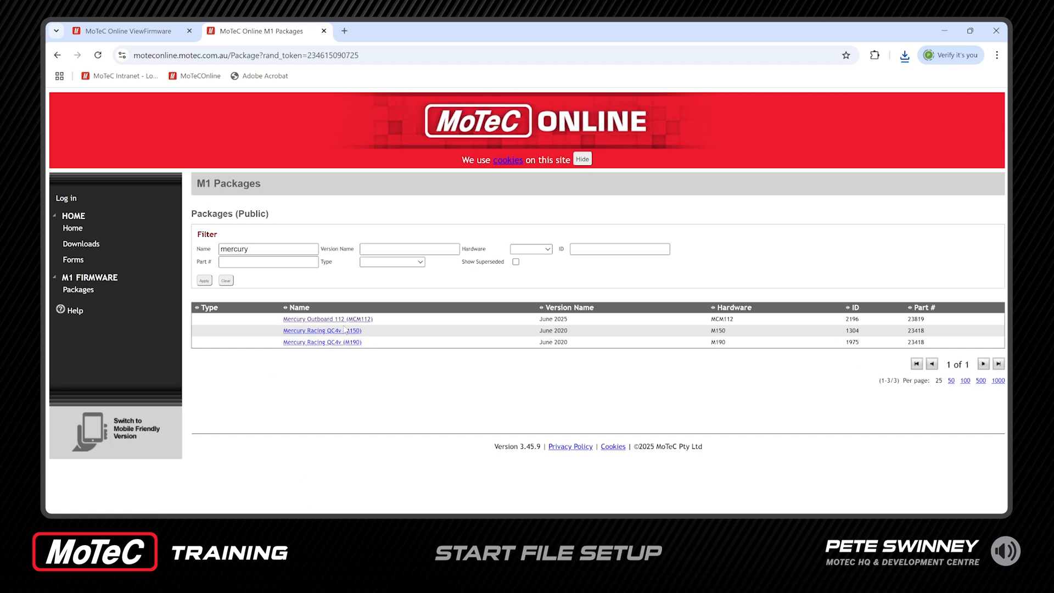
pyautogui.click(327, 318)
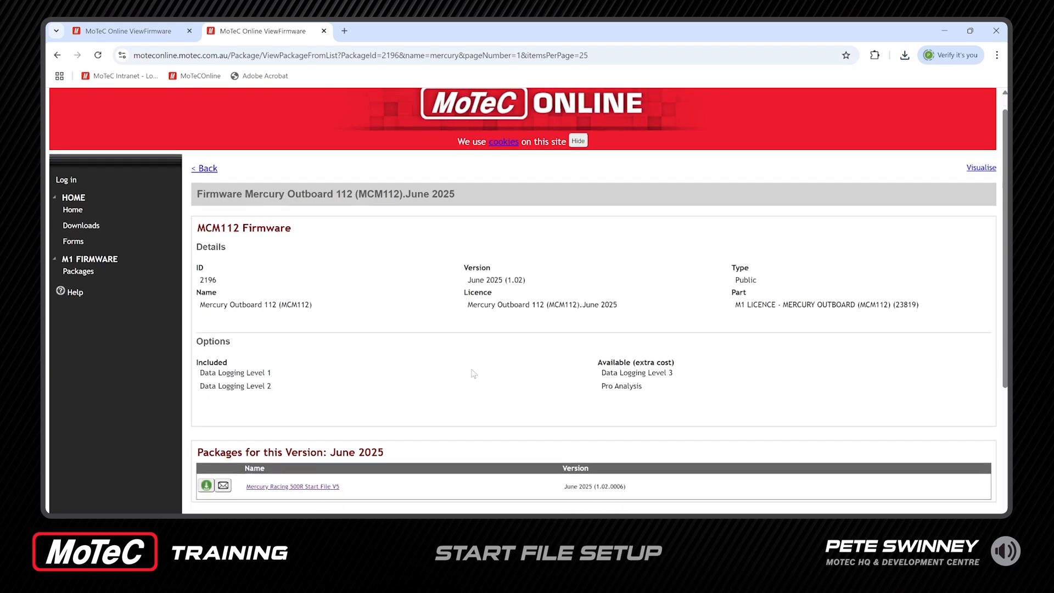
pyautogui.scroll(-3)
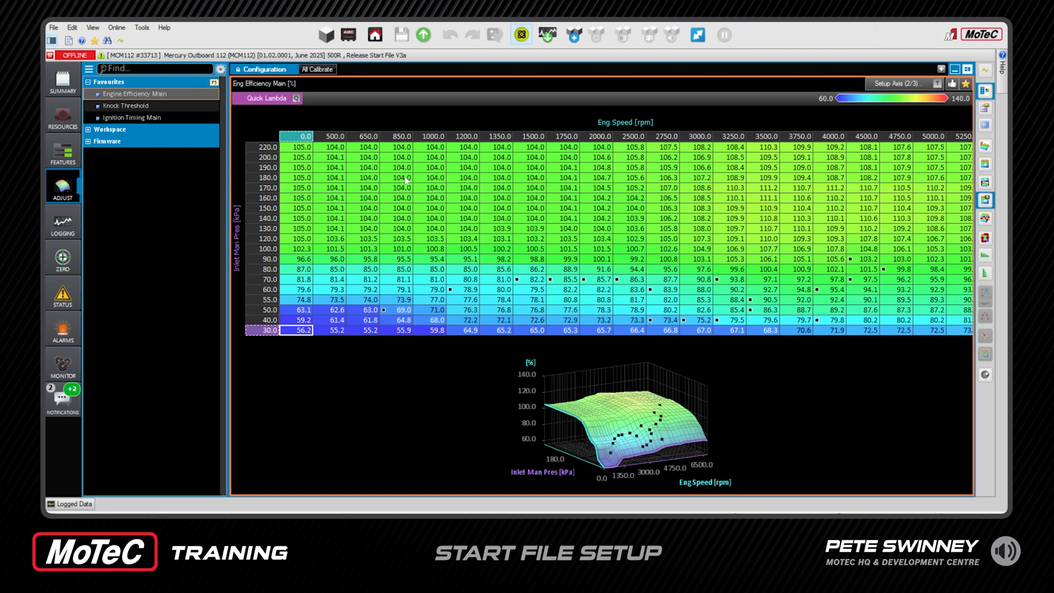
pyautogui.moveTo(407, 209)
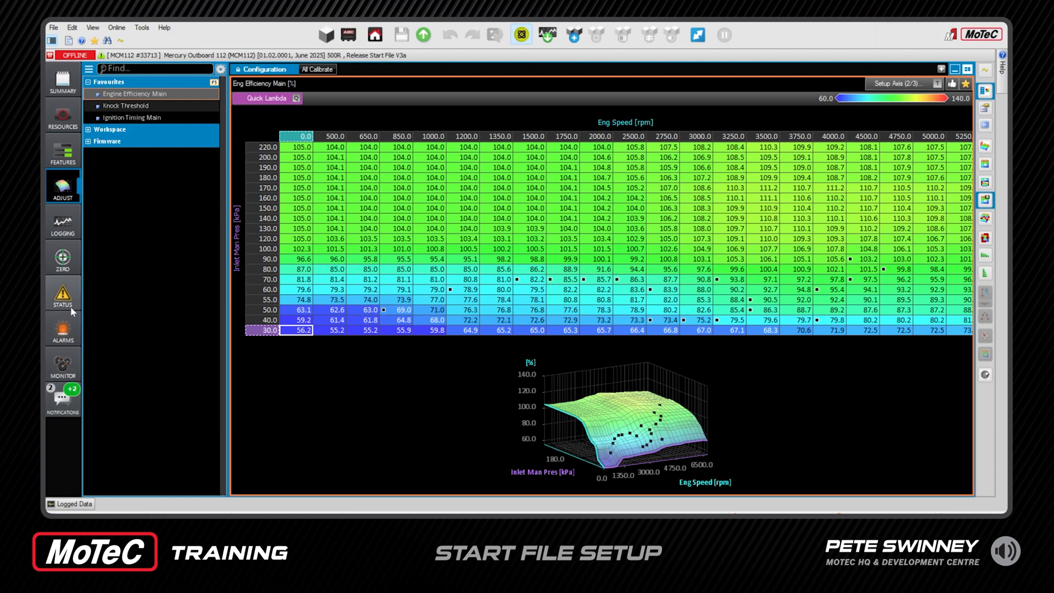
pyautogui.moveTo(62, 222)
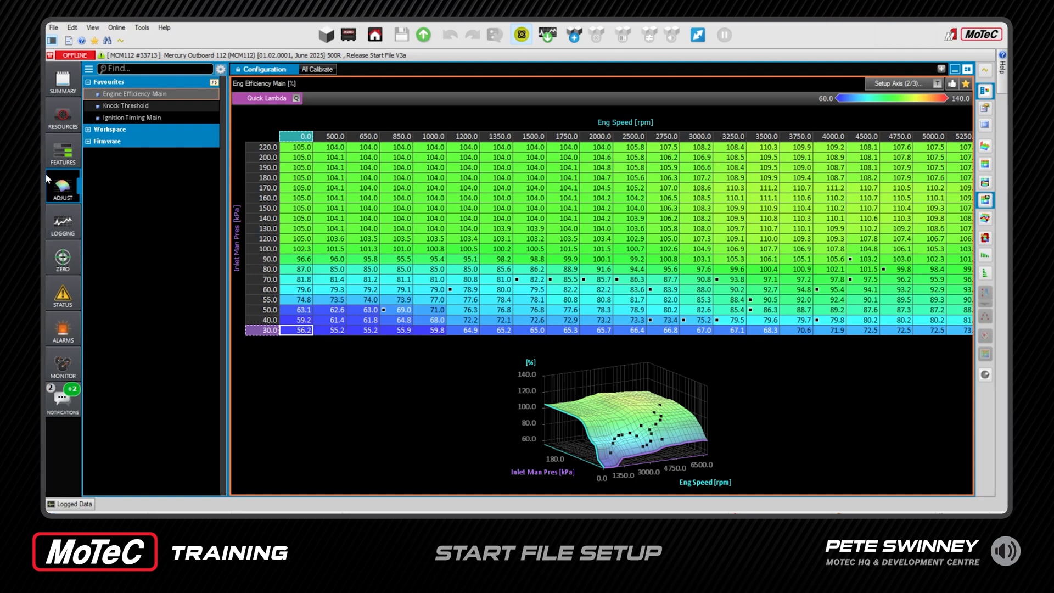
pyautogui.moveTo(62, 186)
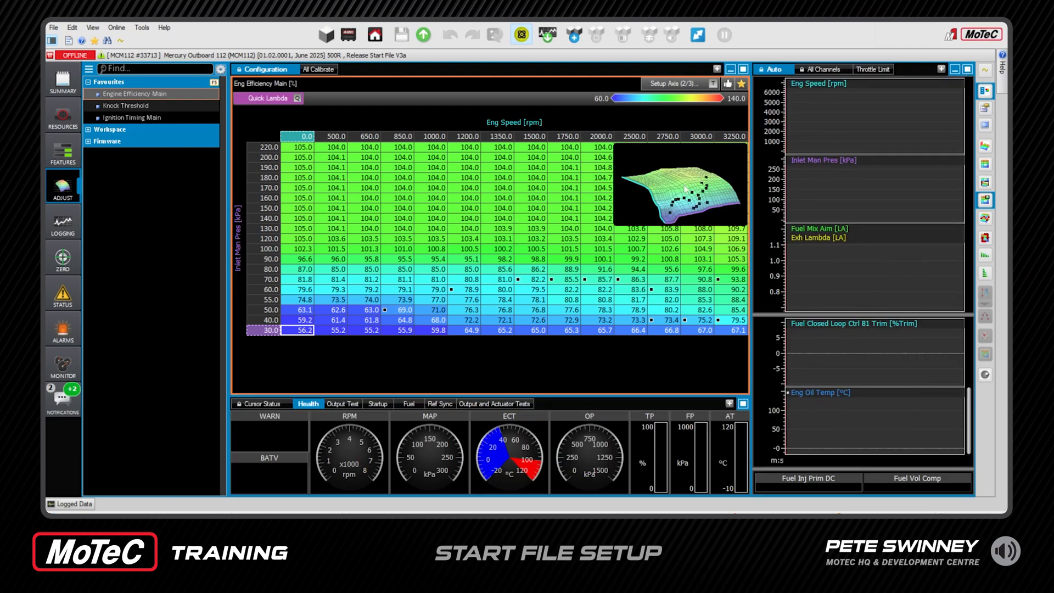
pyautogui.moveTo(416, 177)
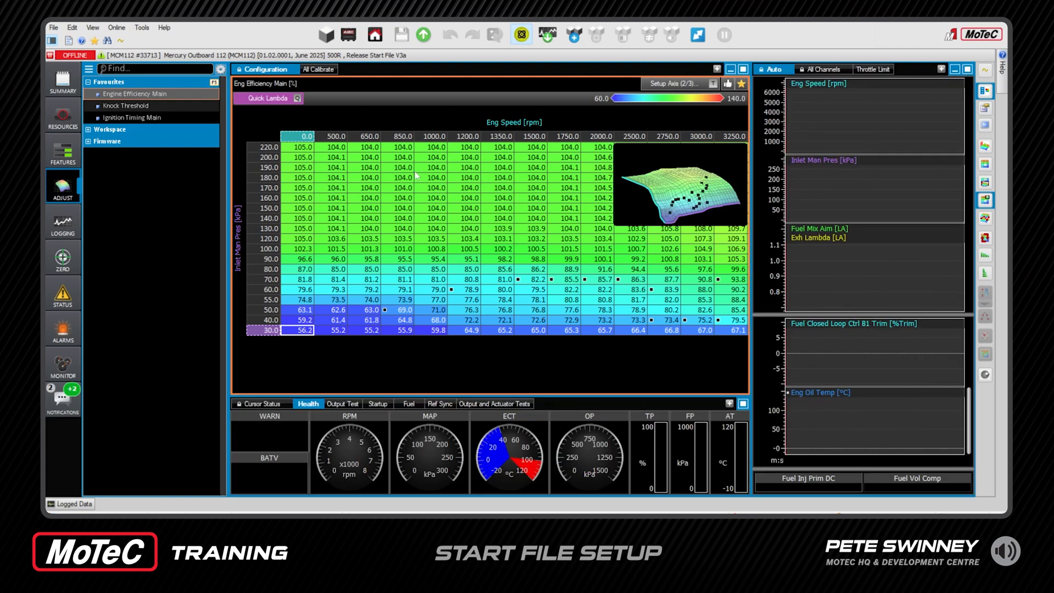
pyautogui.moveTo(310, 443)
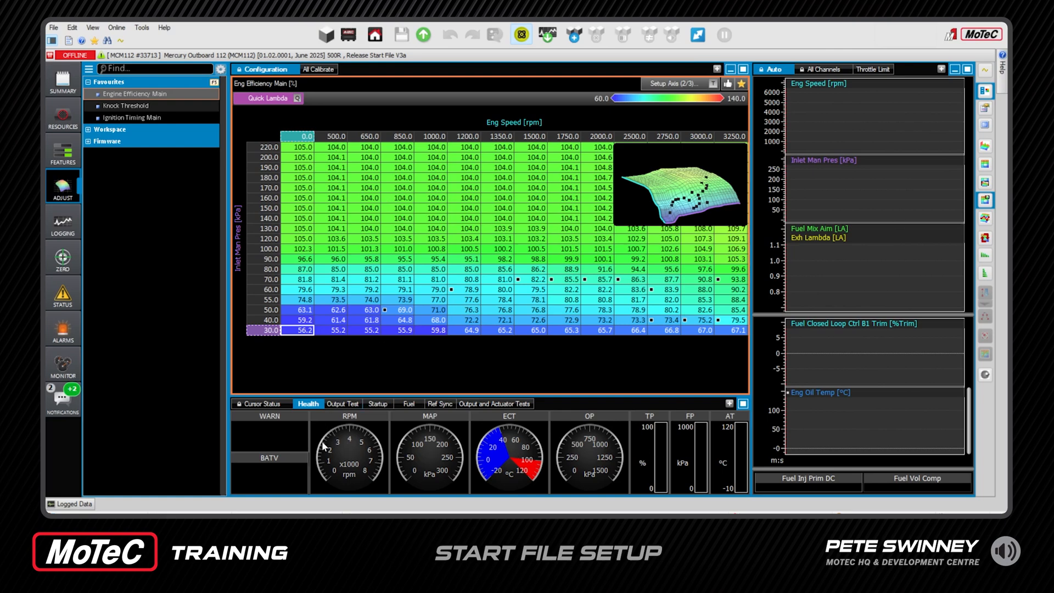
pyautogui.moveTo(920, 133)
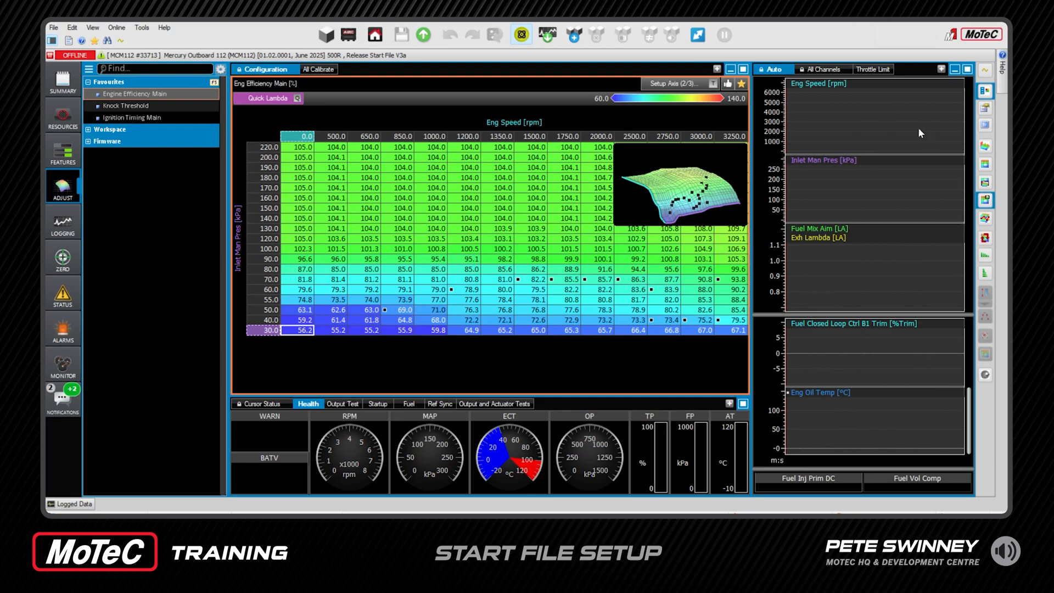
pyautogui.moveTo(872, 342)
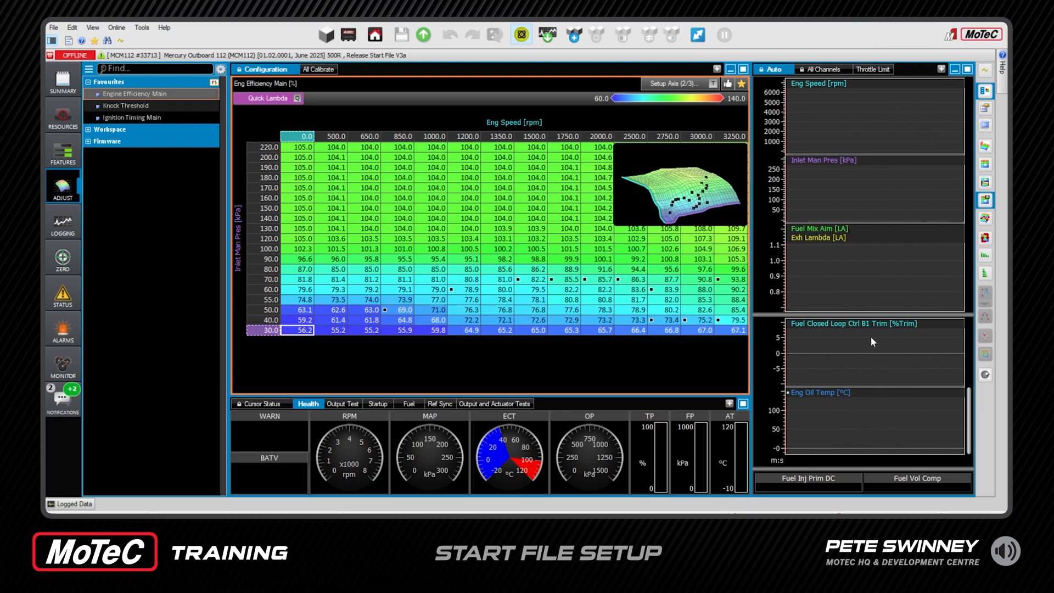
pyautogui.moveTo(882, 401)
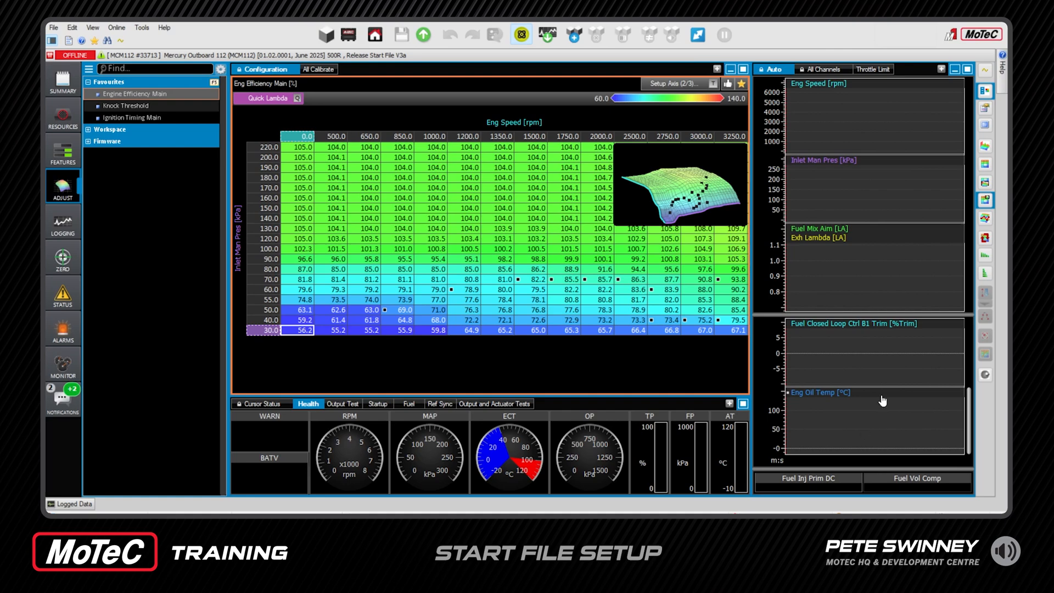
pyautogui.moveTo(856, 133)
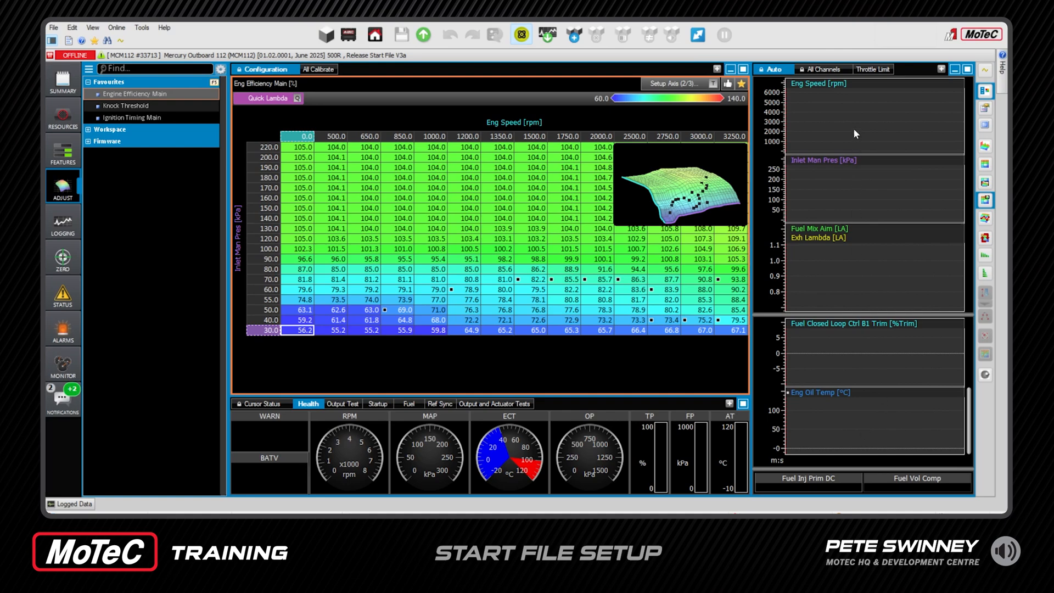
pyautogui.moveTo(800, 111)
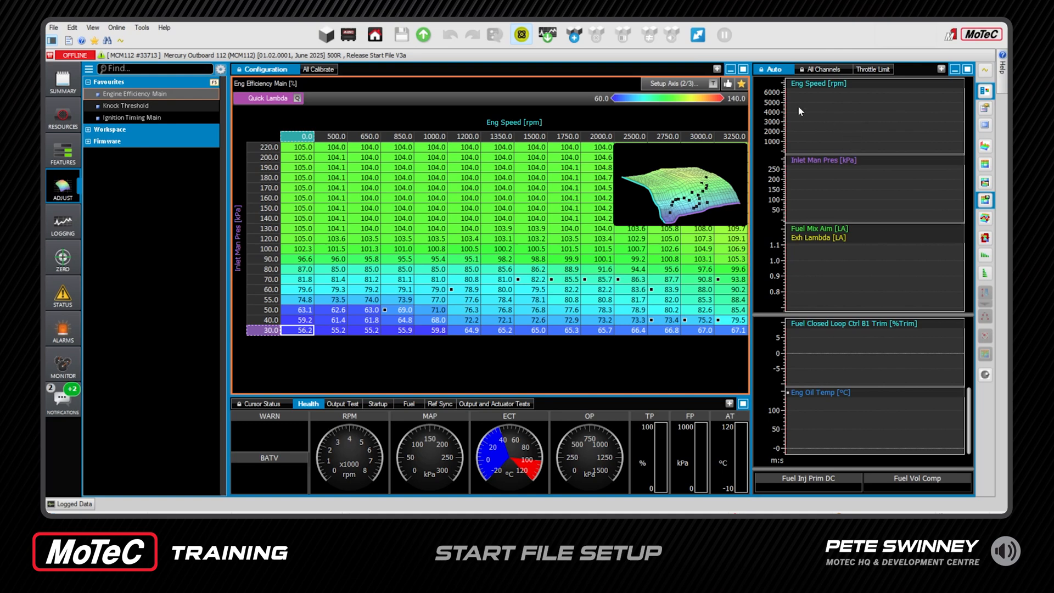
pyautogui.moveTo(854, 163)
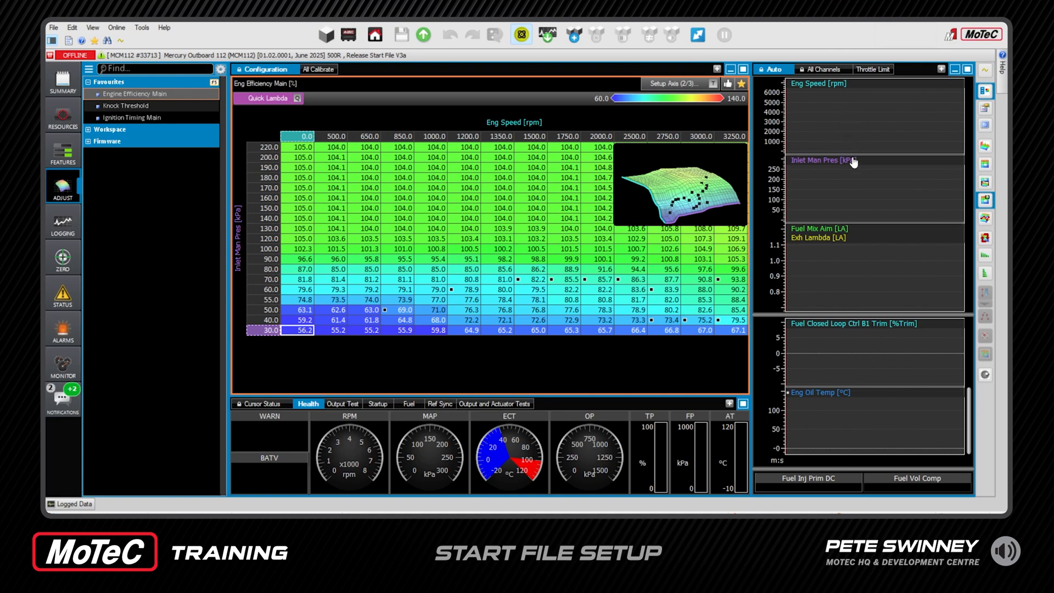
pyautogui.moveTo(854, 156)
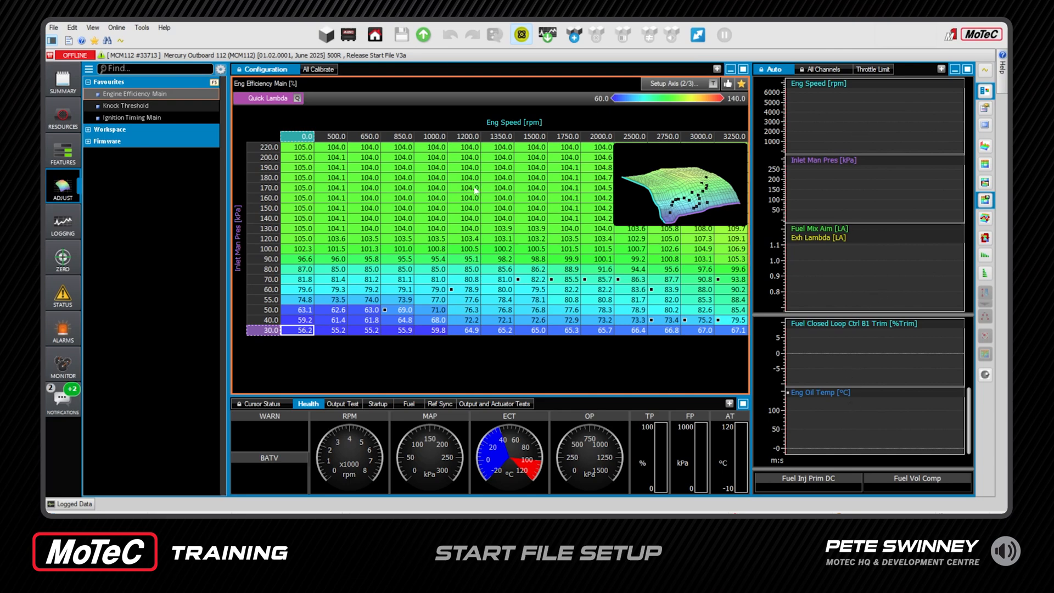
pyautogui.moveTo(226, 155)
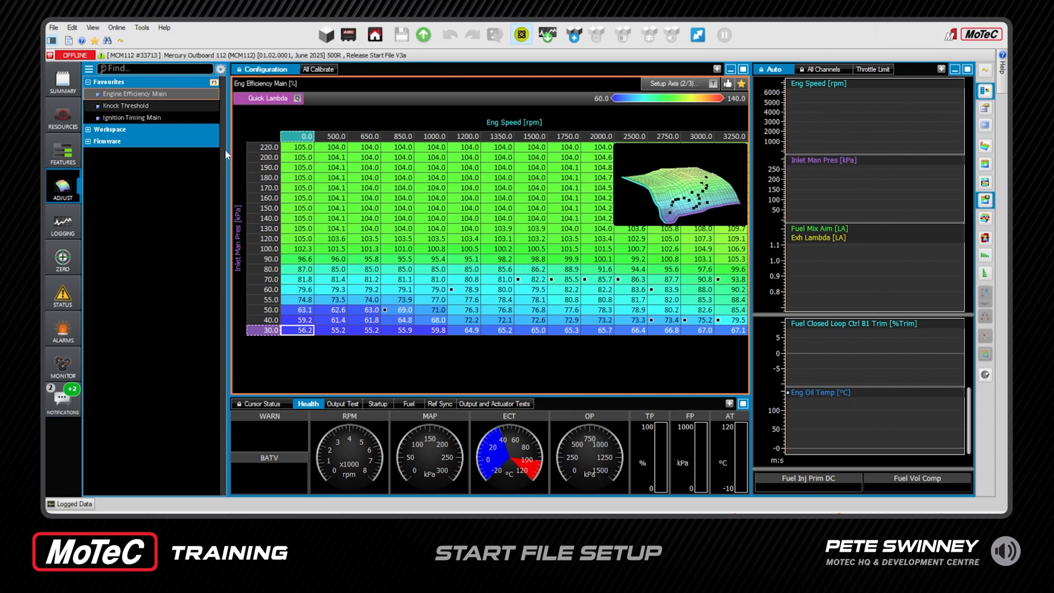
pyautogui.moveTo(162, 101)
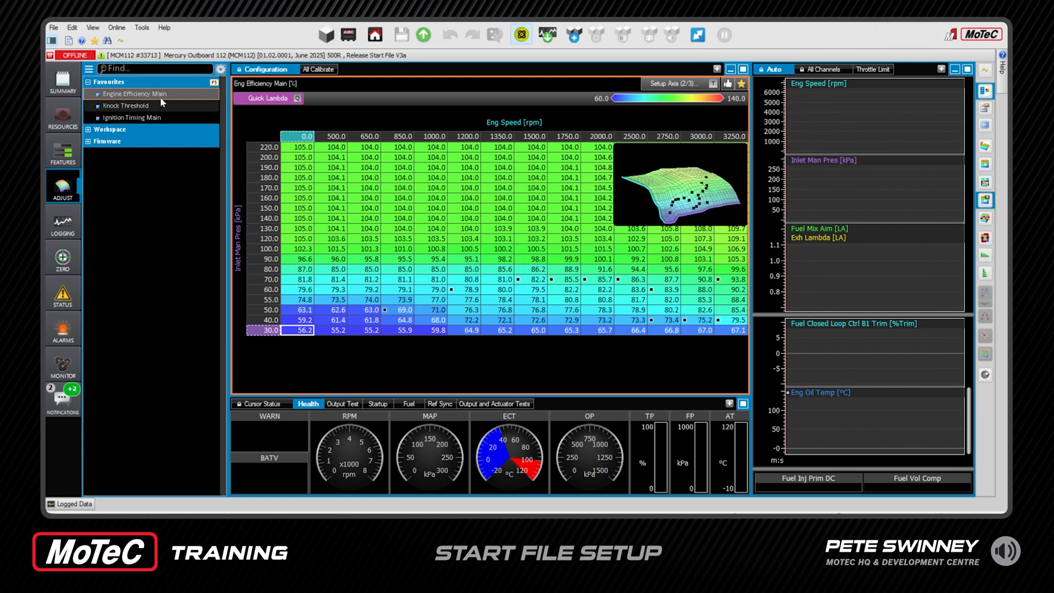
pyautogui.moveTo(101, 123)
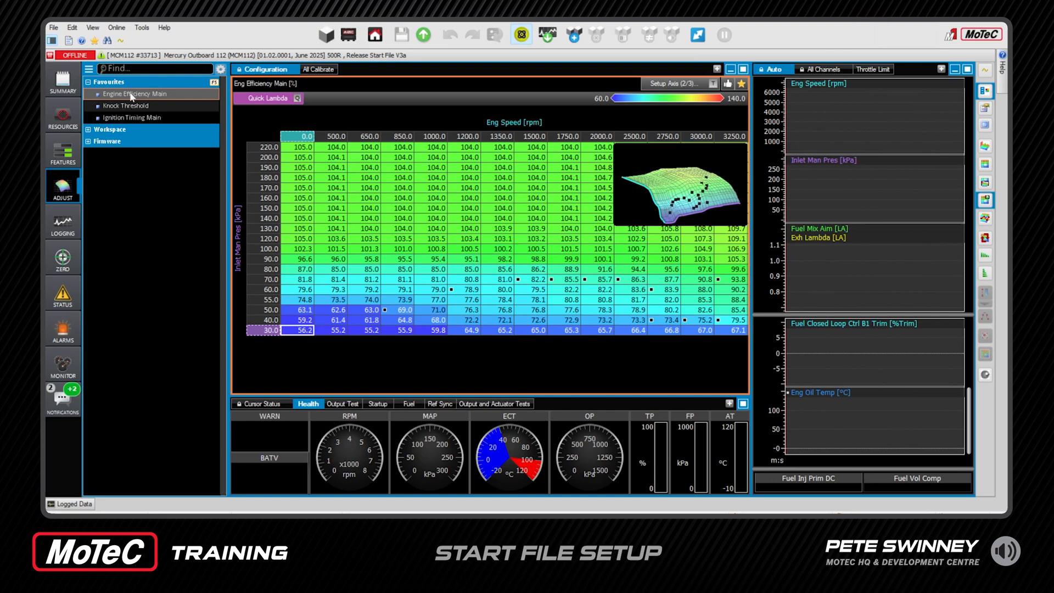
# Preview the Knock Threshold, Ignition Timing Main and Engine Efficiency Main tables.
pyautogui.click(126, 106)
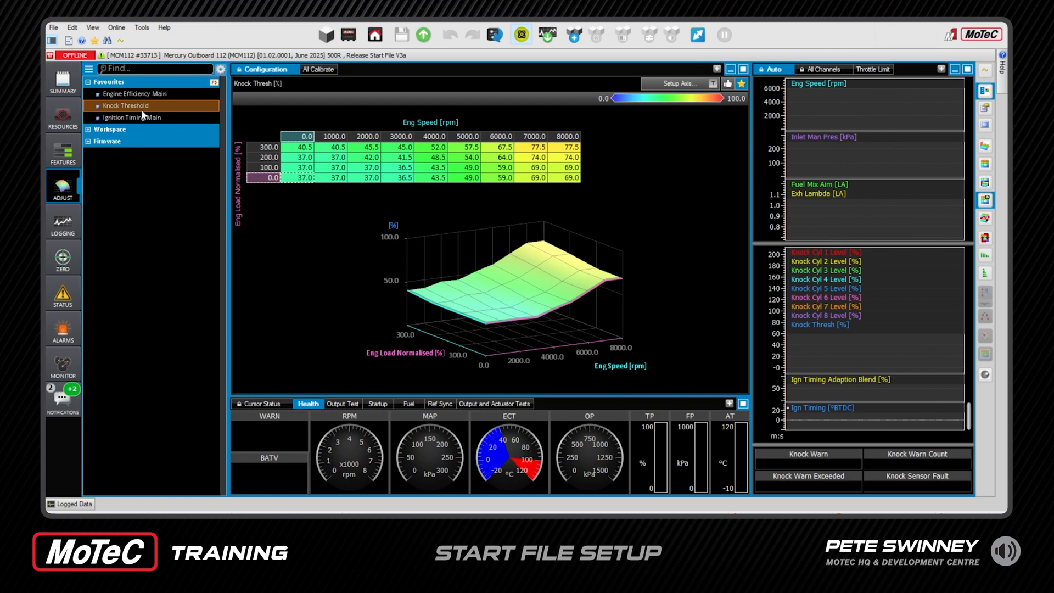
pyautogui.click(132, 117)
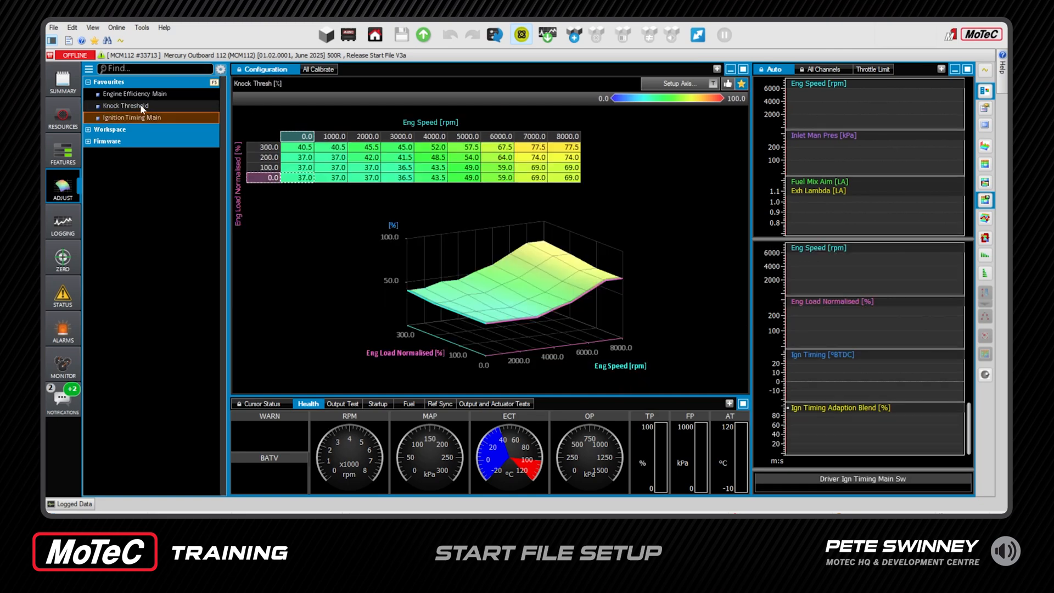
pyautogui.click(135, 94)
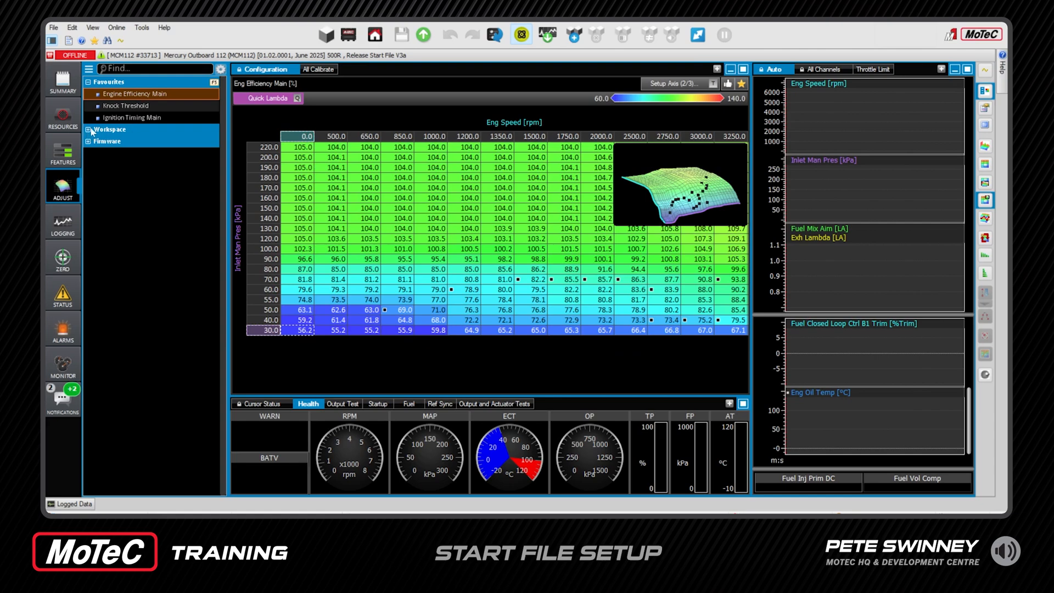
# Expand the Workspace groups, then browse and collapse the Firmware categories.
pyautogui.click(93, 129)
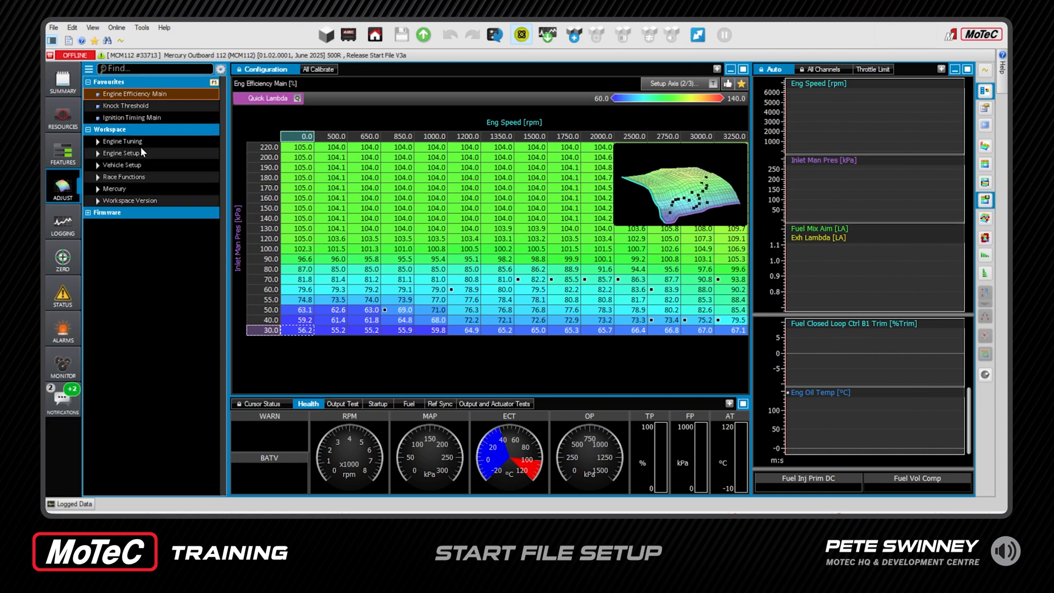
pyautogui.moveTo(136, 195)
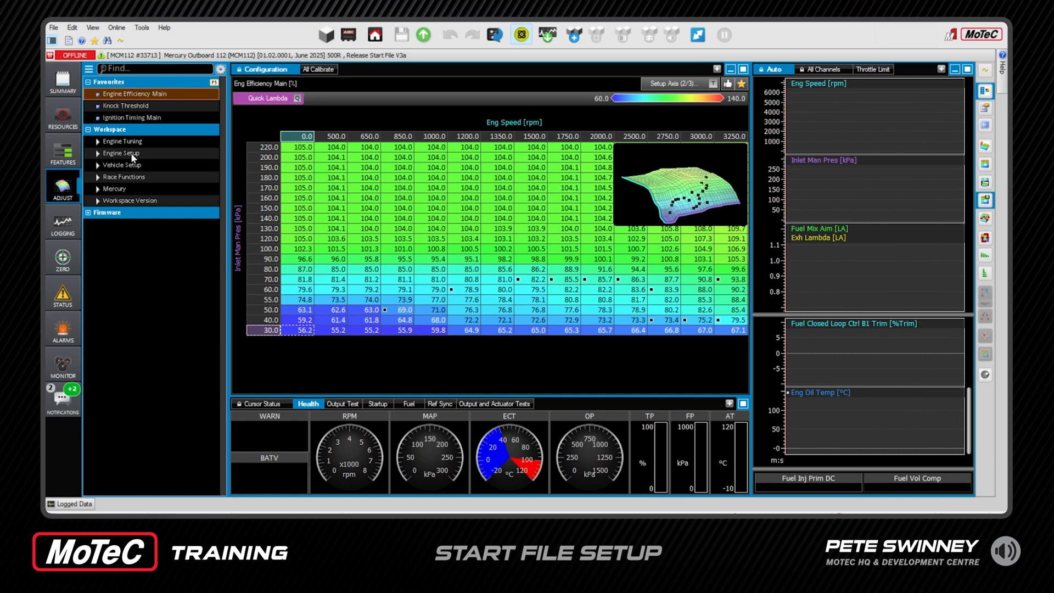
pyautogui.moveTo(132, 154)
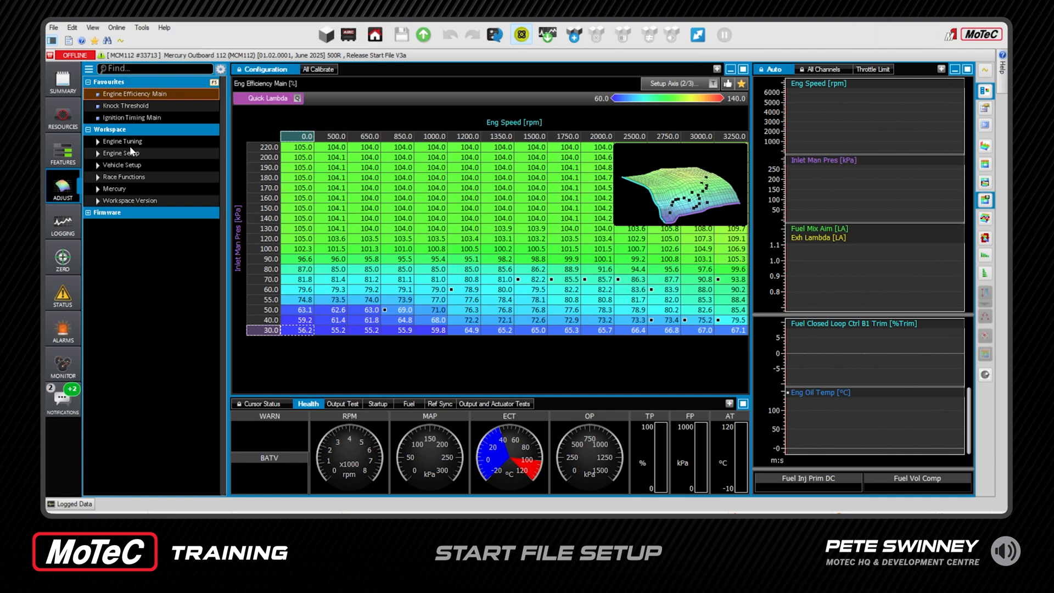
pyautogui.moveTo(132, 143)
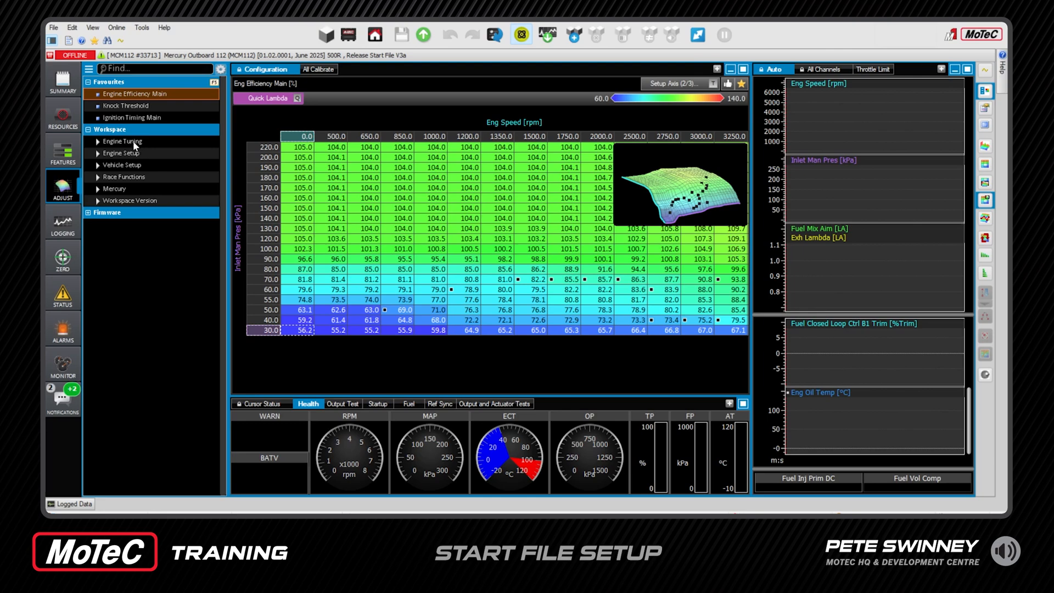
pyautogui.moveTo(141, 199)
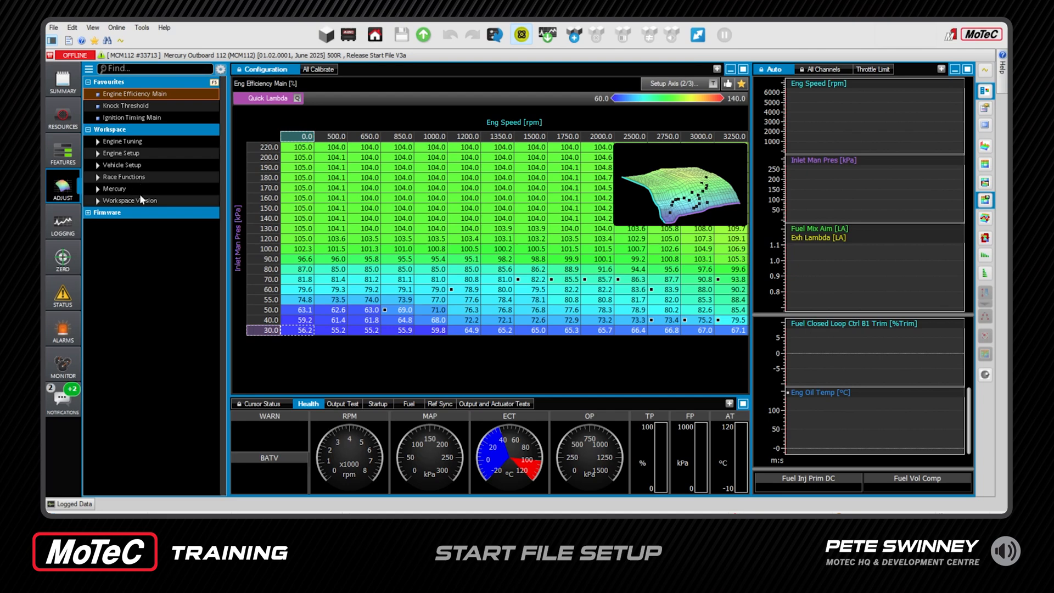
pyautogui.moveTo(92, 210)
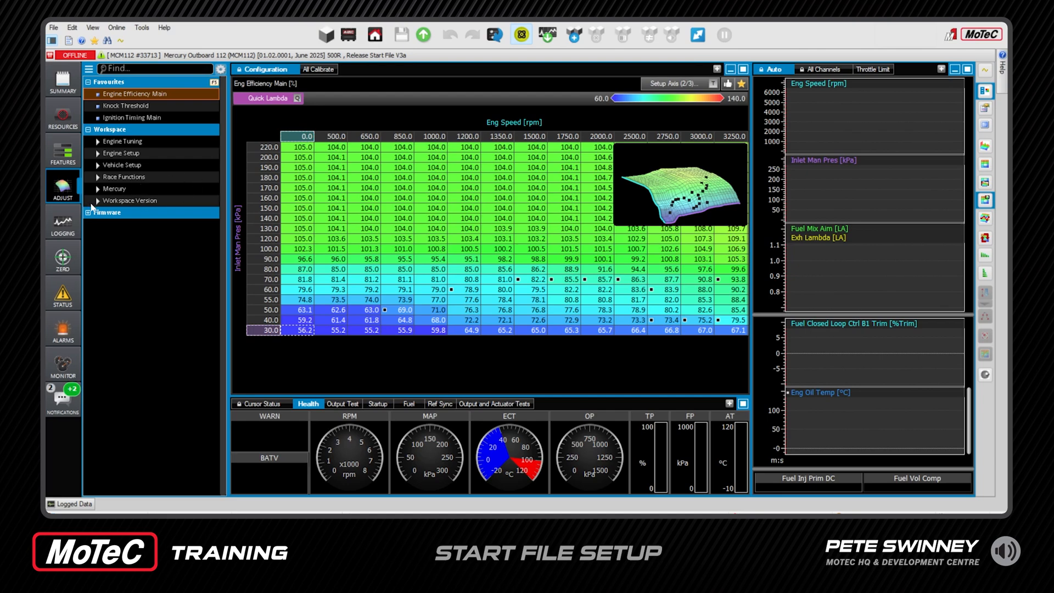
pyautogui.click(108, 212)
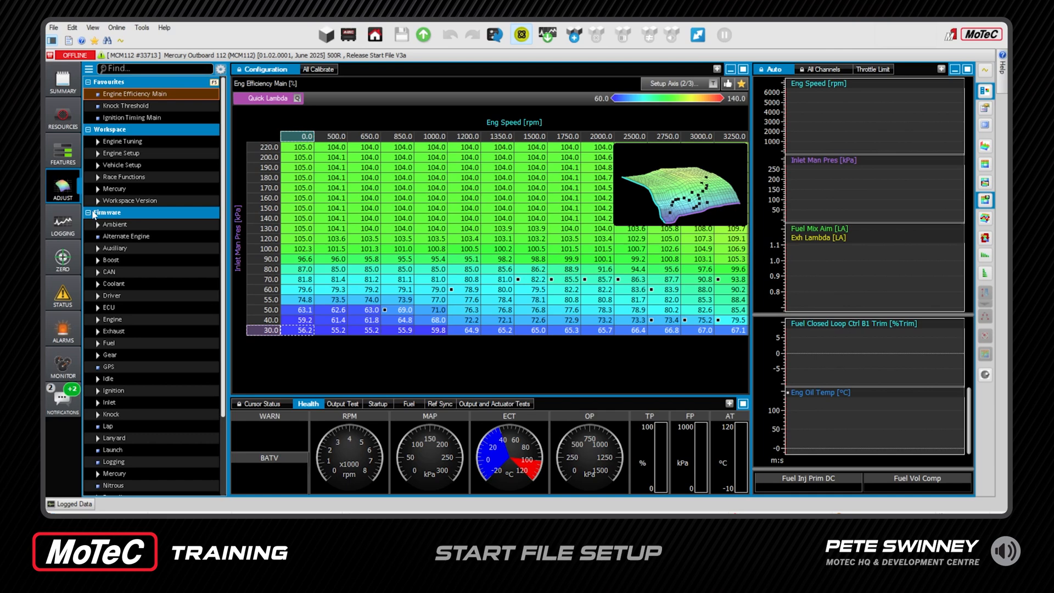
pyautogui.scroll(-3)
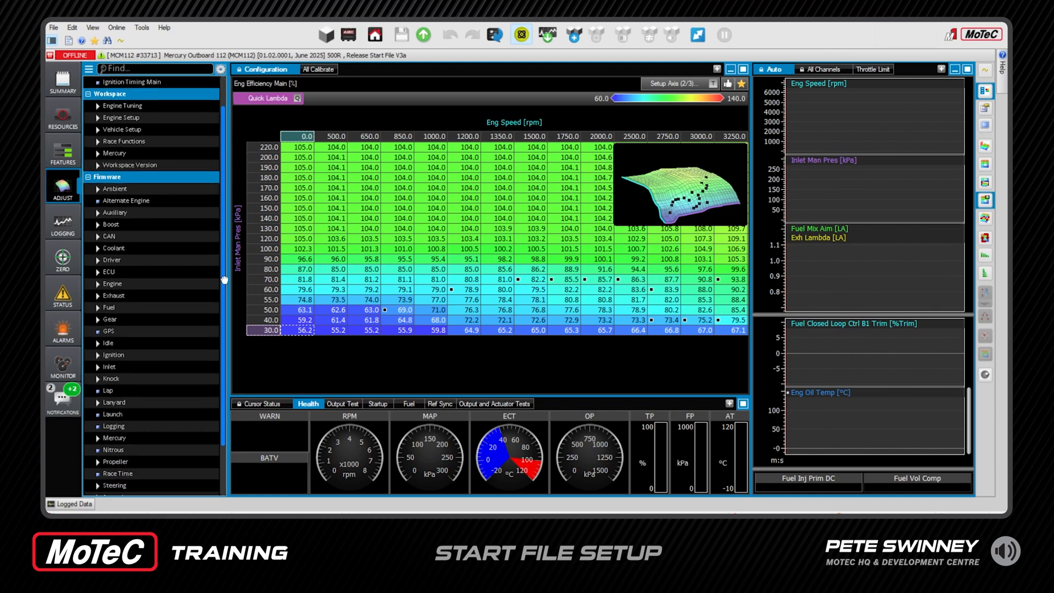
pyautogui.scroll(-3)
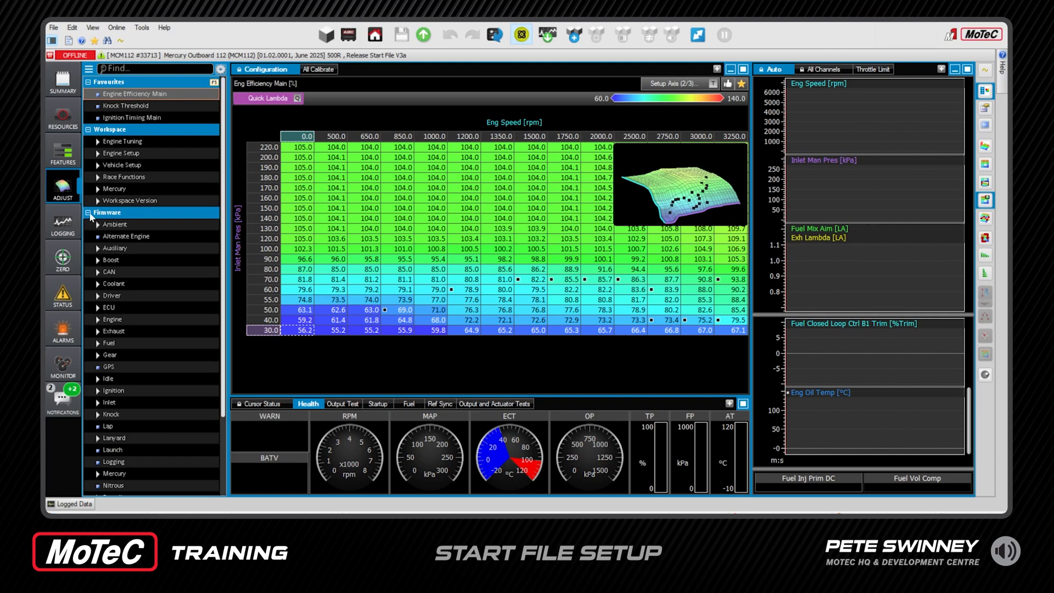
pyautogui.click(87, 213)
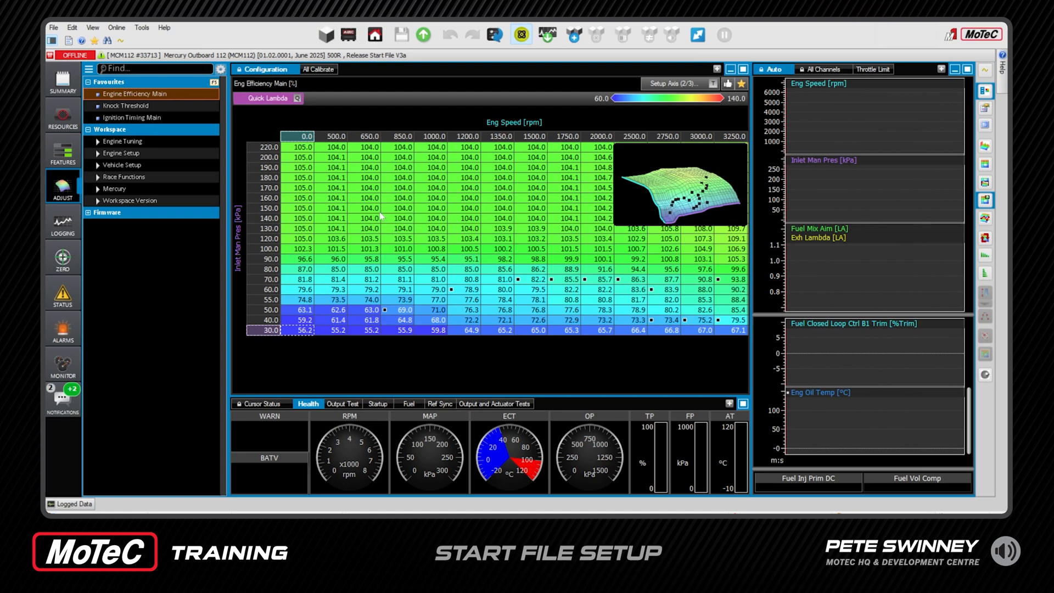
pyautogui.moveTo(228, 291)
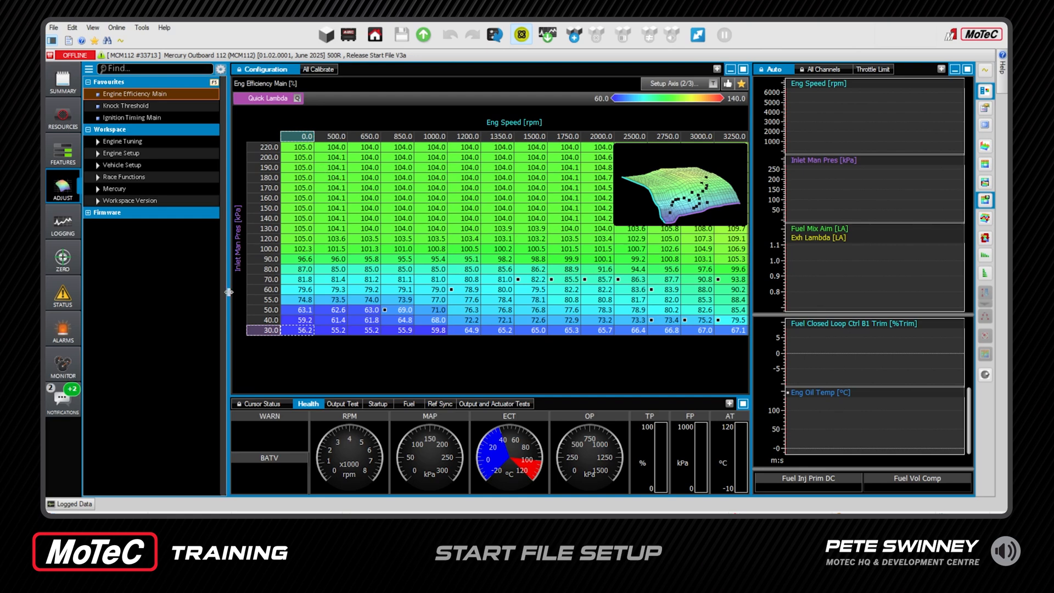
pyautogui.moveTo(74, 218)
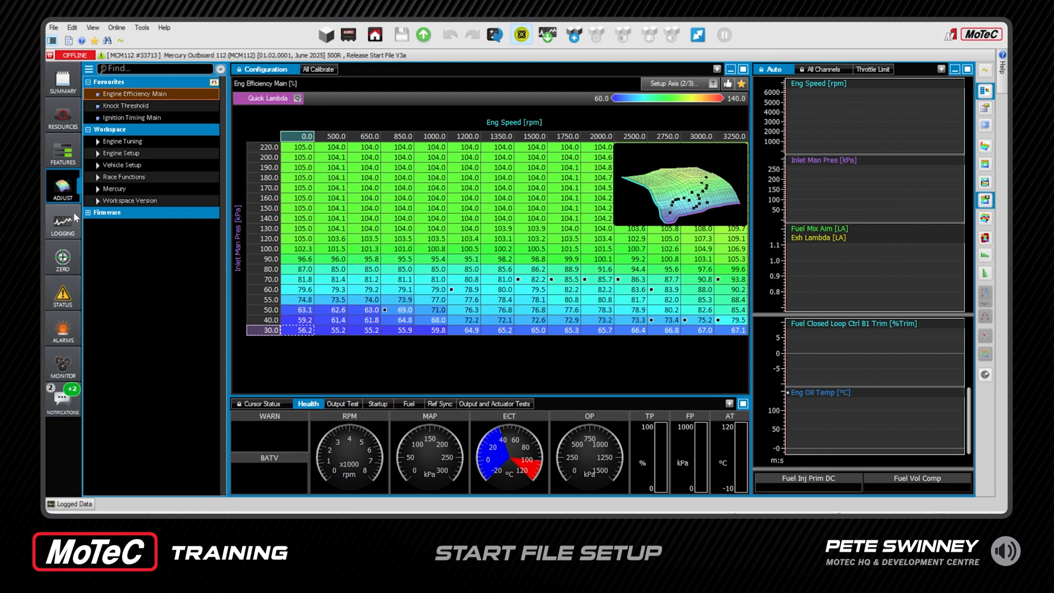
pyautogui.click(62, 222)
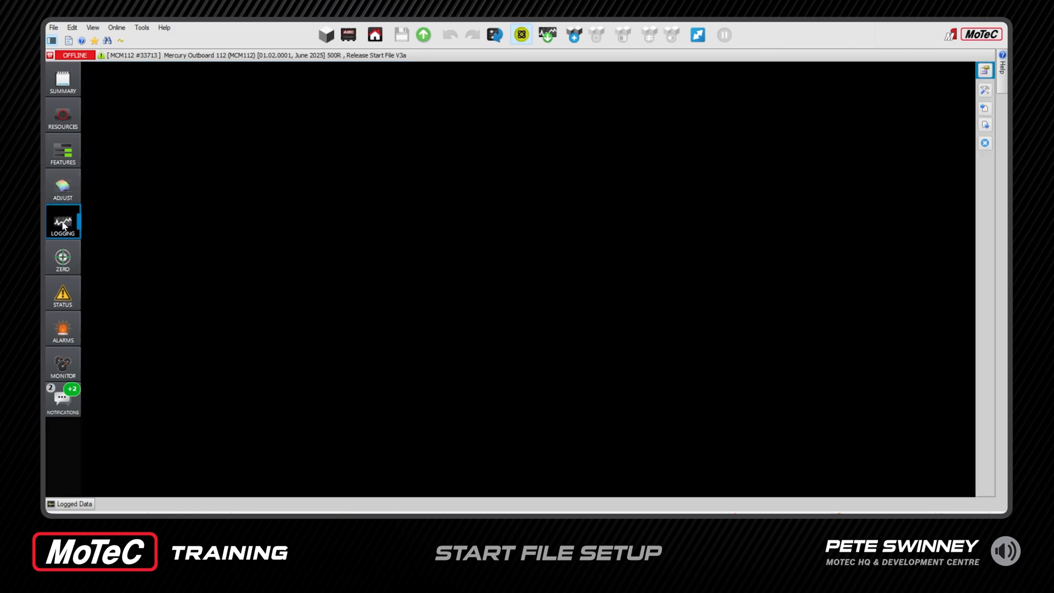
pyautogui.click(62, 221)
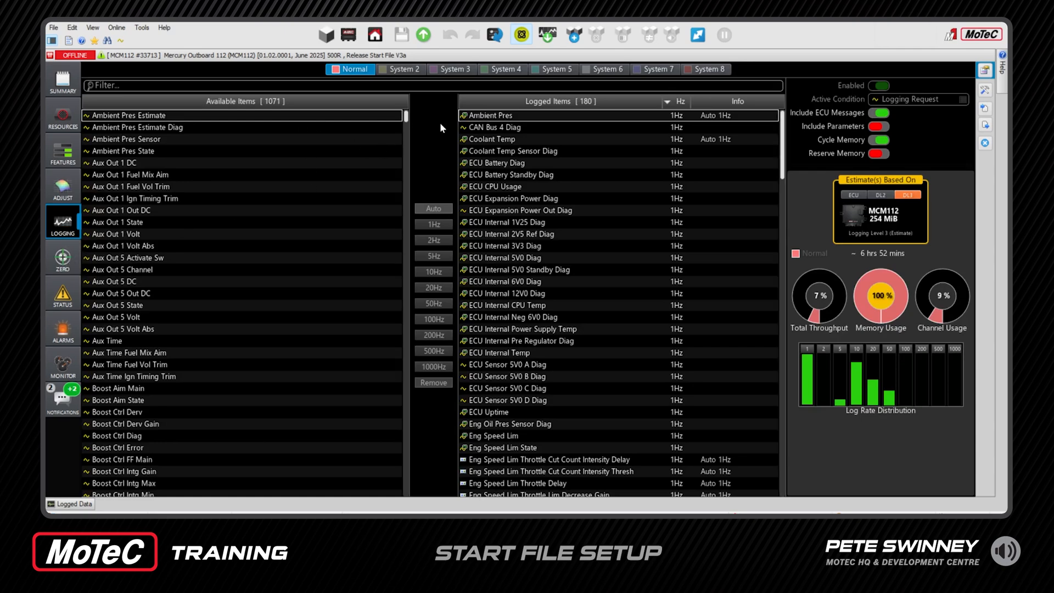
pyautogui.scroll(-3)
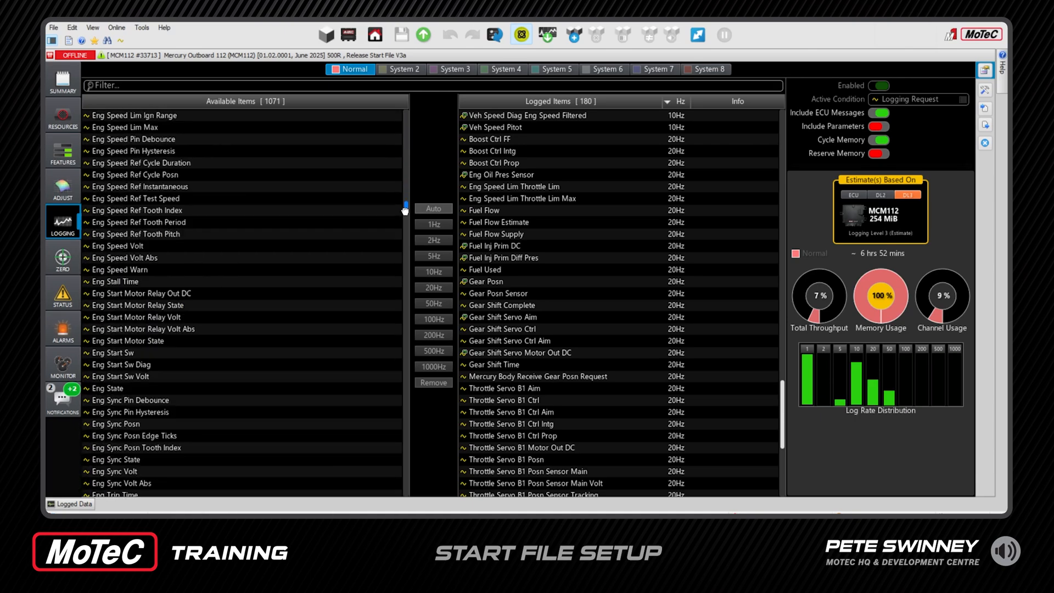
pyautogui.scroll(-3)
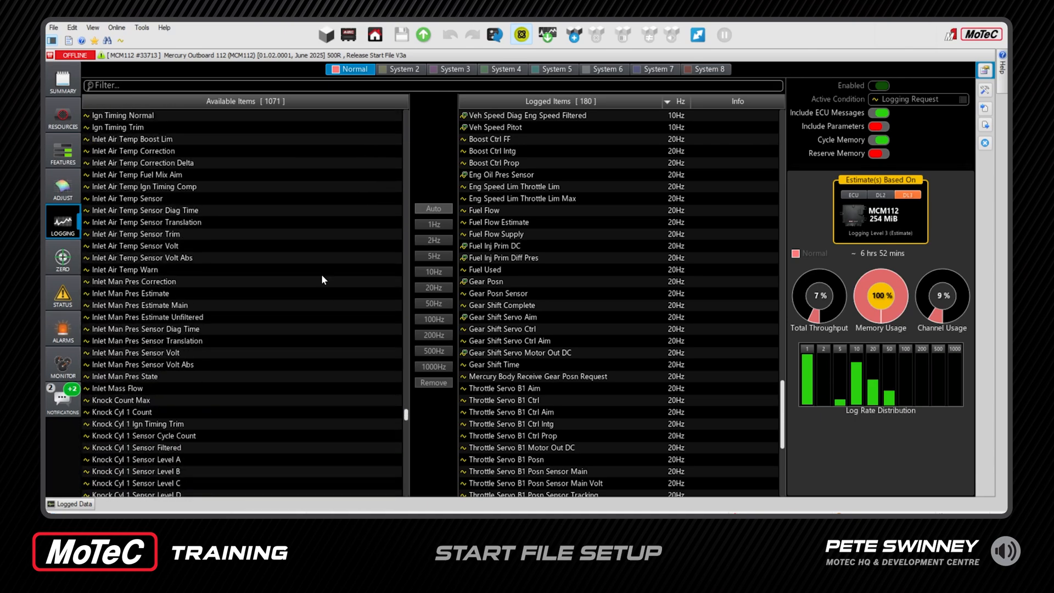
pyautogui.moveTo(120, 207)
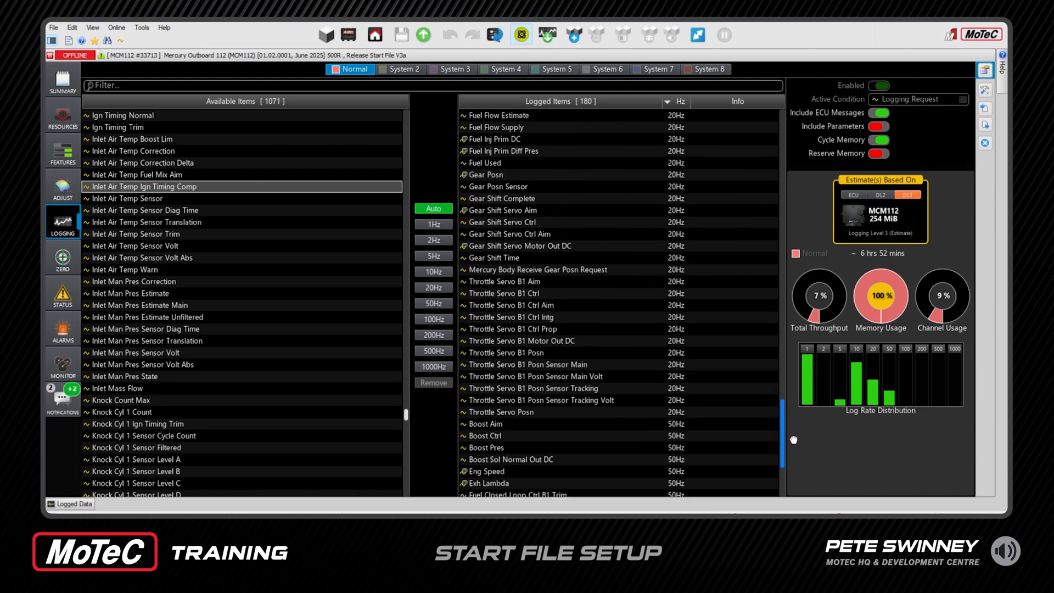
pyautogui.scroll(-3)
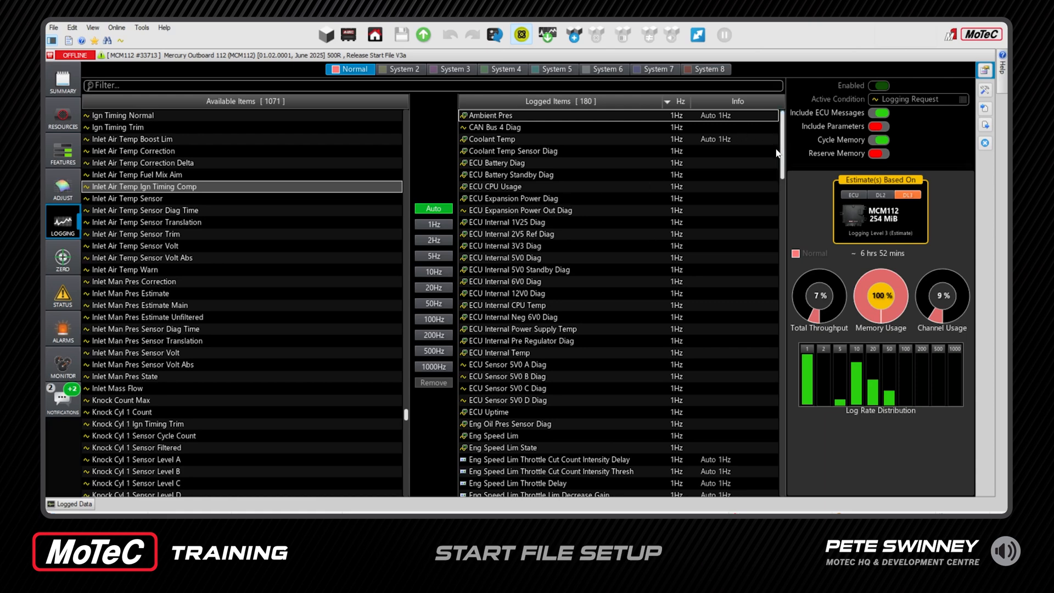
pyautogui.moveTo(869, 270)
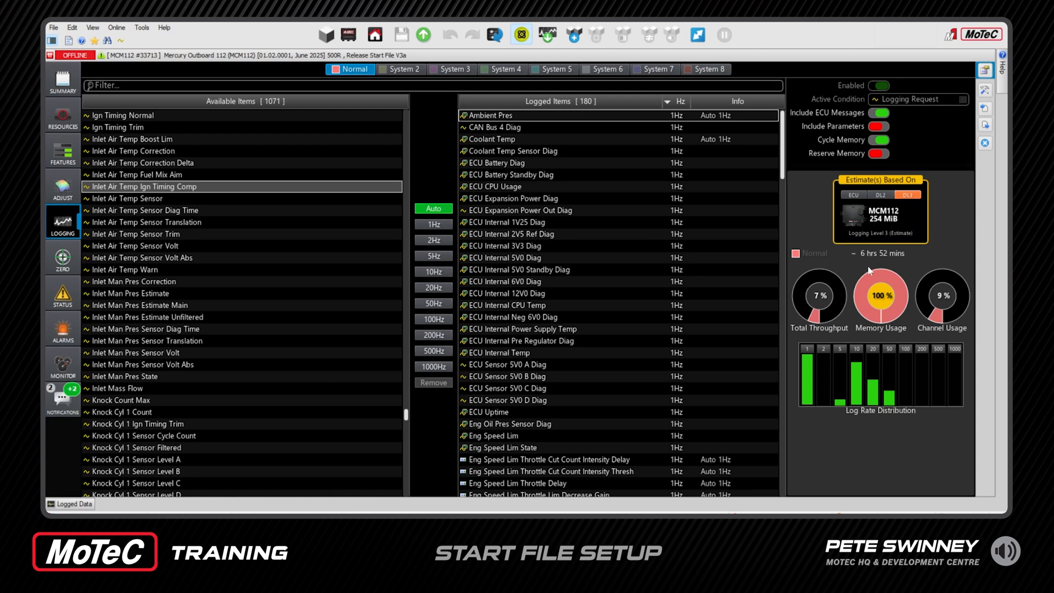
pyautogui.moveTo(770, 160)
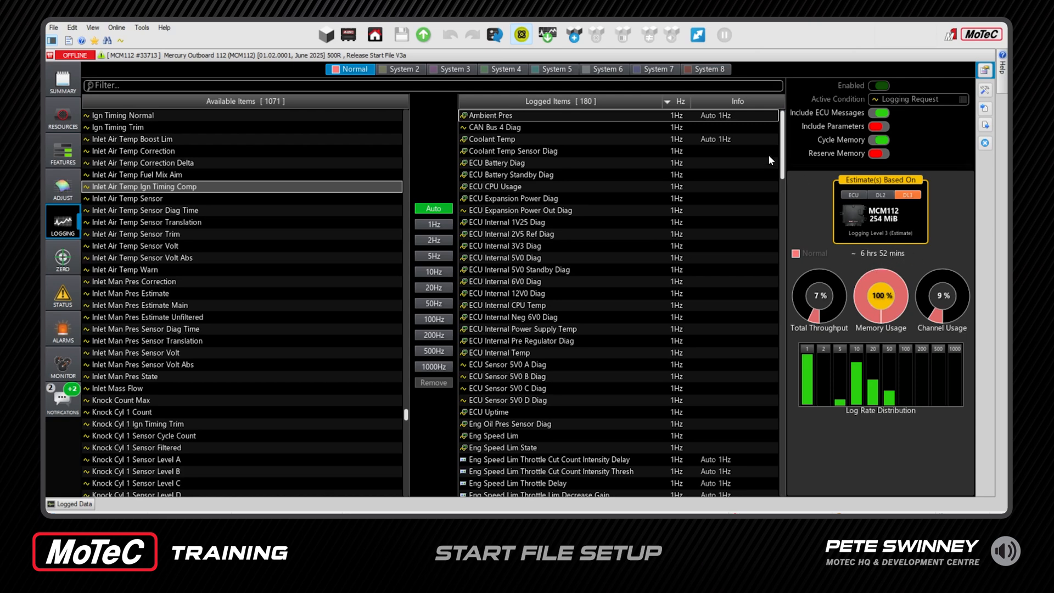
pyautogui.scroll(-3)
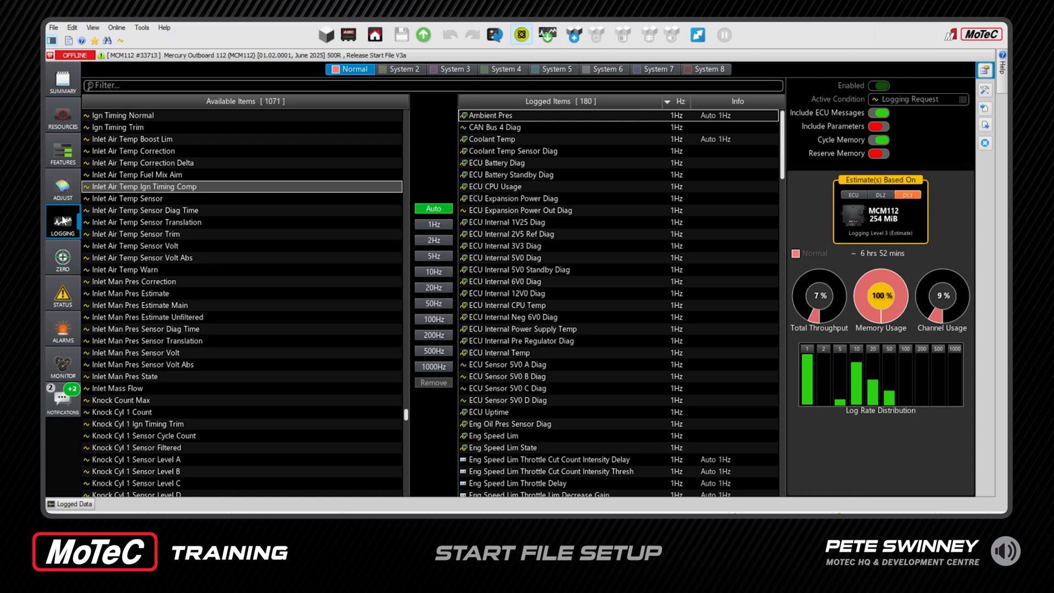
# Filter Resources for 'drive' and open the Veh Drive Trim Posn sensor translation table.
pyautogui.click(63, 115)
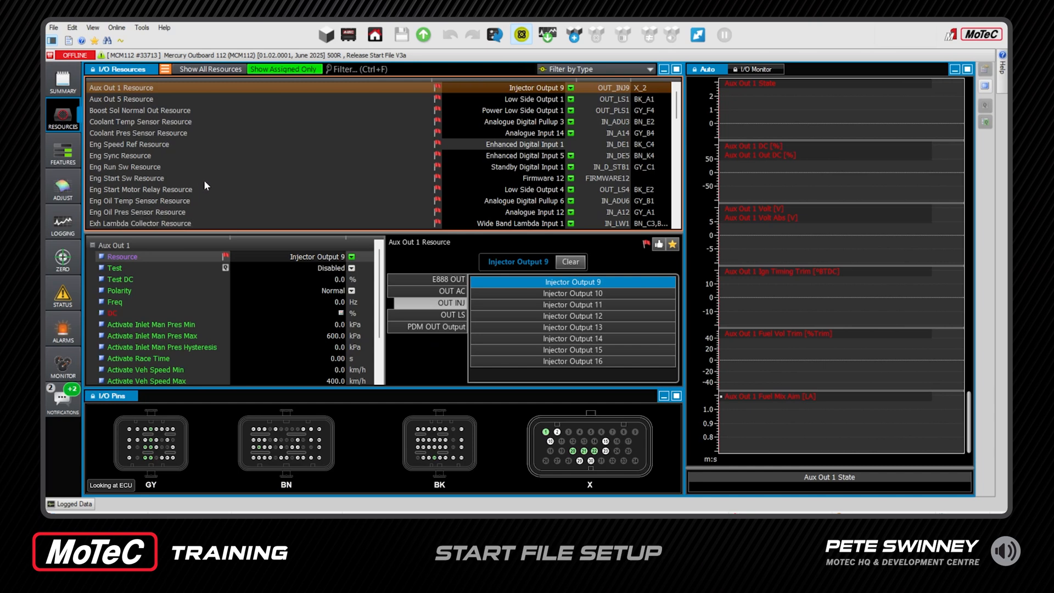
pyautogui.moveTo(288, 204)
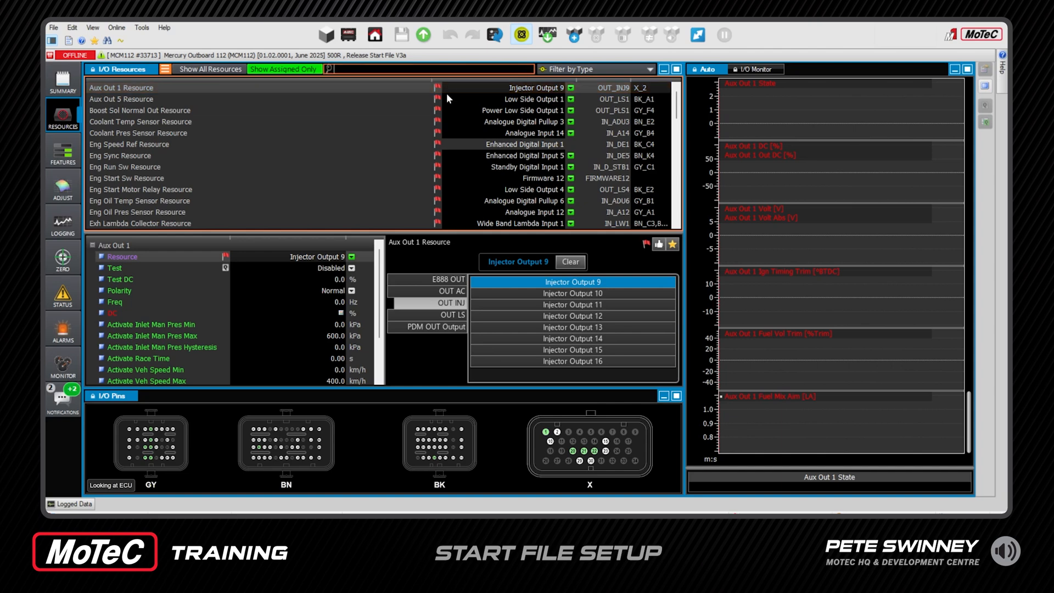
pyautogui.write('drive trim')
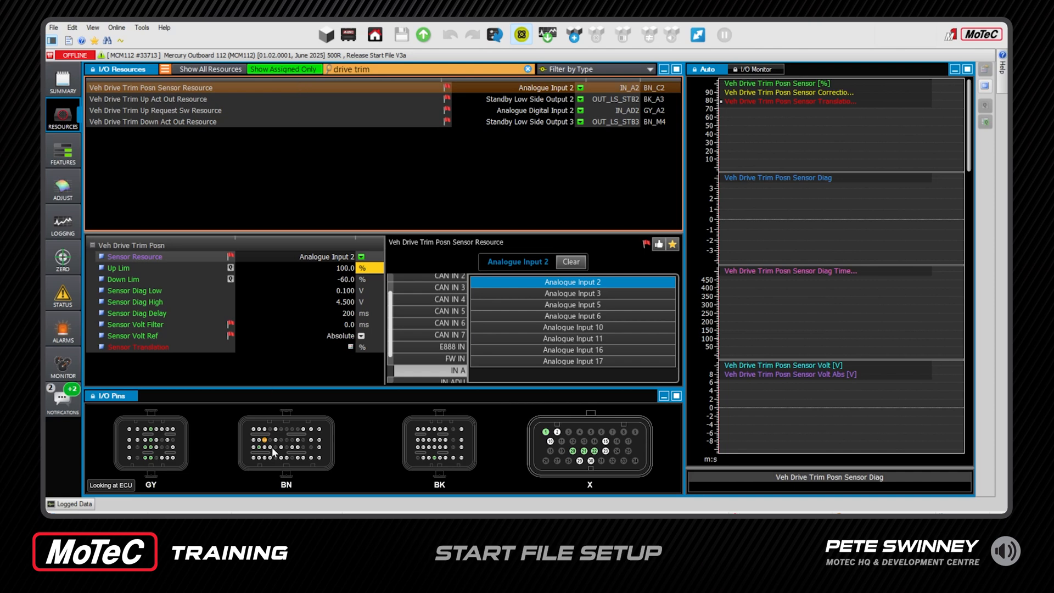
pyautogui.moveTo(354, 465)
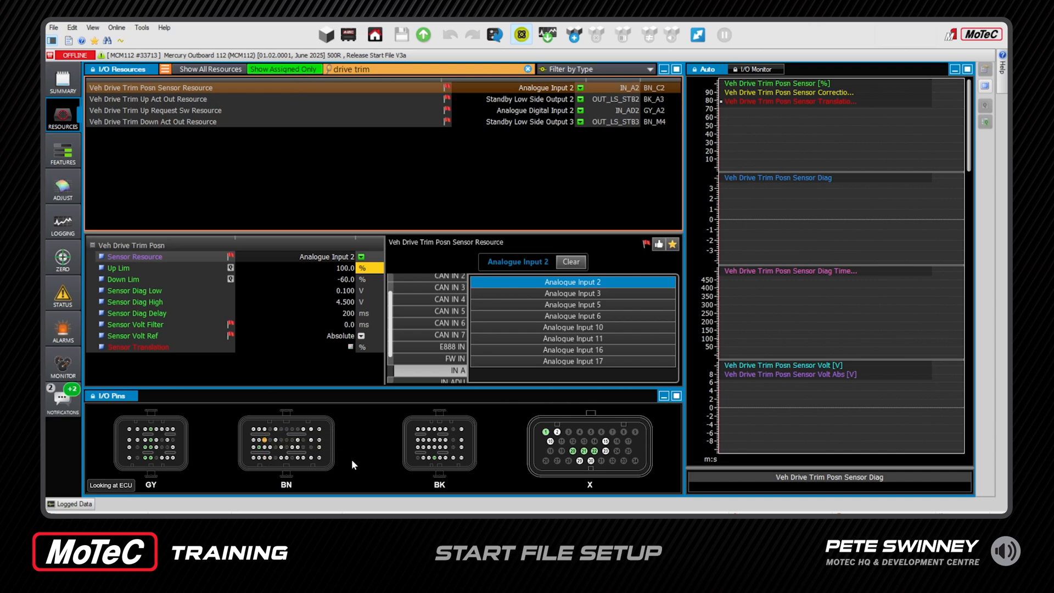
pyautogui.moveTo(469, 443)
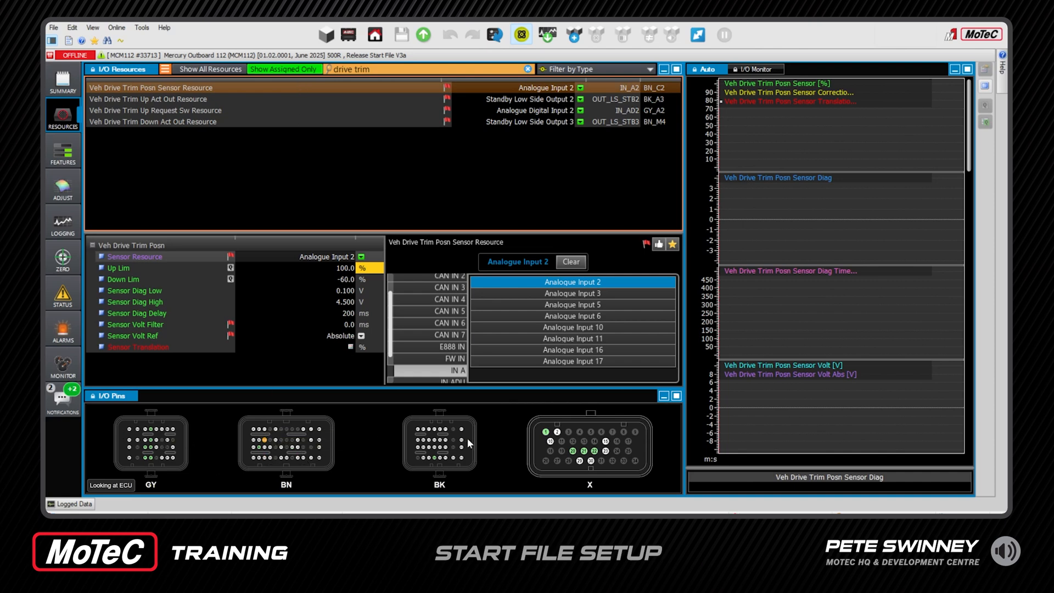
pyautogui.moveTo(264, 443)
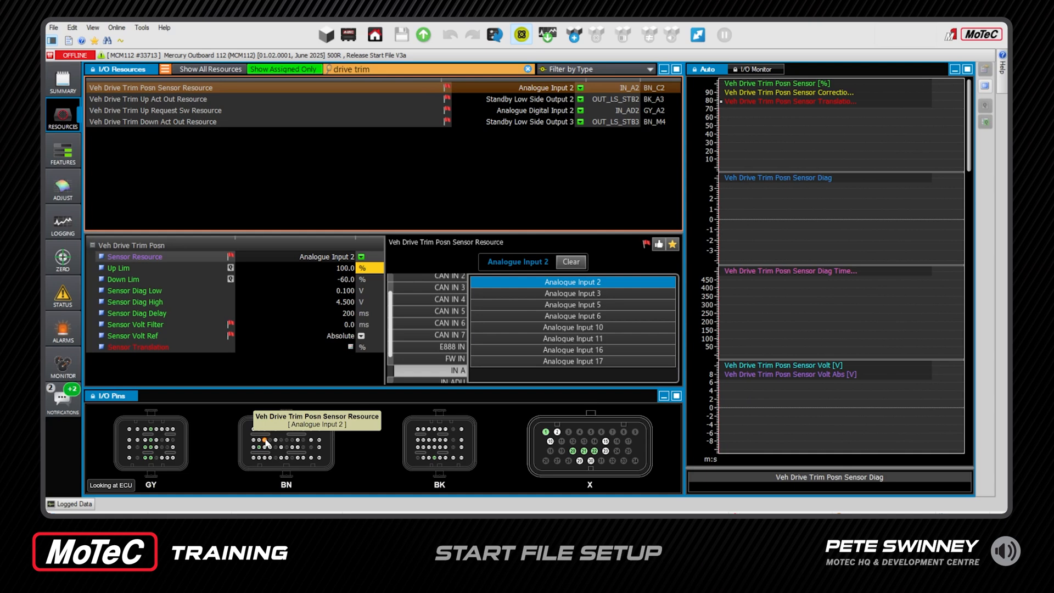
pyautogui.moveTo(142, 453)
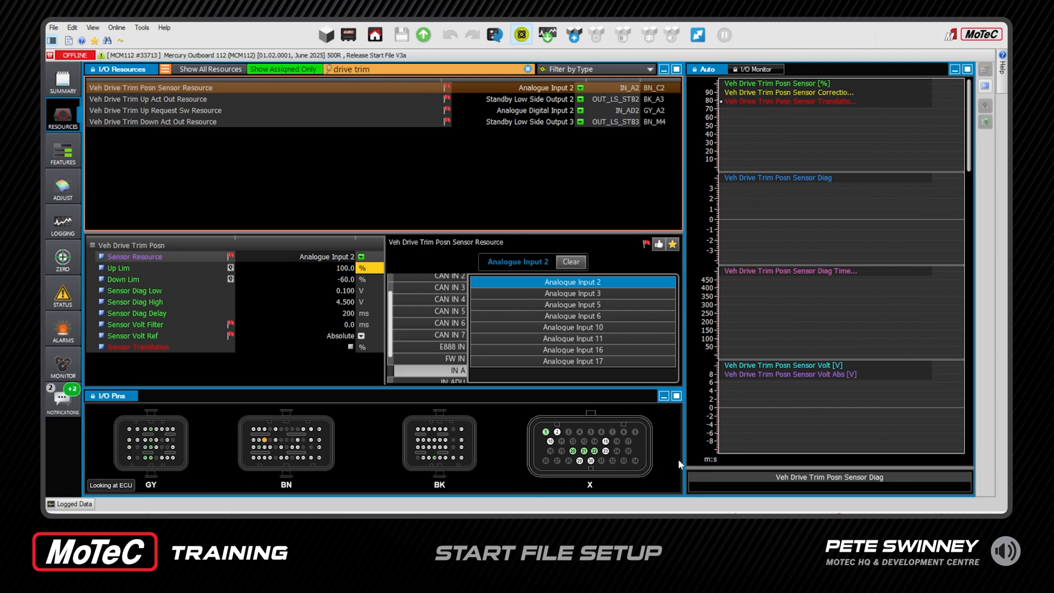
pyautogui.moveTo(278, 307)
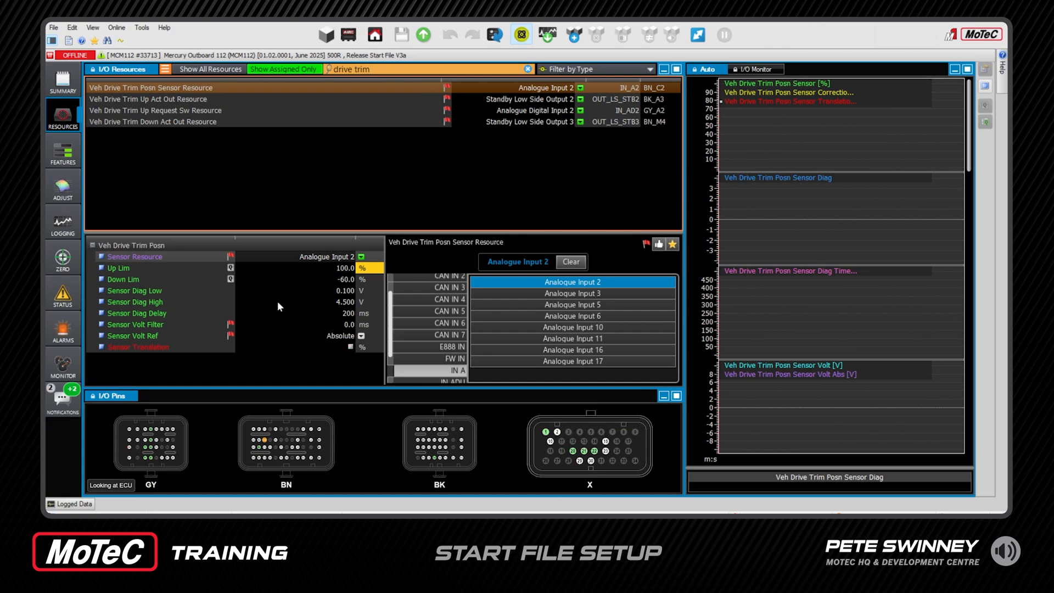
pyautogui.moveTo(121, 257)
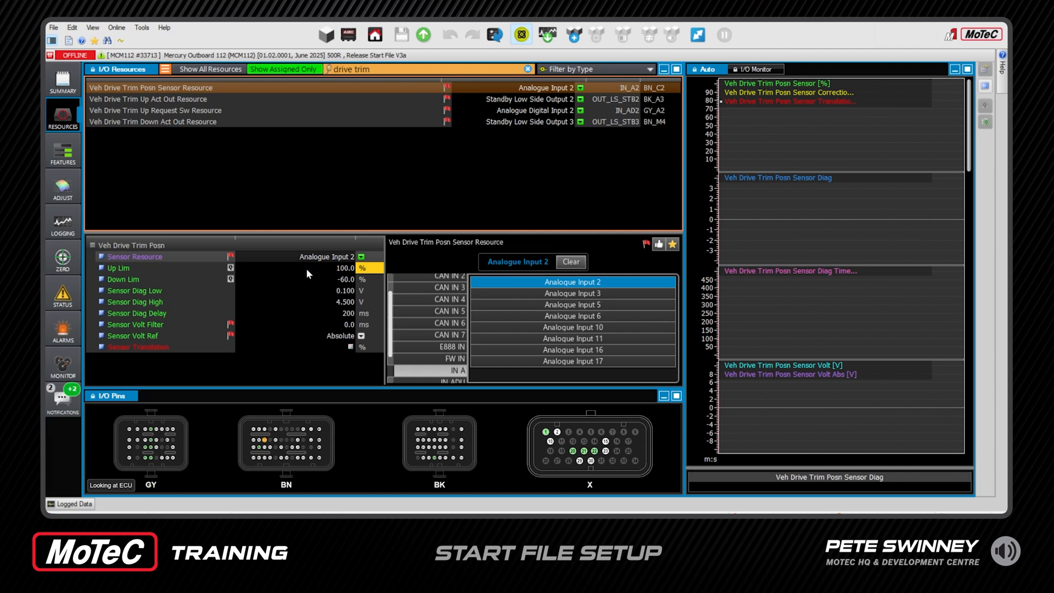
pyautogui.click(137, 347)
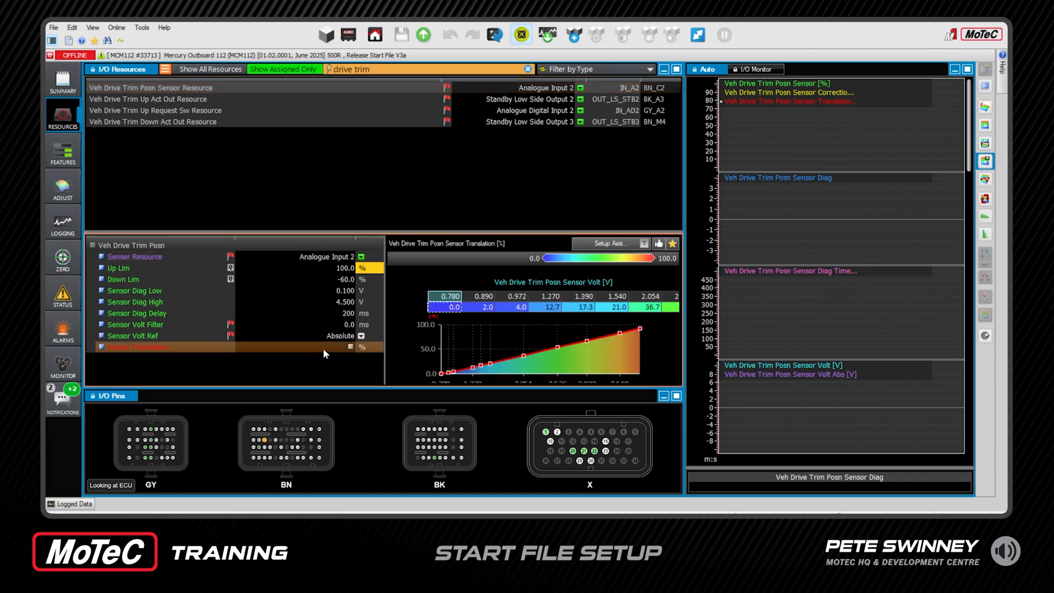
pyautogui.moveTo(849, 99)
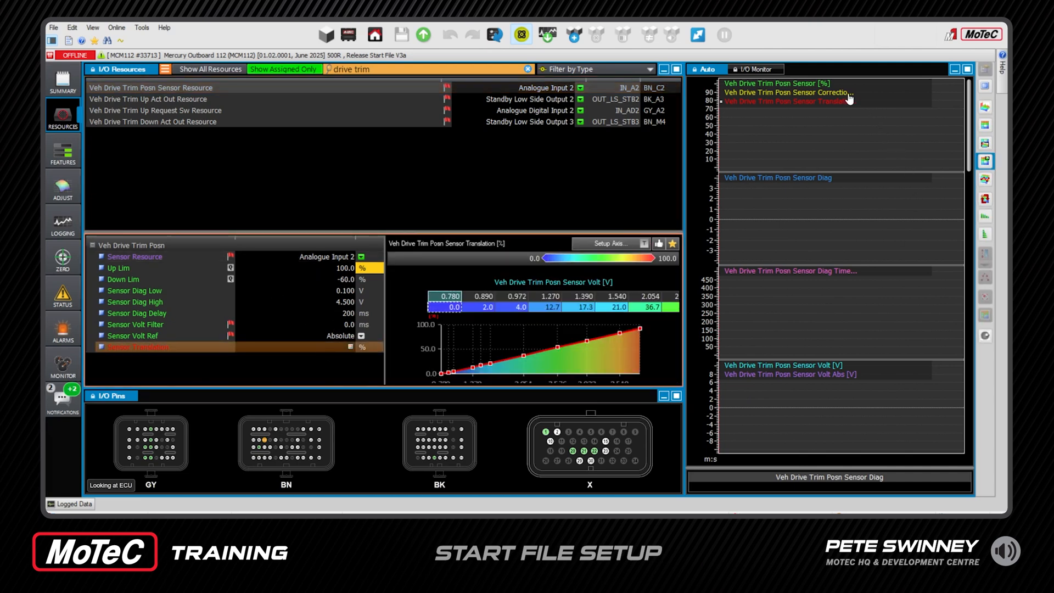
pyautogui.moveTo(826, 401)
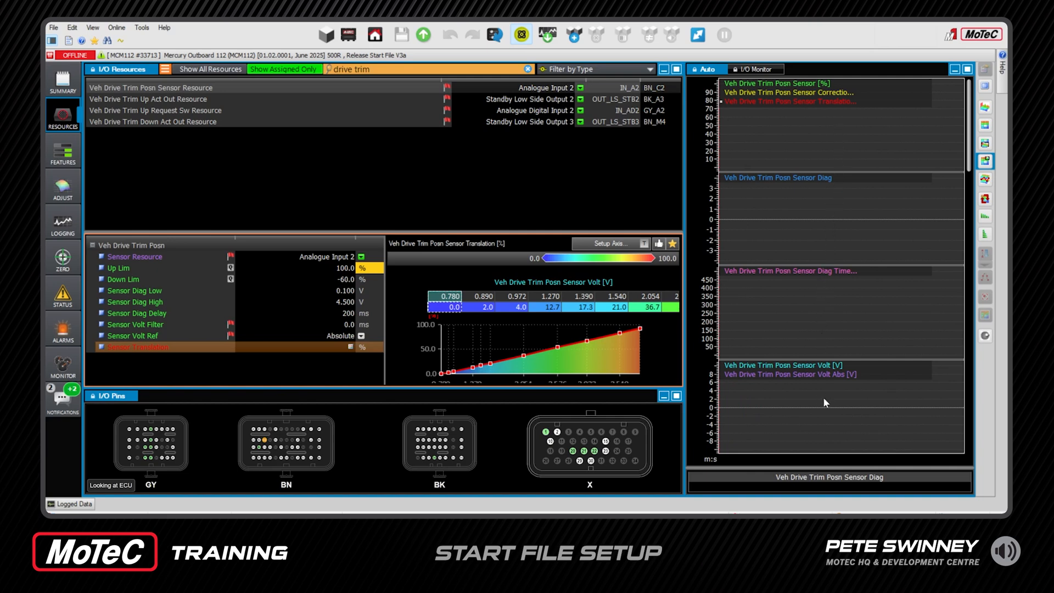
pyautogui.moveTo(873, 98)
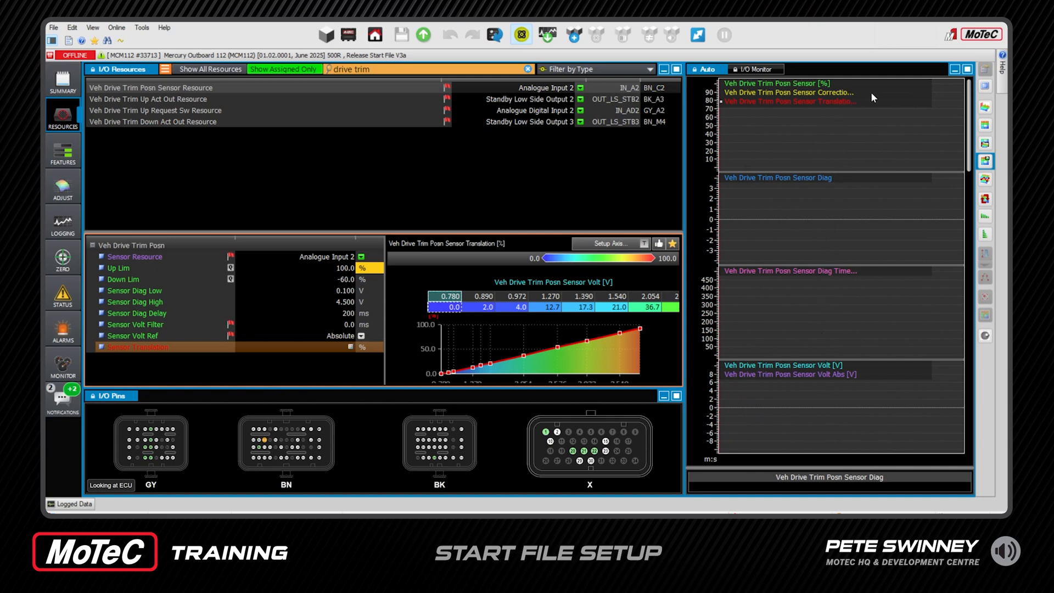
pyautogui.moveTo(226, 111)
pyautogui.write('man pres')
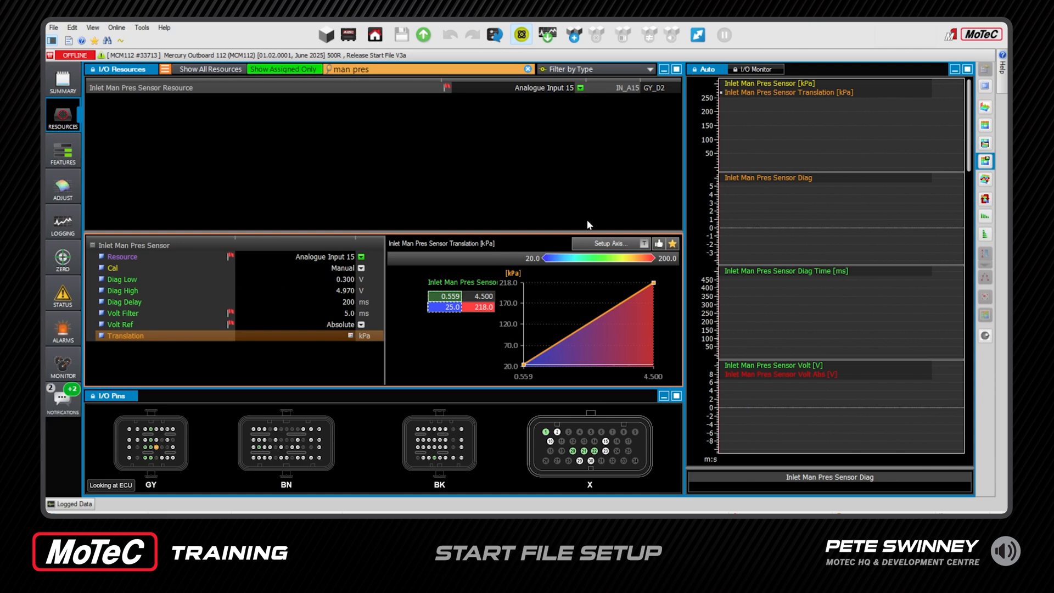
pyautogui.moveTo(784, 402)
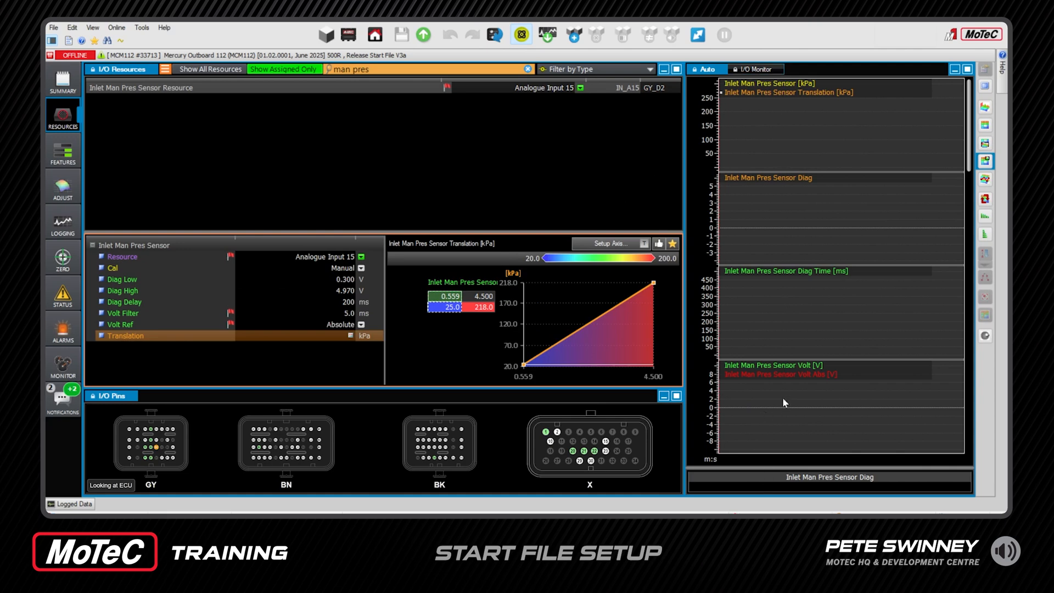
pyautogui.moveTo(838, 228)
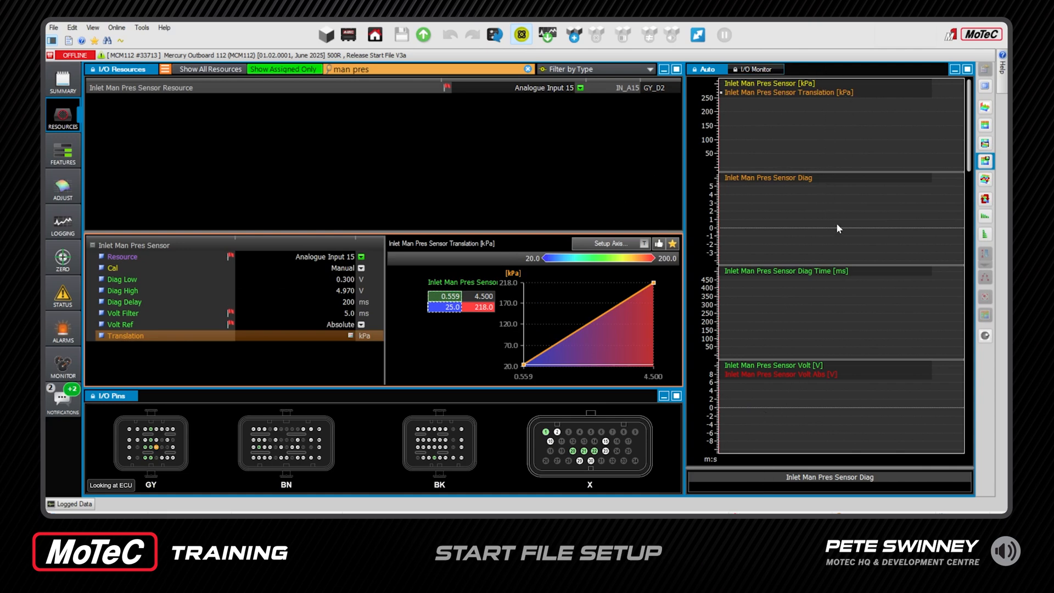
pyautogui.moveTo(802, 141)
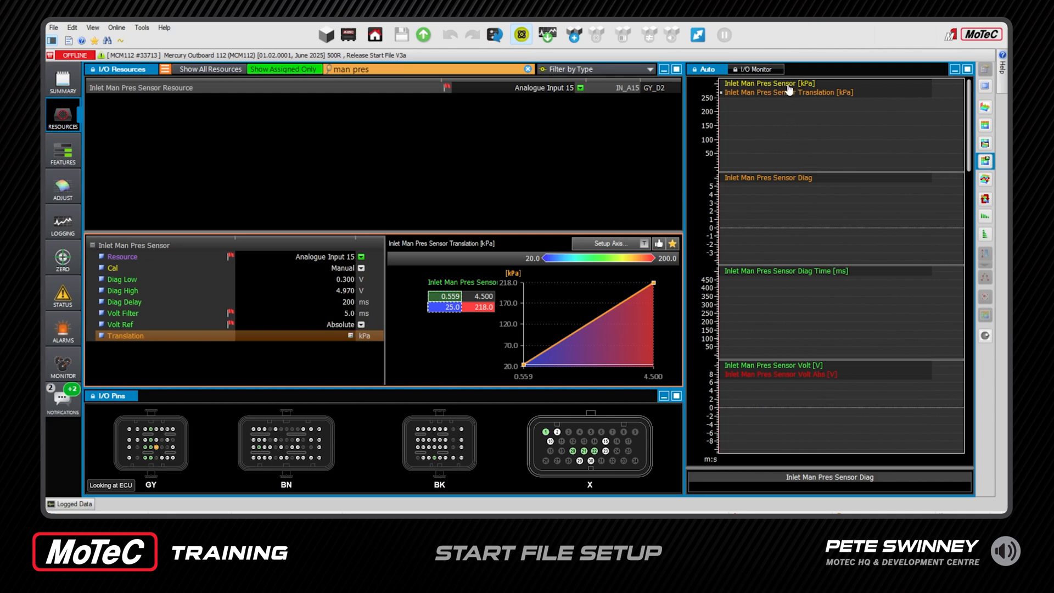
pyautogui.moveTo(827, 384)
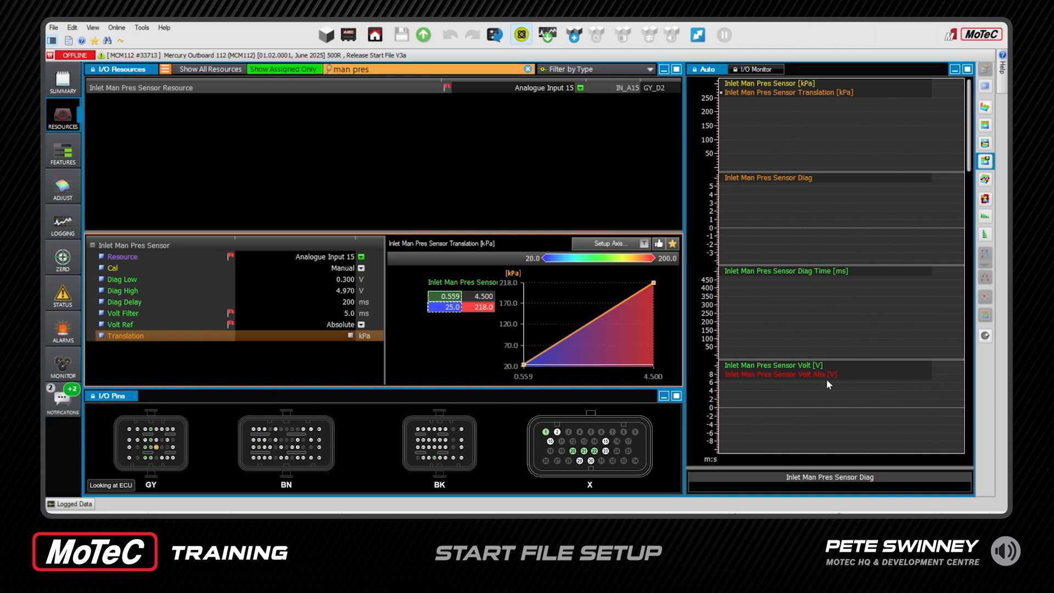
pyautogui.moveTo(769, 173)
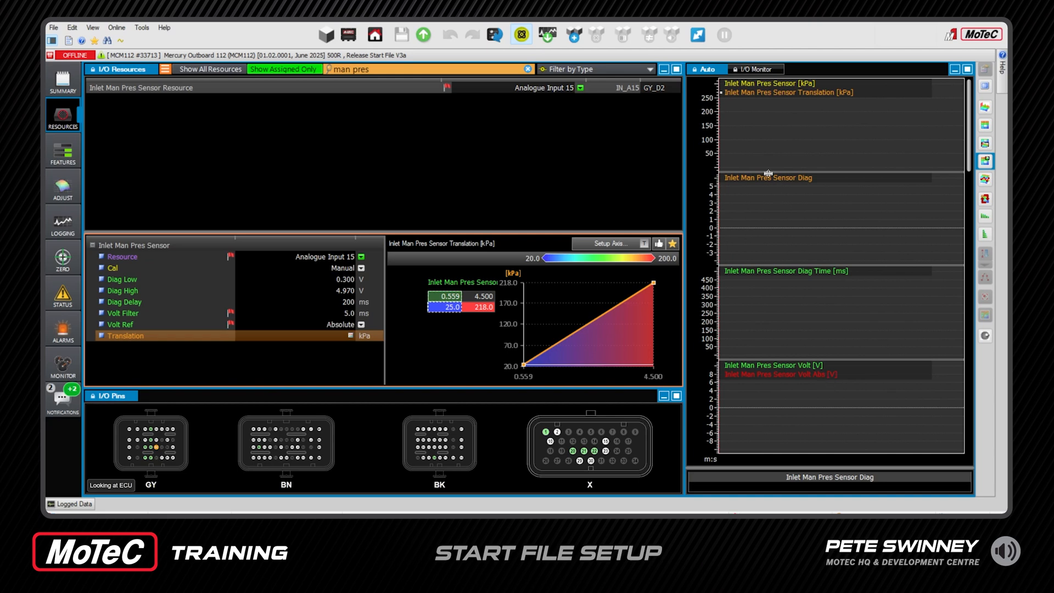
pyautogui.moveTo(242, 204)
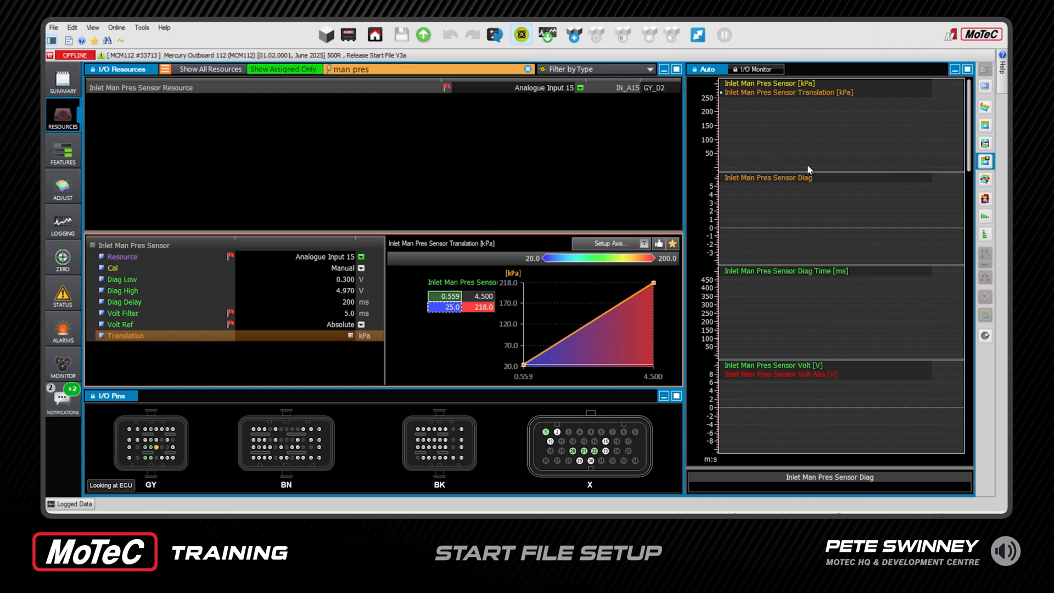
pyautogui.moveTo(802, 158)
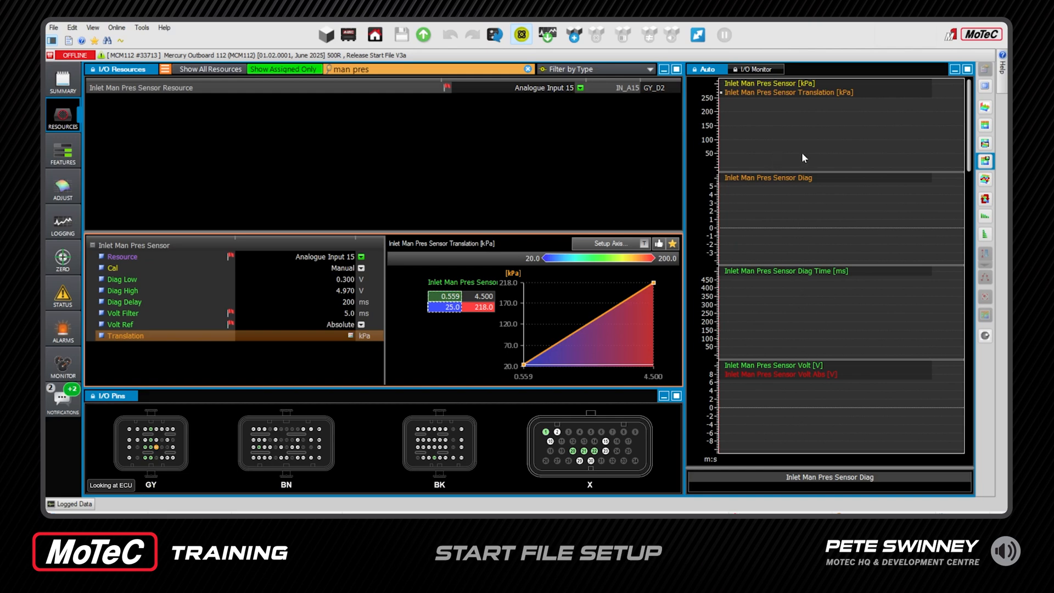
pyautogui.moveTo(820, 275)
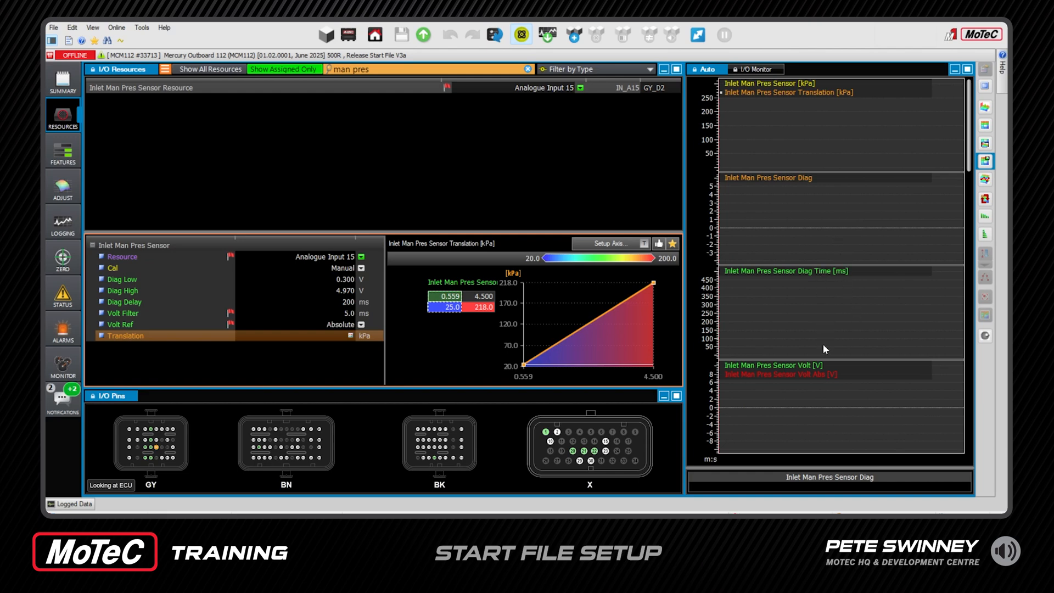
pyautogui.moveTo(87, 207)
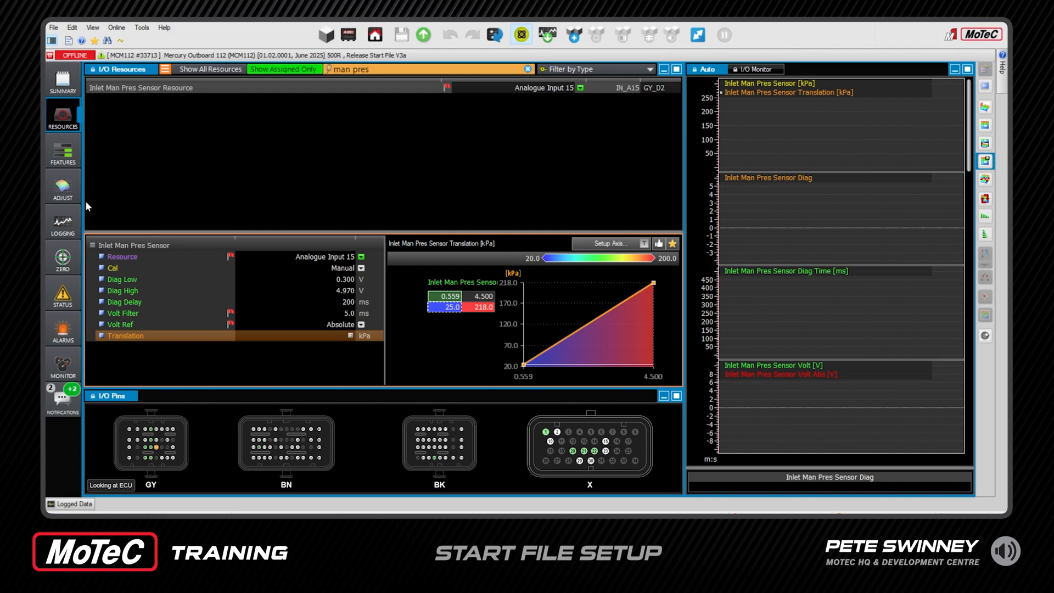
pyautogui.moveTo(62, 153)
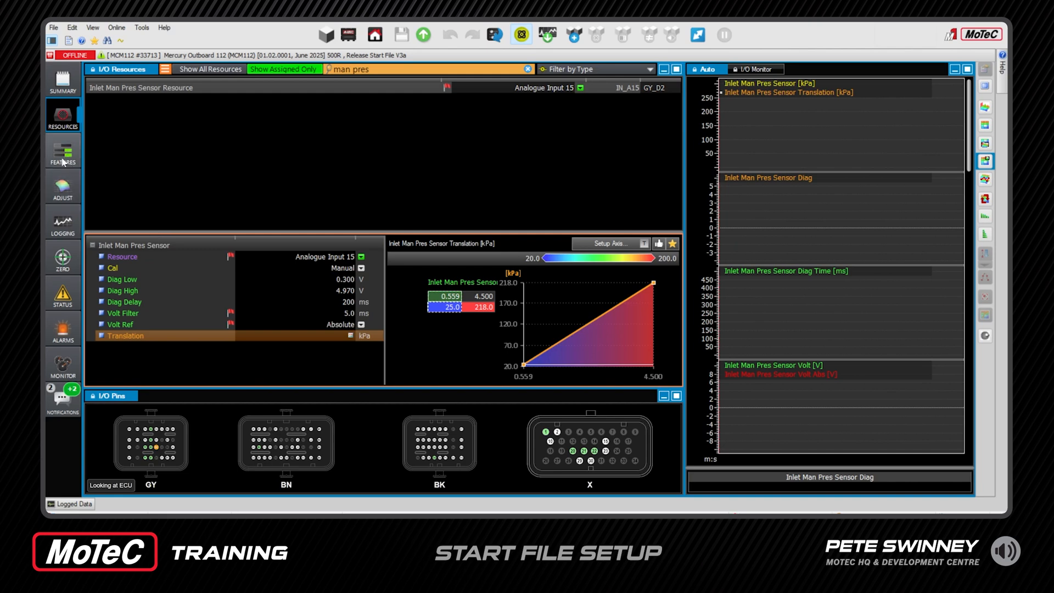
pyautogui.moveTo(81, 398)
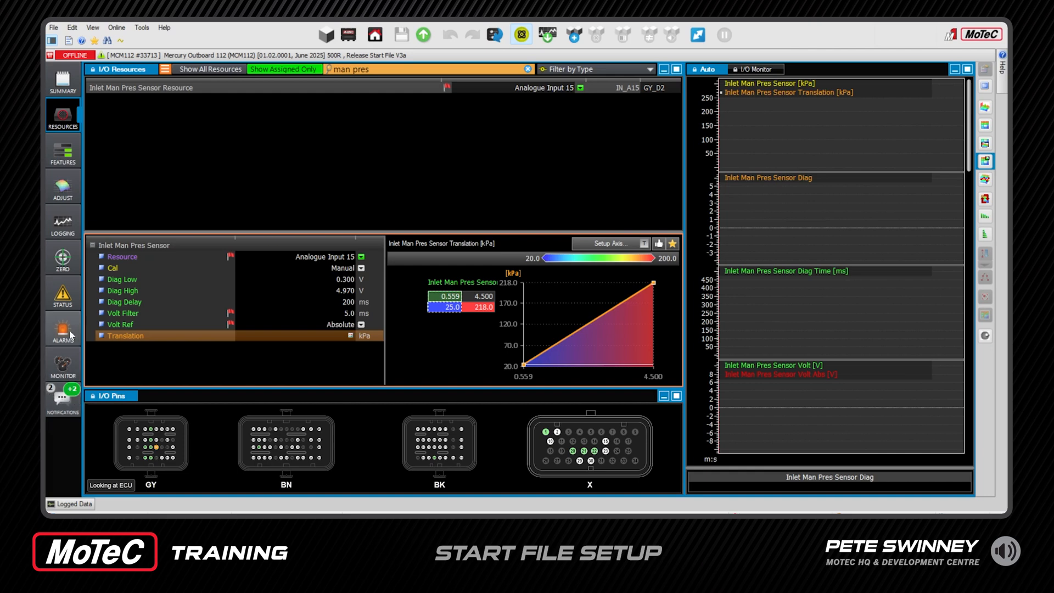
# Review Coolant, Engine, Exhaust and Throttle status, plot Throttle Aim State, then show Summary.
pyautogui.click(62, 294)
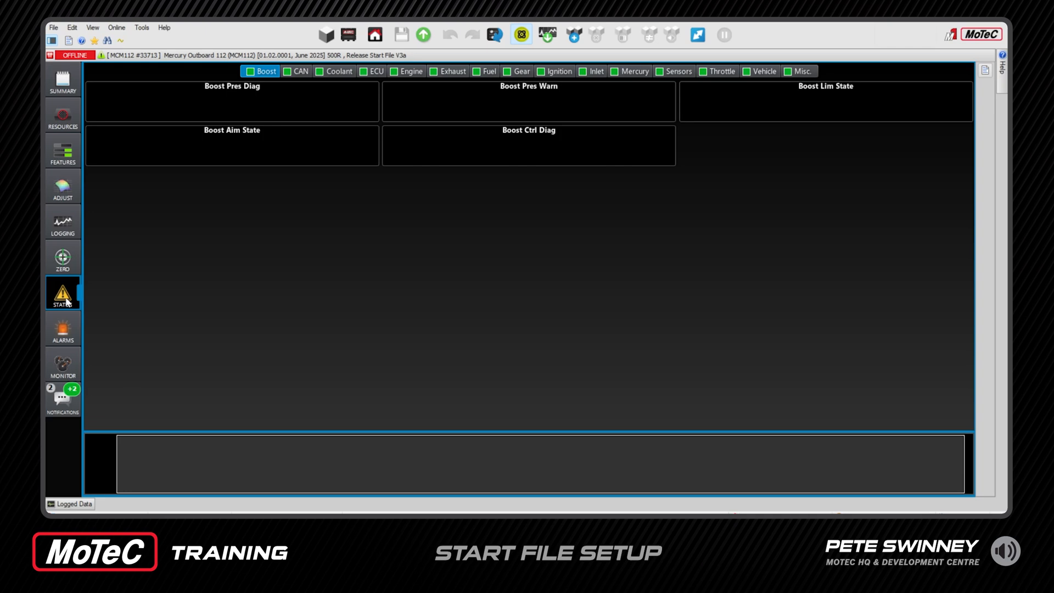
pyautogui.moveTo(53, 287)
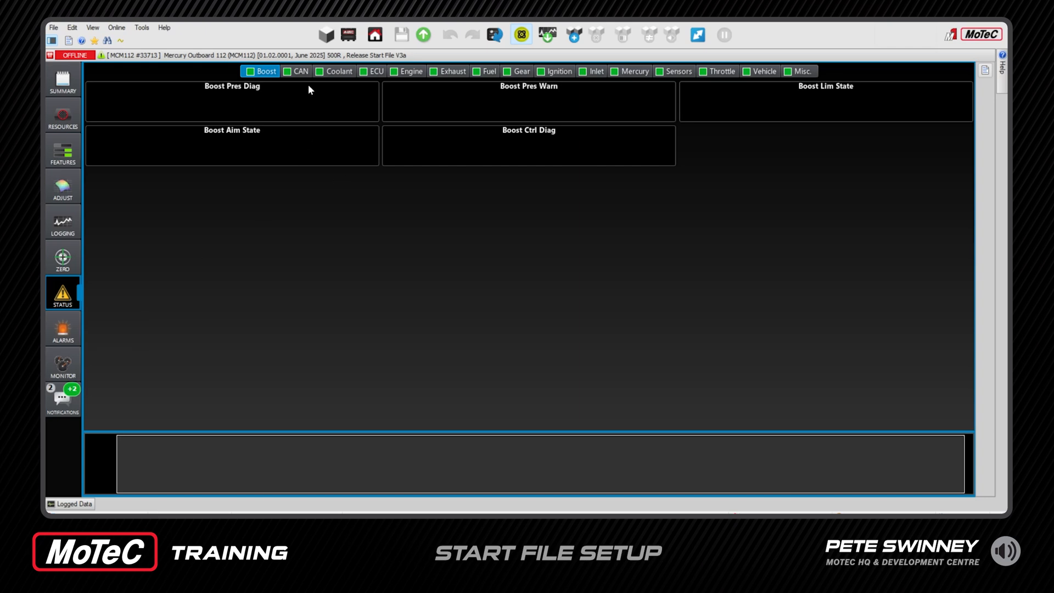
pyautogui.click(338, 72)
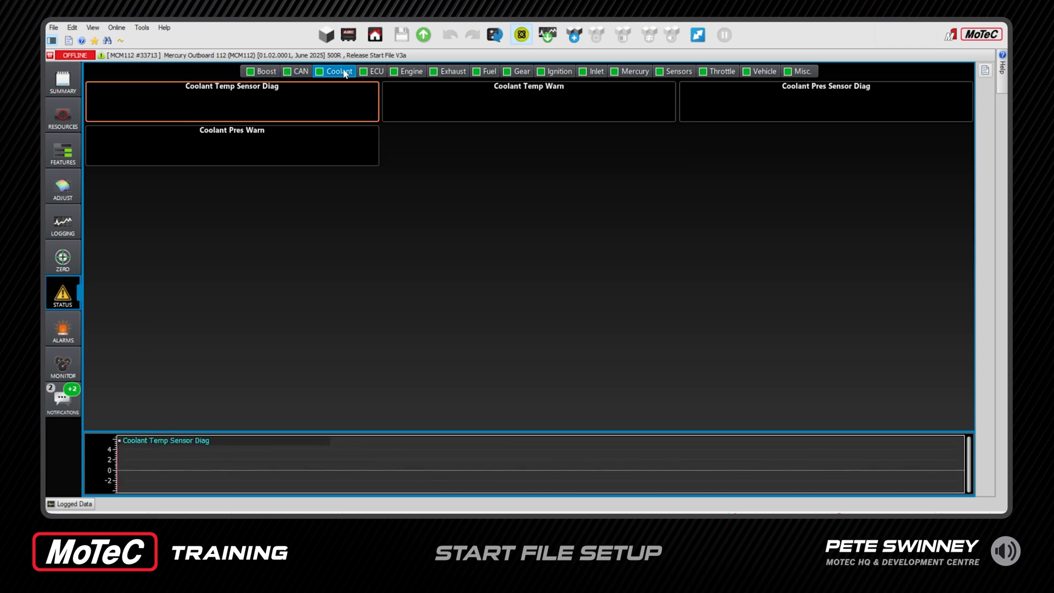
pyautogui.click(410, 72)
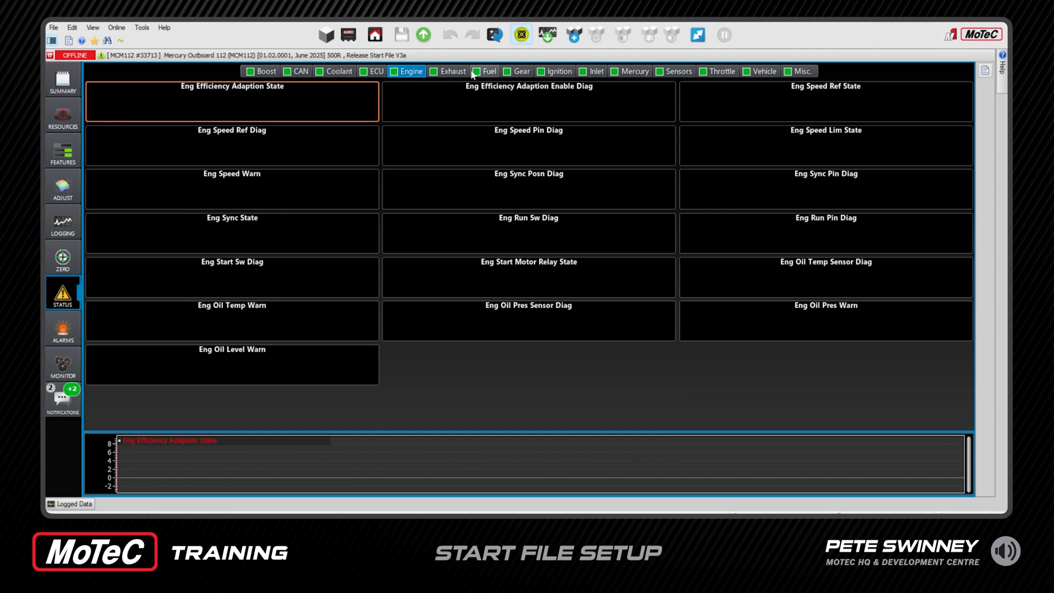
pyautogui.click(452, 71)
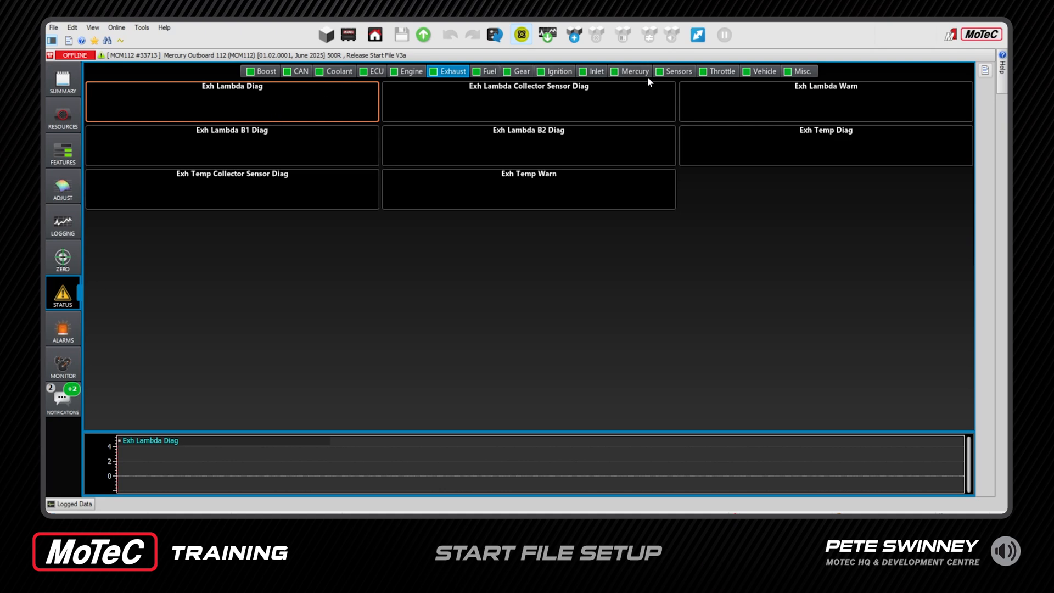
pyautogui.click(721, 71)
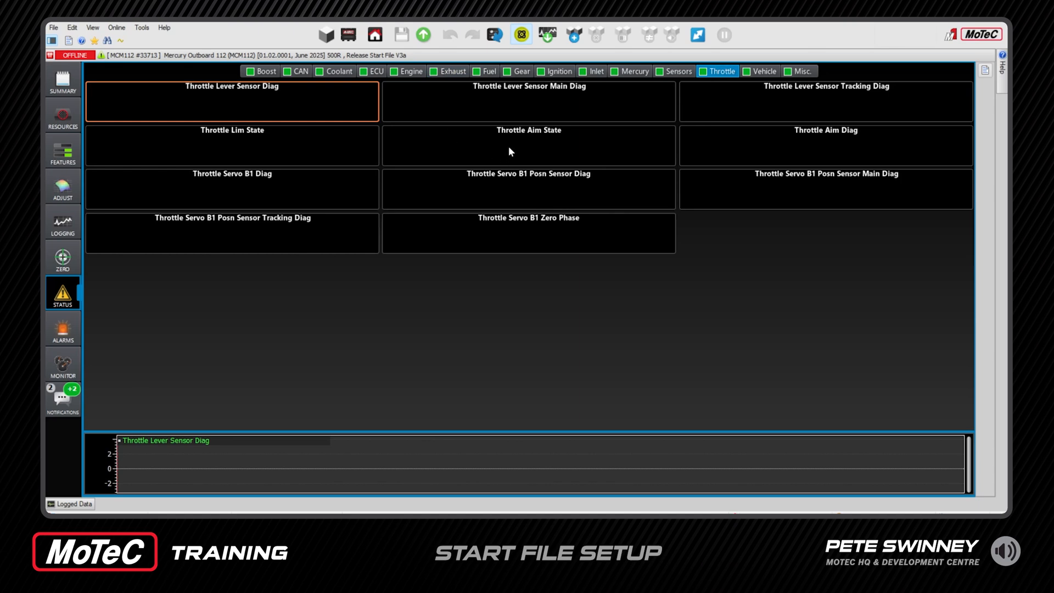
pyautogui.click(528, 145)
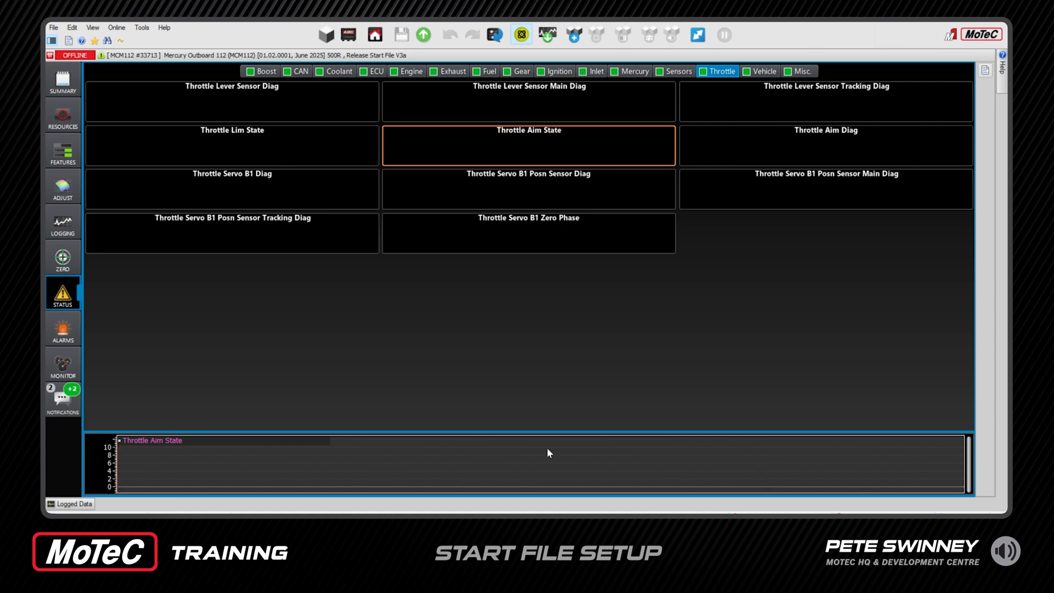
pyautogui.moveTo(387, 478)
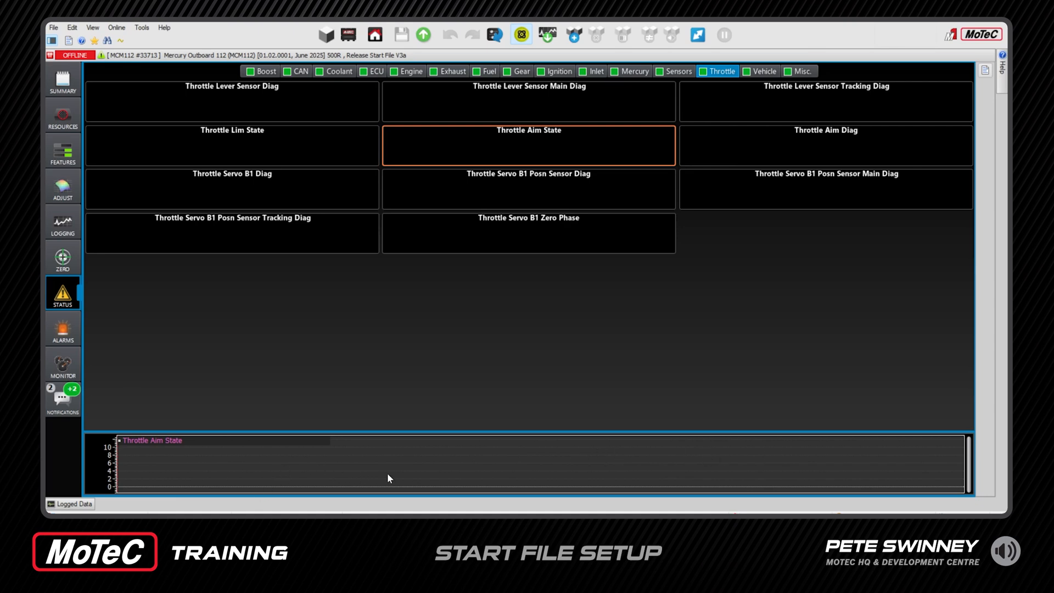
pyautogui.moveTo(406, 263)
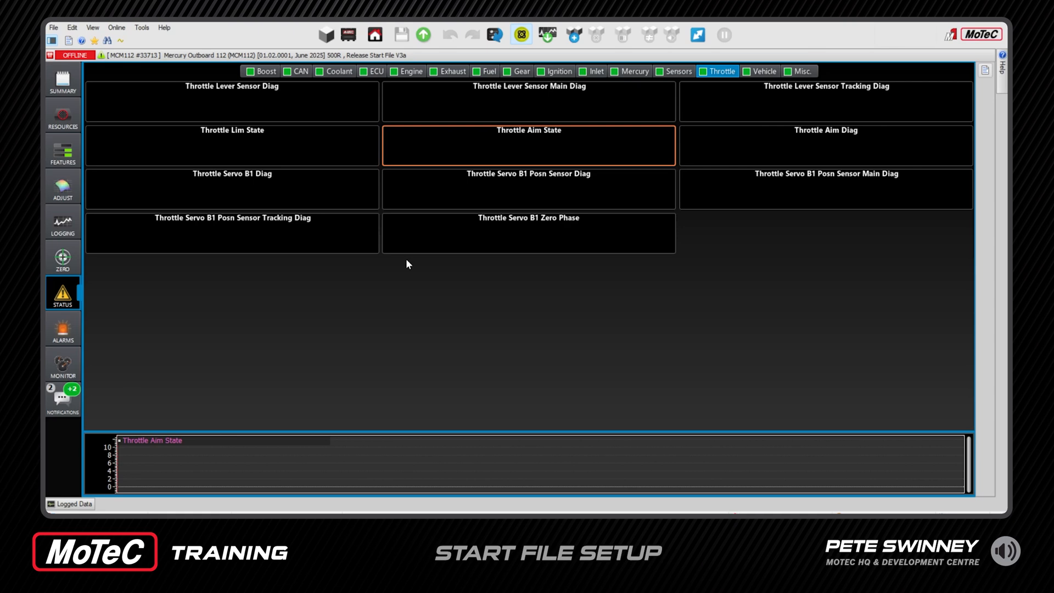
pyautogui.moveTo(112, 108)
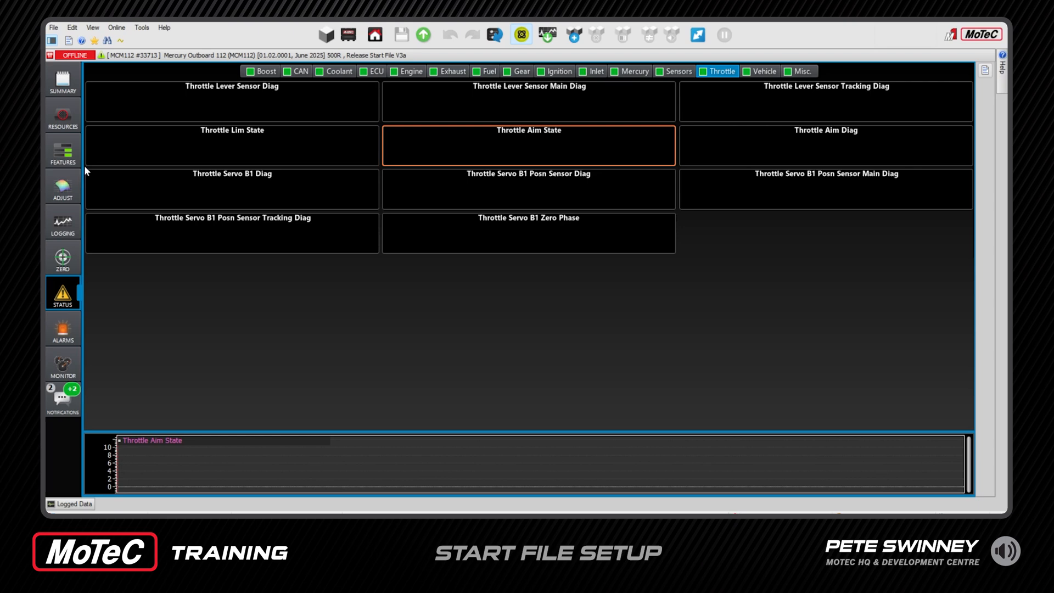
pyautogui.moveTo(62, 81)
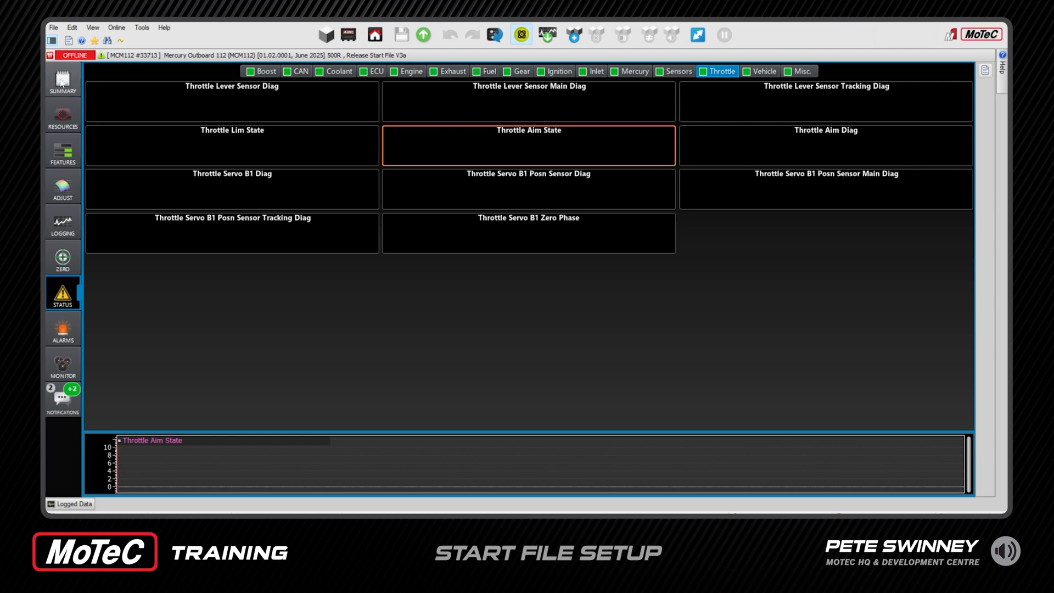
pyautogui.click(62, 82)
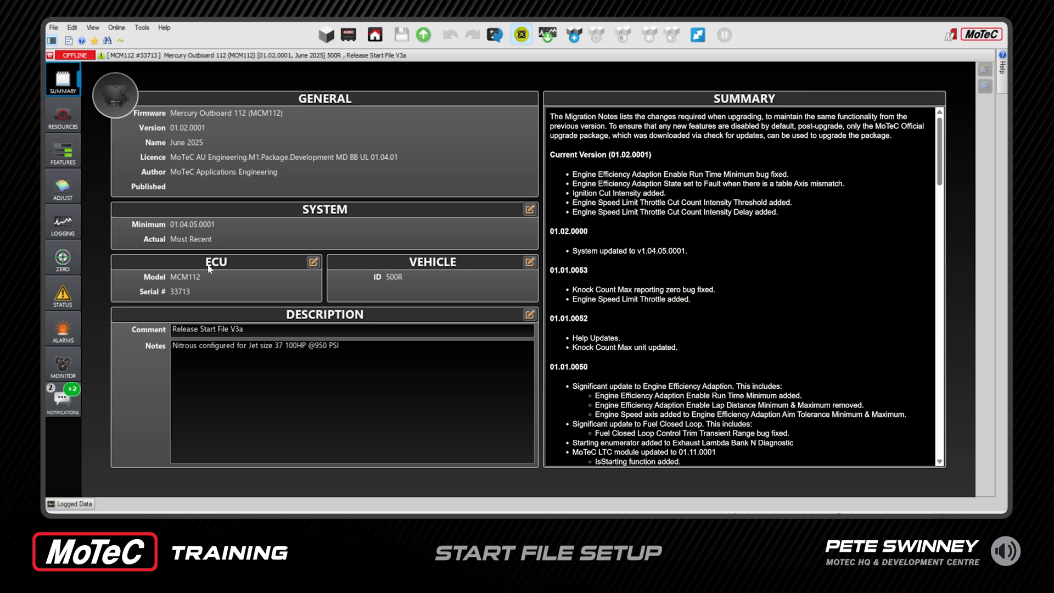
pyautogui.moveTo(214, 341)
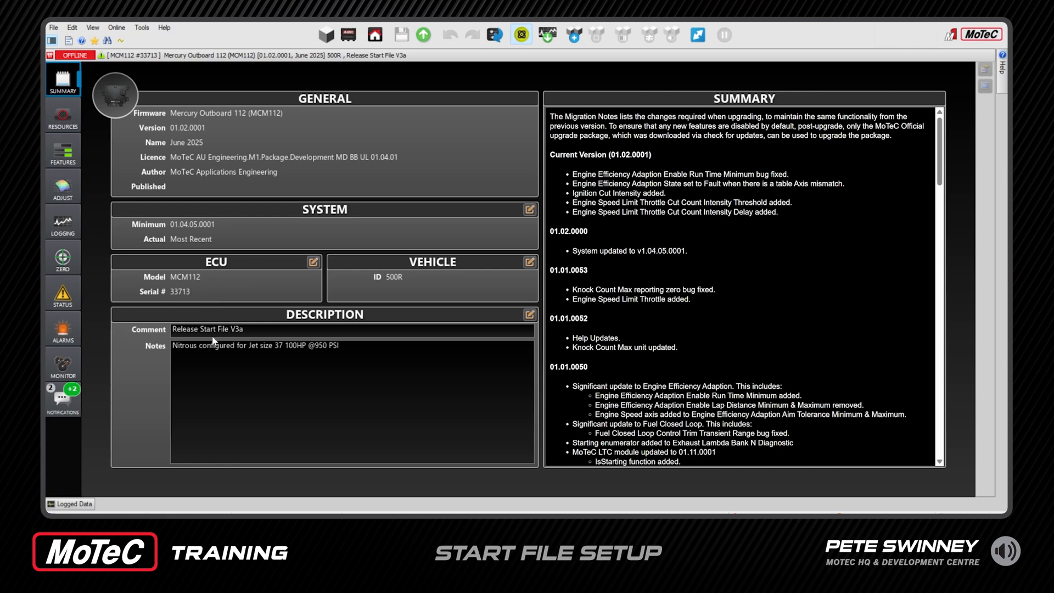
pyautogui.moveTo(246, 336)
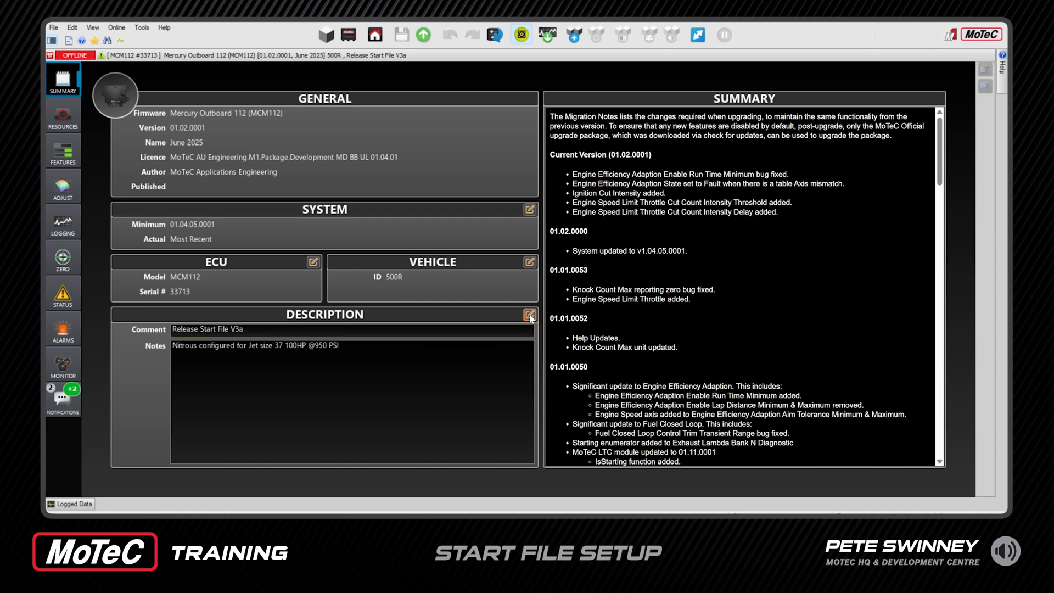
# Replace the package comment with 'STBD 93OCT', clear the nitrous notes, and confirm.
pyautogui.click(530, 316)
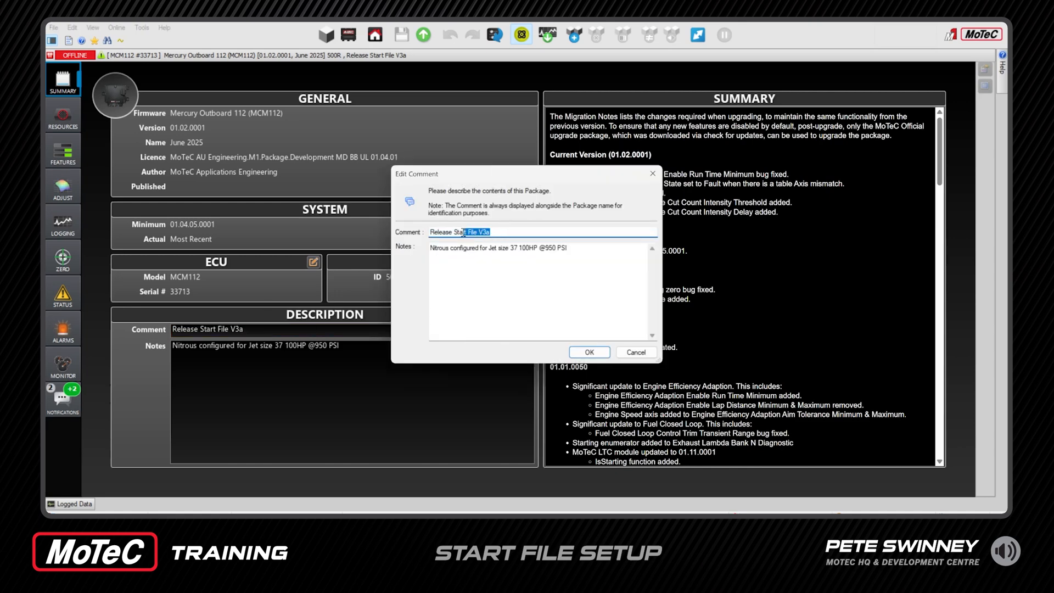
pyautogui.write('S')
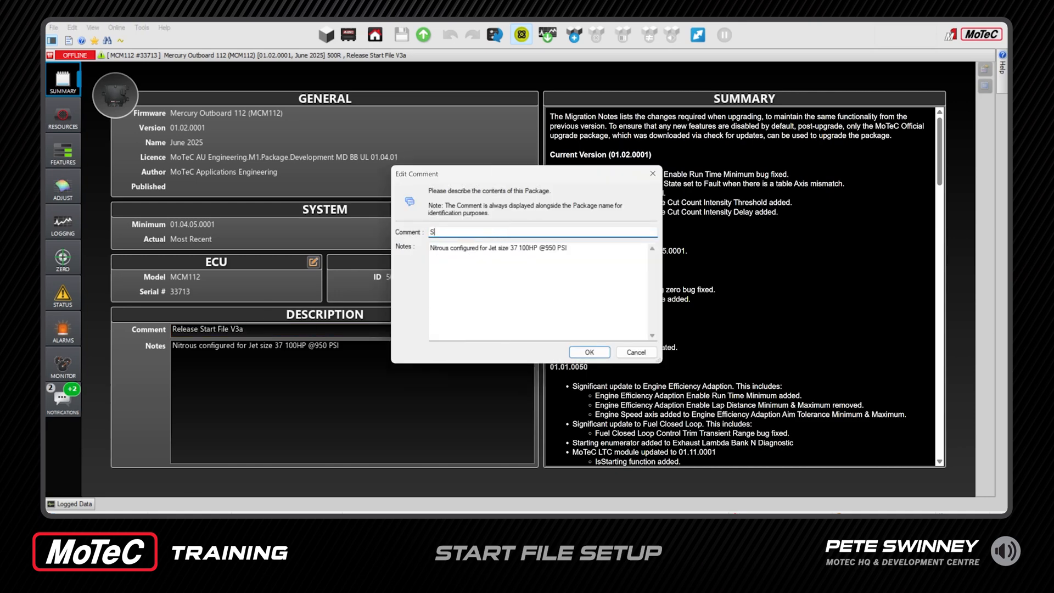
pyautogui.write('TBD')
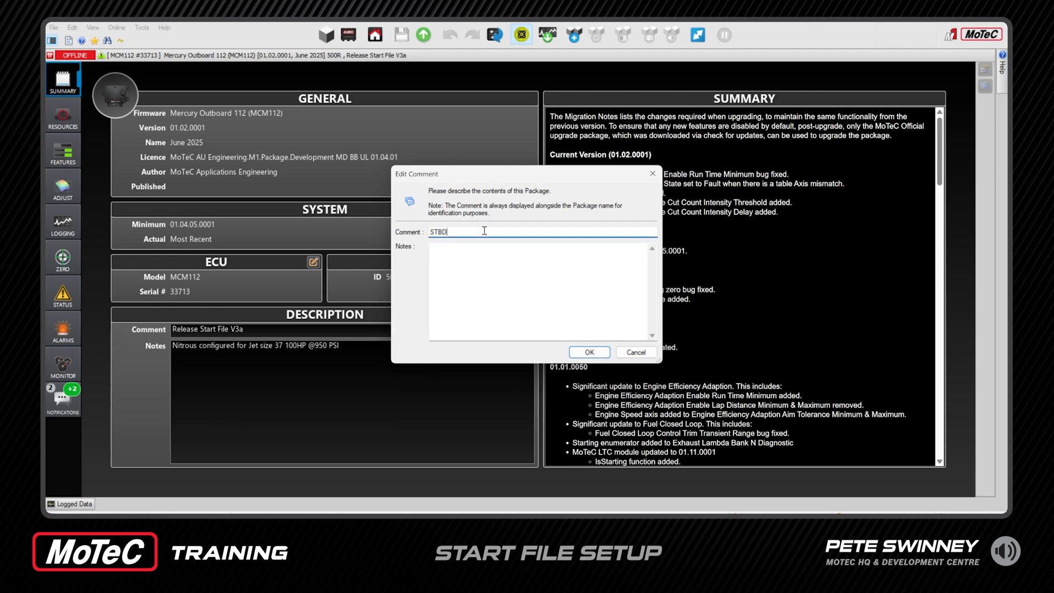
pyautogui.write('93')
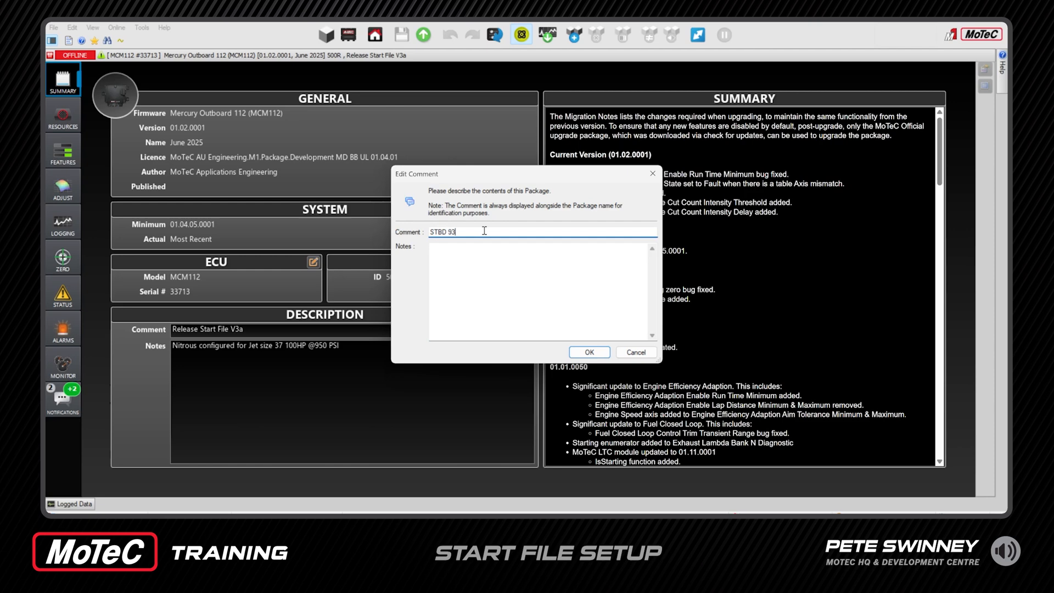
pyautogui.write('OC')
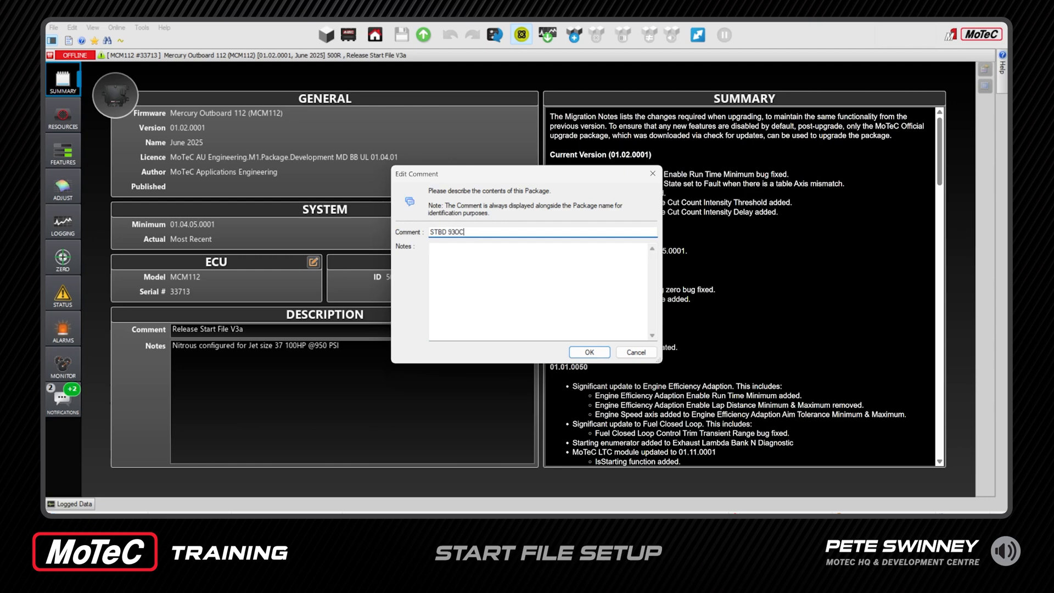
pyautogui.write('T')
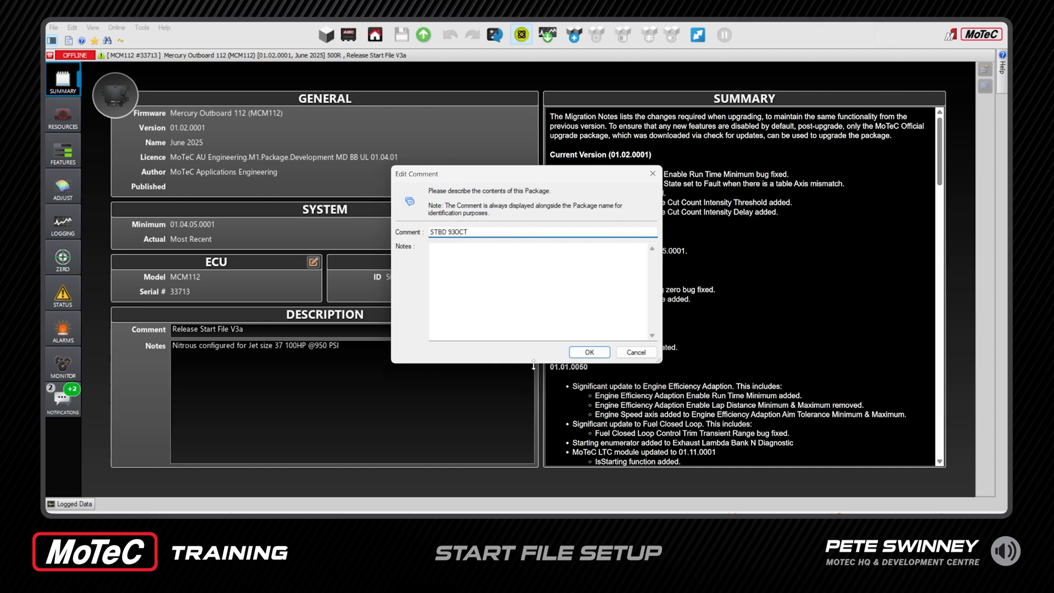
pyautogui.click(587, 353)
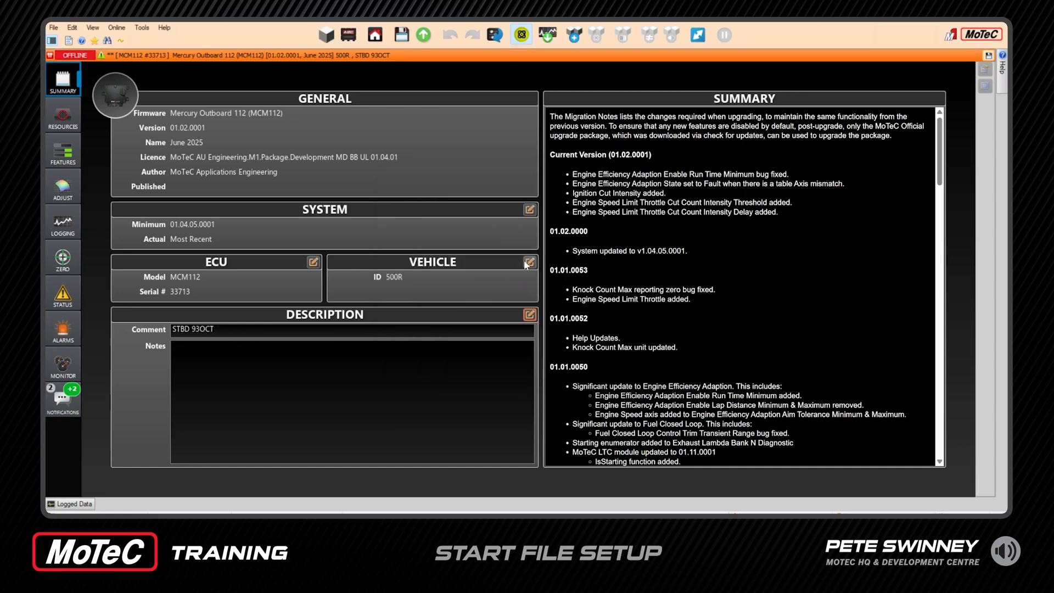
# Append STBD to the Vehicle Id, making it '500R STBD', and return to tuning.
pyautogui.click(530, 261)
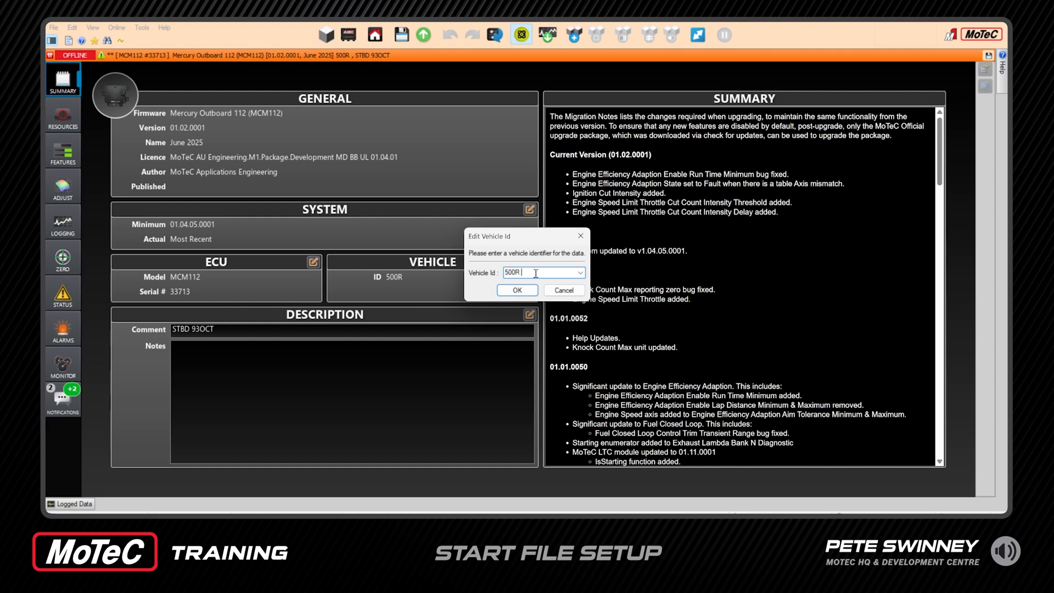
pyautogui.write('STBD')
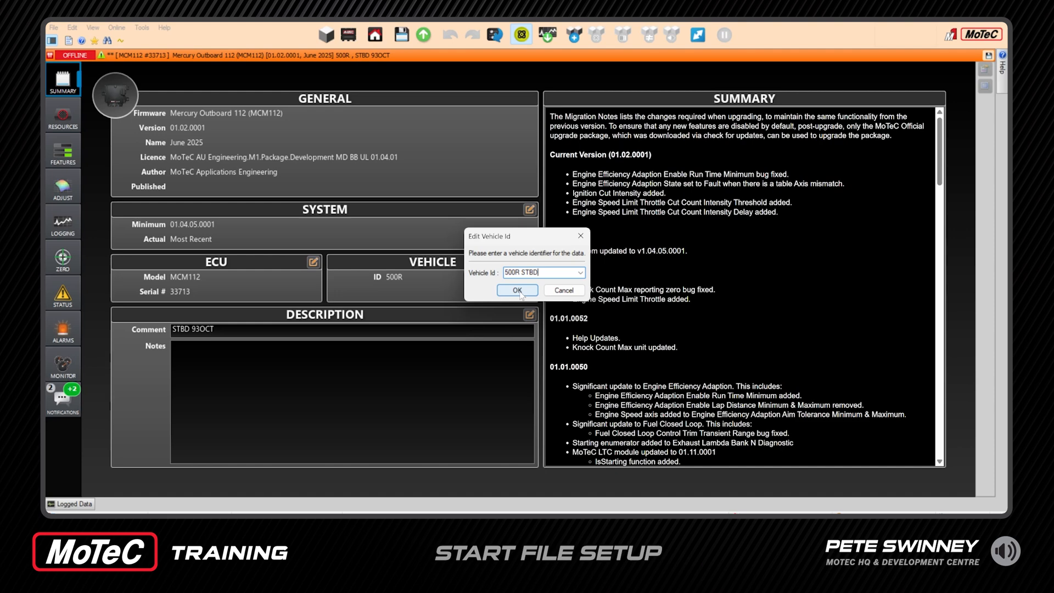
pyautogui.click(516, 290)
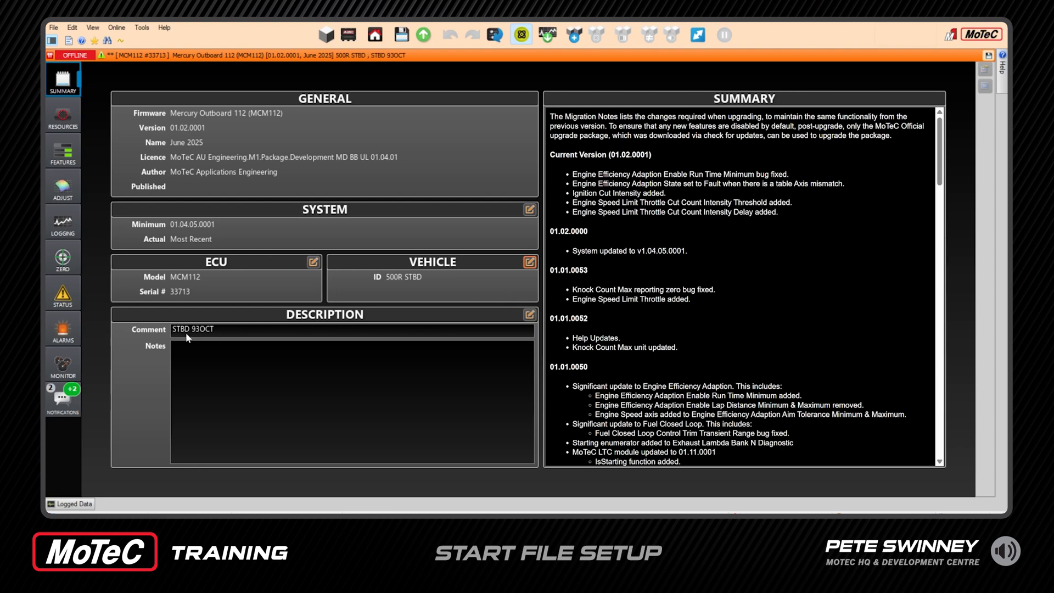
pyautogui.moveTo(404, 275)
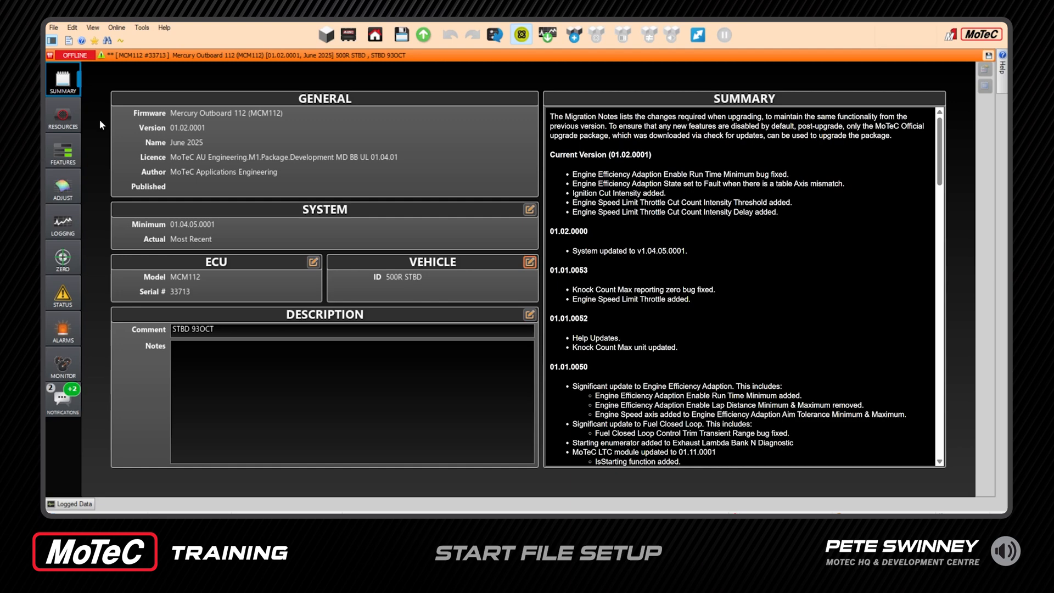
pyautogui.click(62, 187)
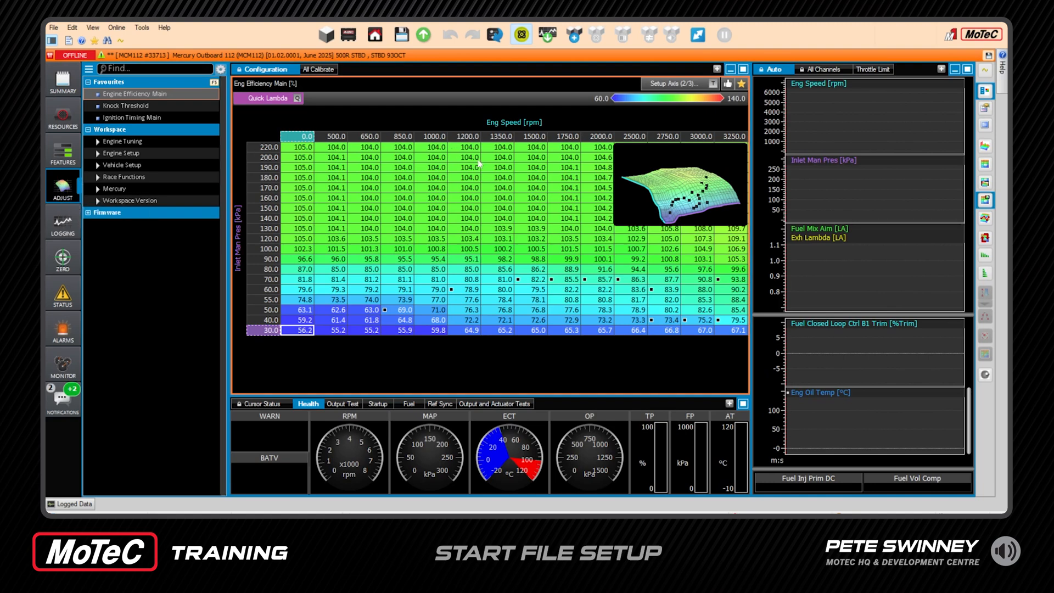
pyautogui.moveTo(531, 168)
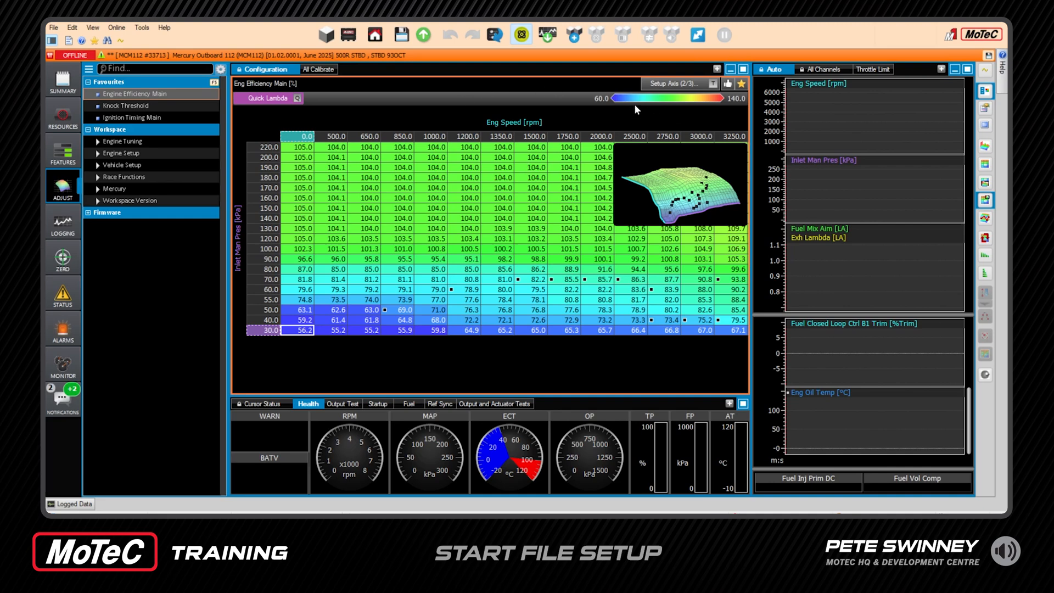
pyautogui.moveTo(595, 102)
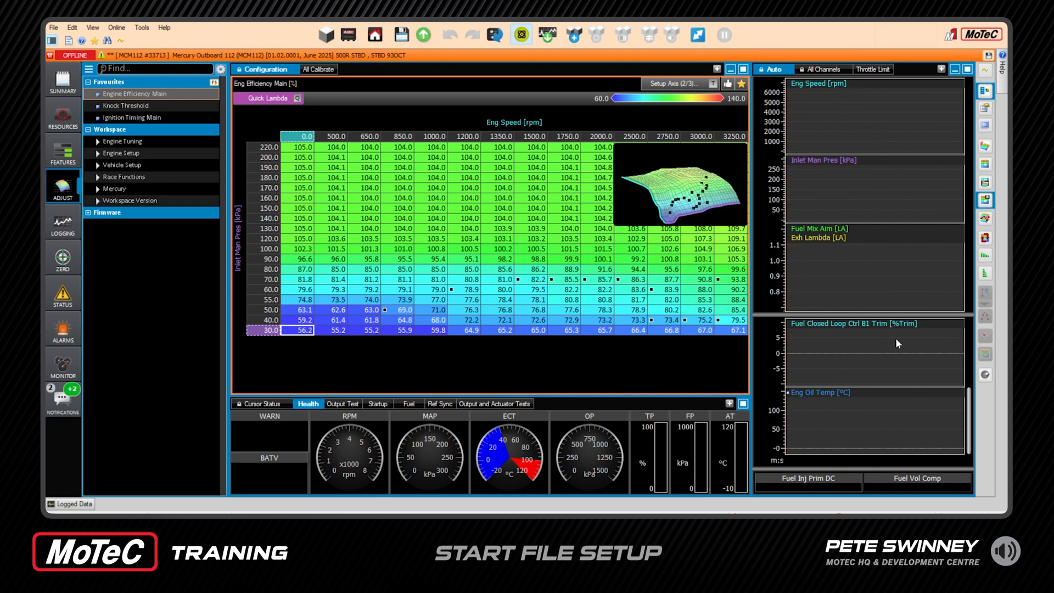
pyautogui.moveTo(980, 79)
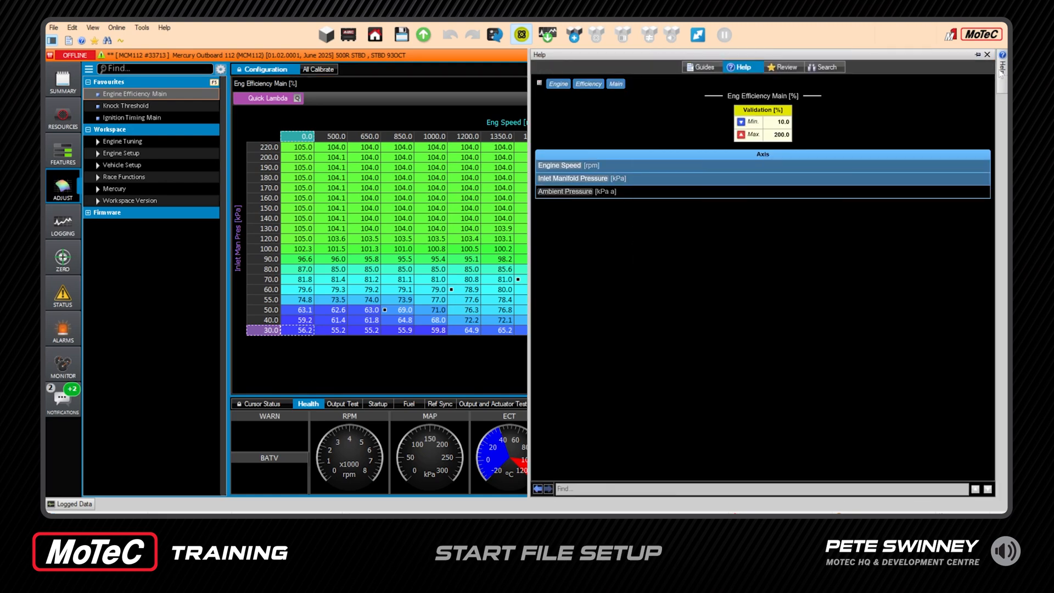
# Switch to the Review list of flagged parameters and open Eng Speed Lim Max.
pyautogui.click(701, 66)
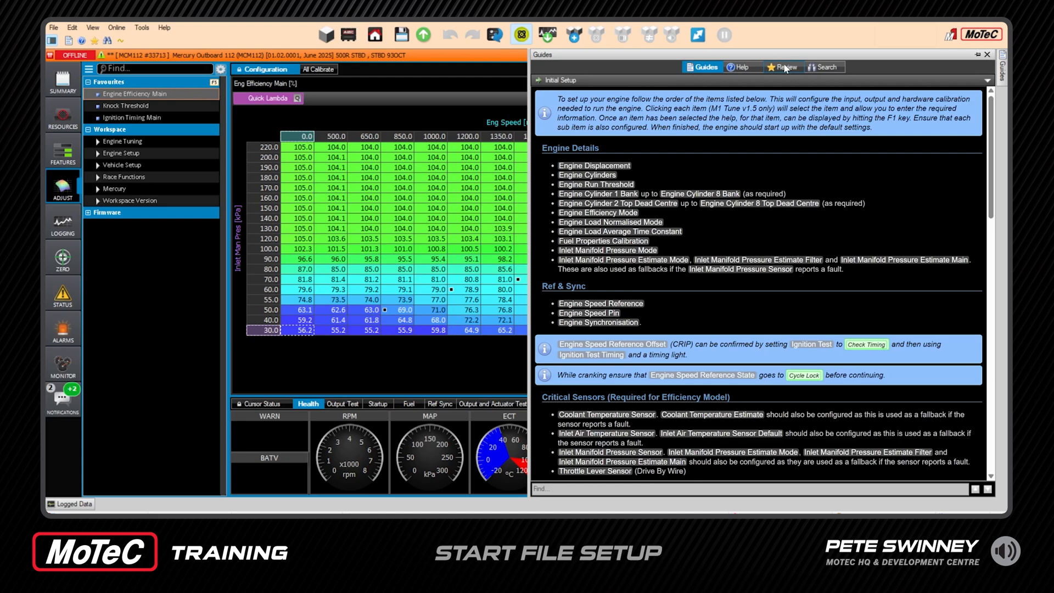
pyautogui.click(784, 66)
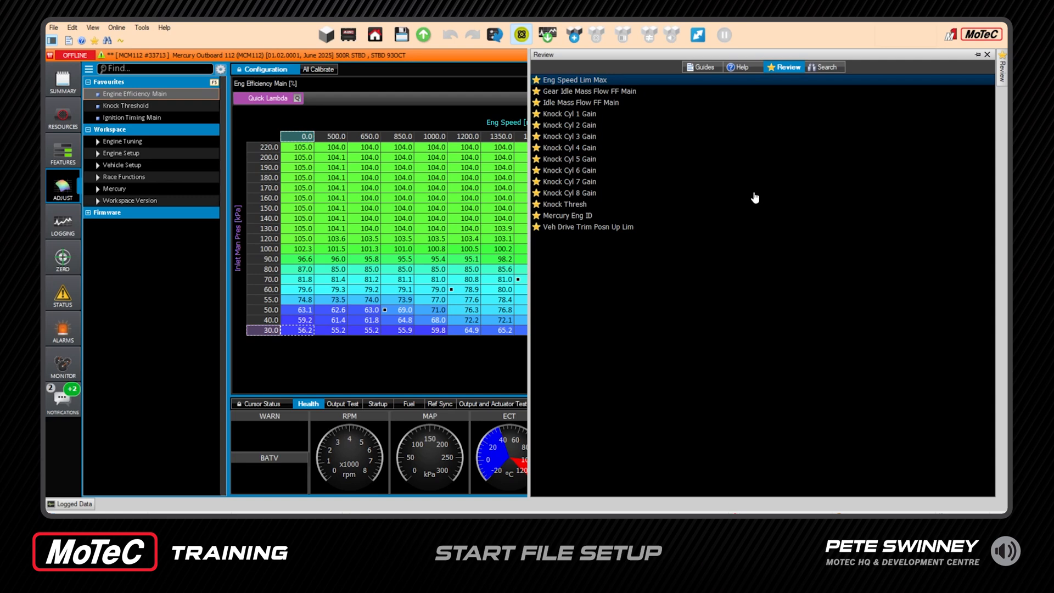
pyautogui.moveTo(591, 257)
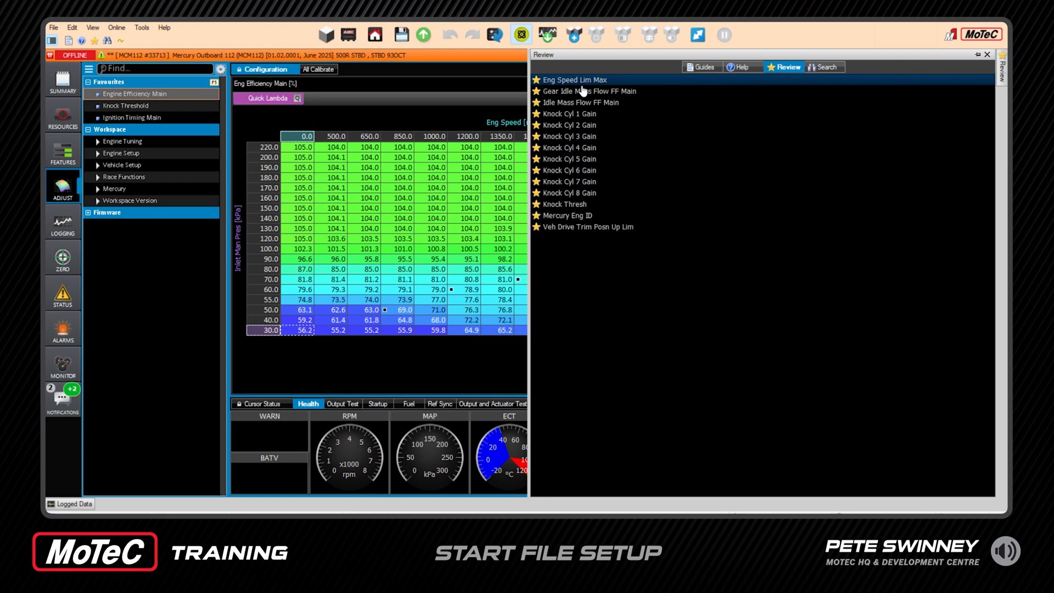
pyautogui.moveTo(567, 242)
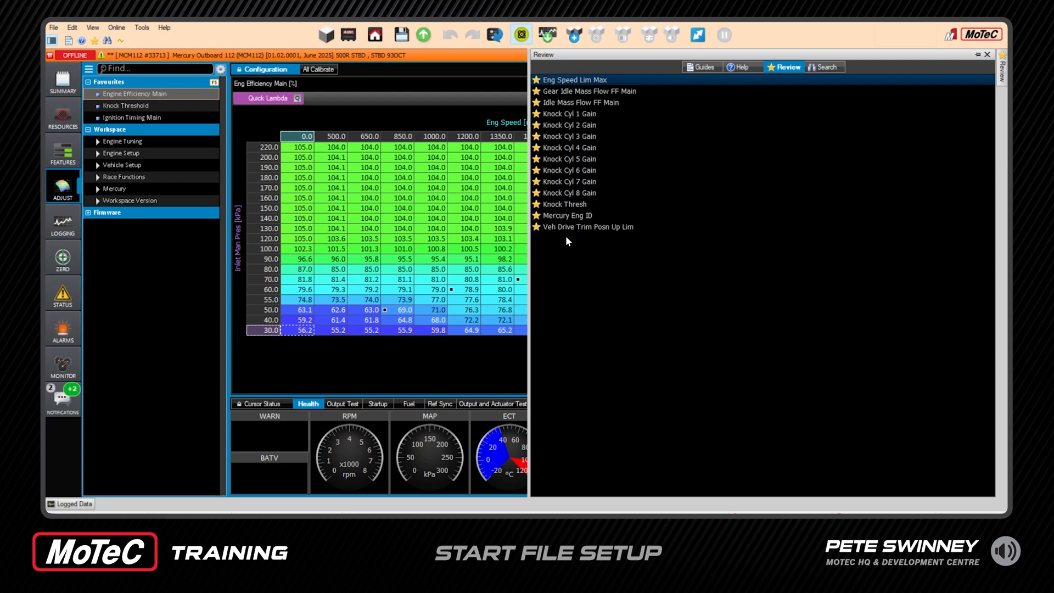
pyautogui.moveTo(581, 137)
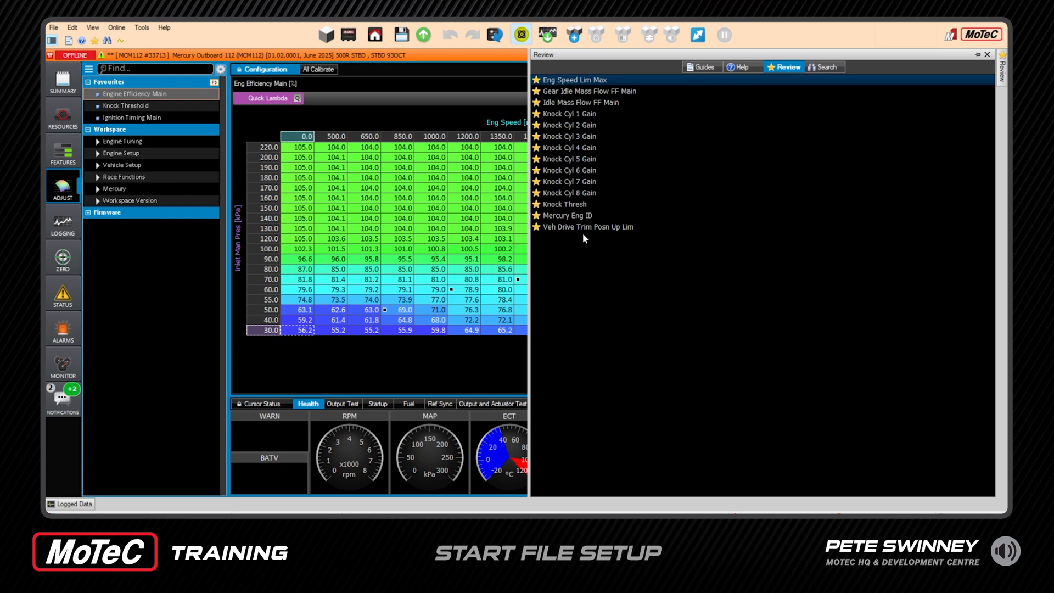
pyautogui.moveTo(602, 137)
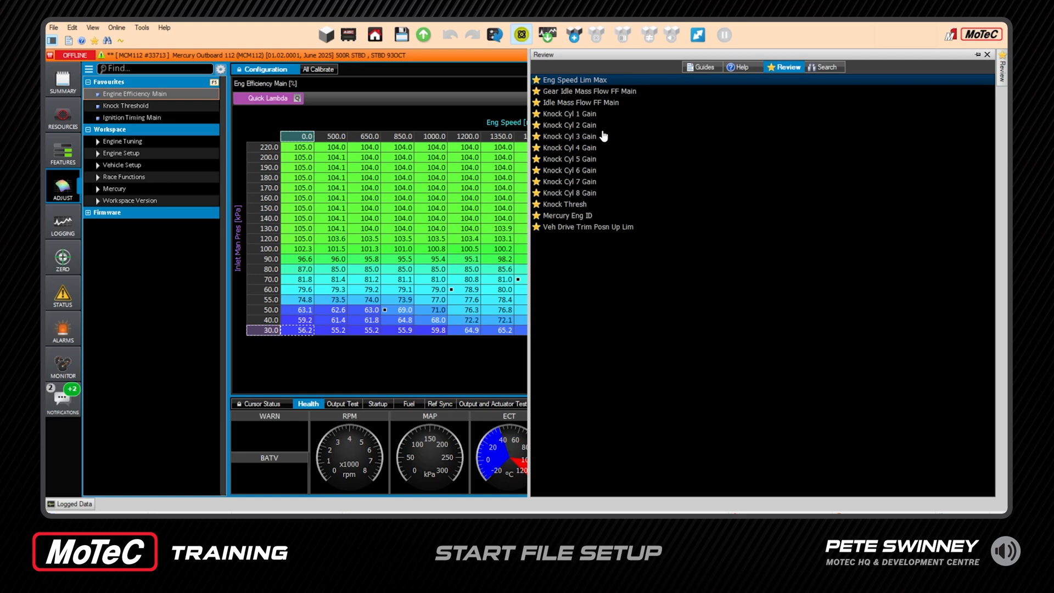
pyautogui.moveTo(625, 155)
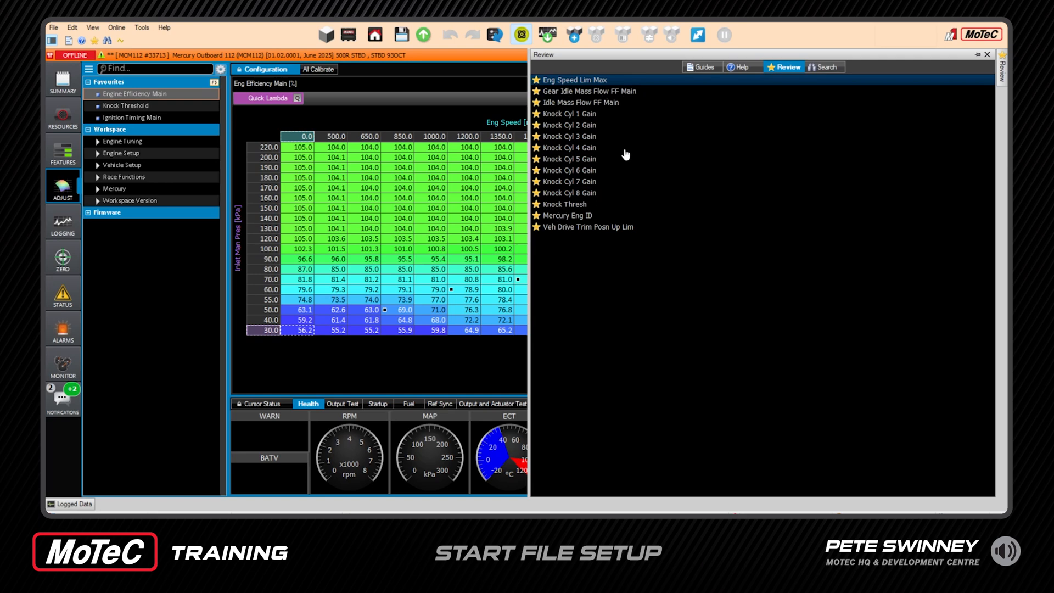
pyautogui.moveTo(611, 120)
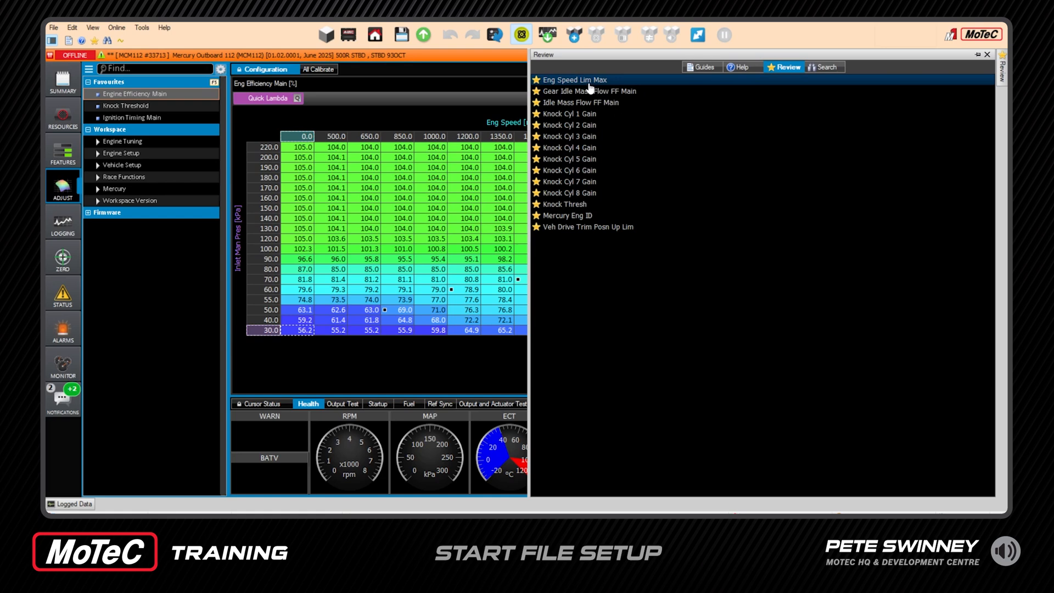
pyautogui.moveTo(590, 85)
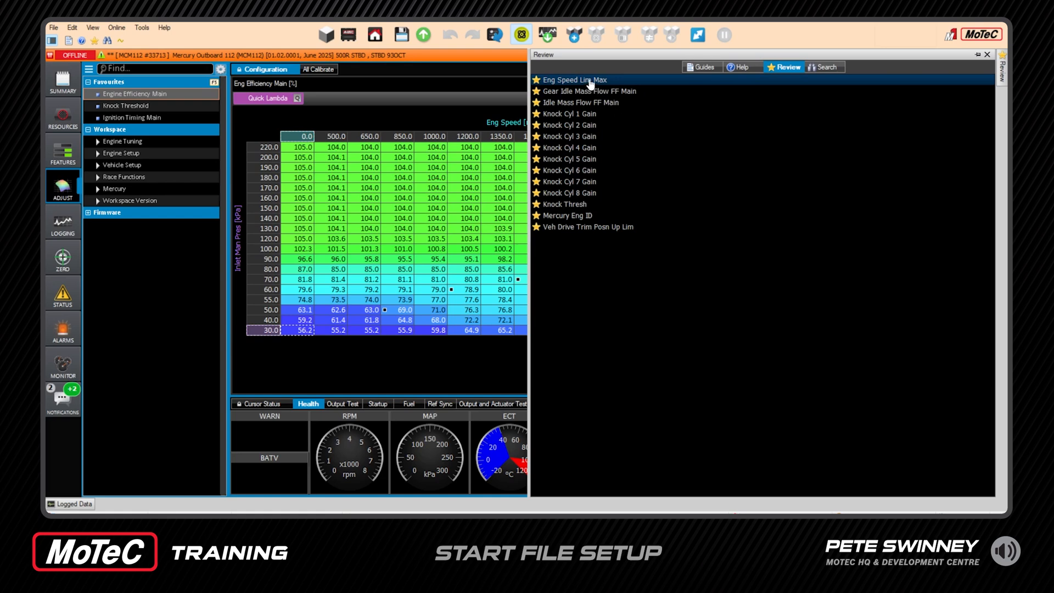
pyautogui.click(575, 81)
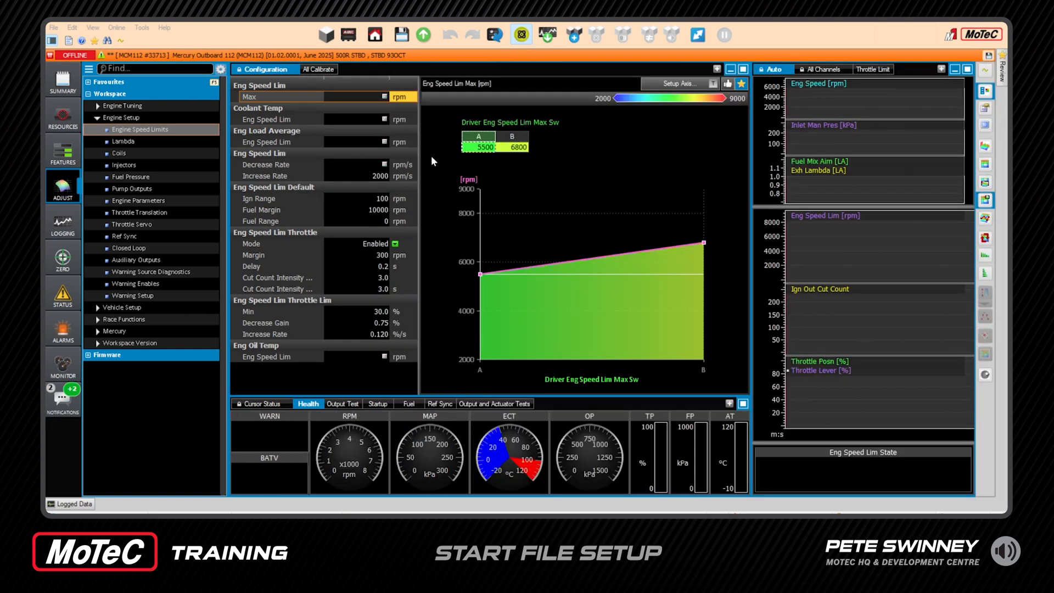
pyautogui.moveTo(265, 102)
pyautogui.write('6800')
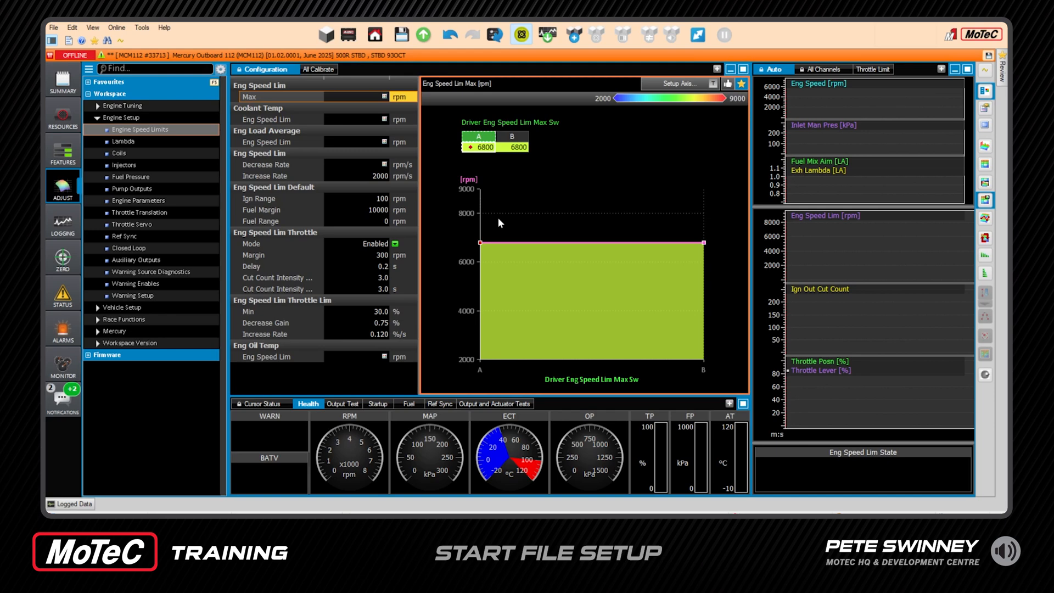
pyautogui.moveTo(493, 179)
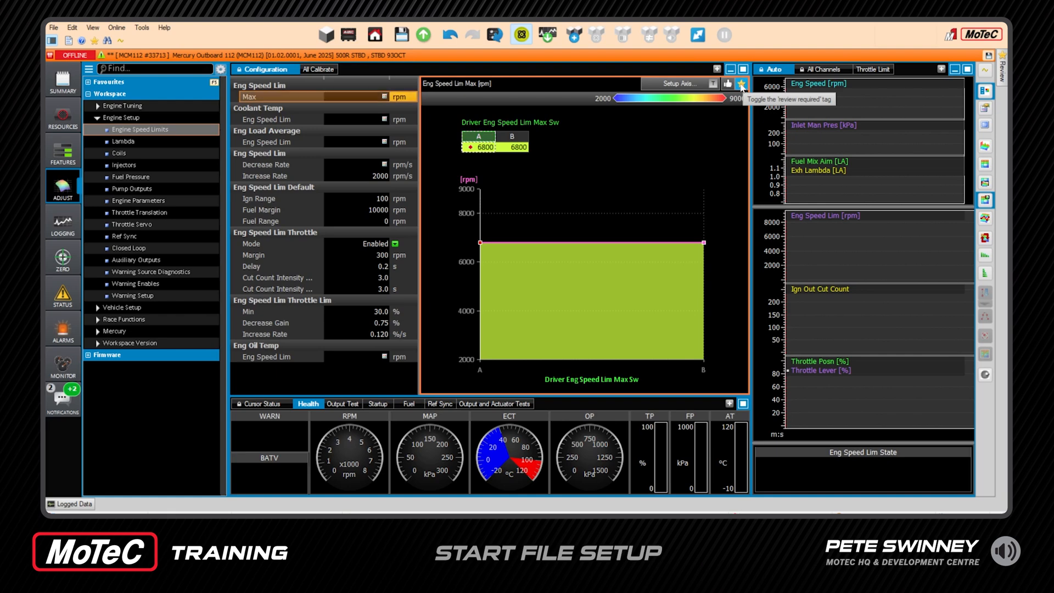
# Mark the 6800 rpm Eng Speed Lim Max setting as reviewed.
pyautogui.click(742, 83)
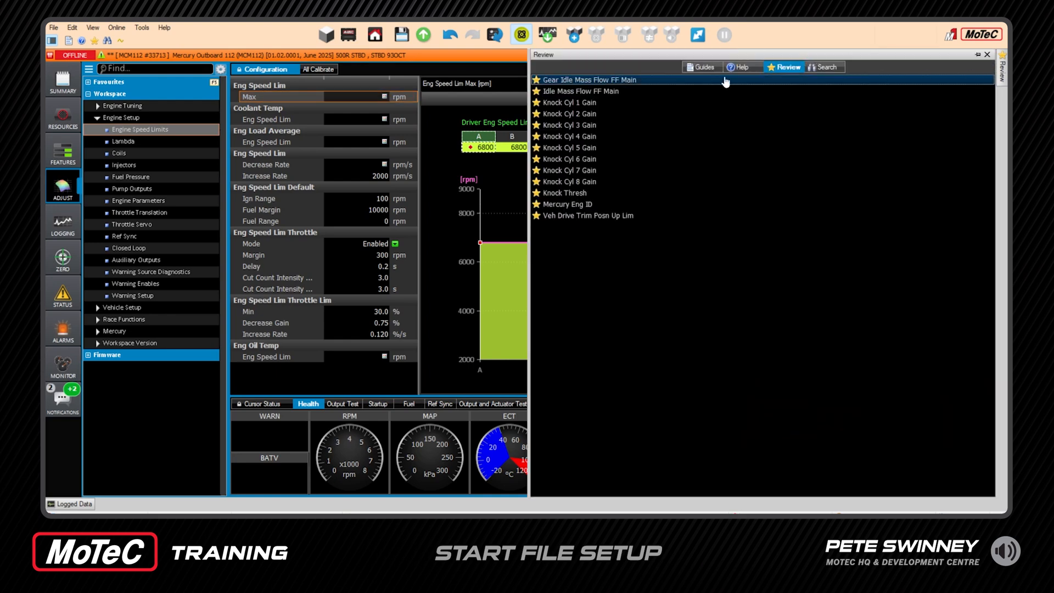
pyautogui.moveTo(615, 88)
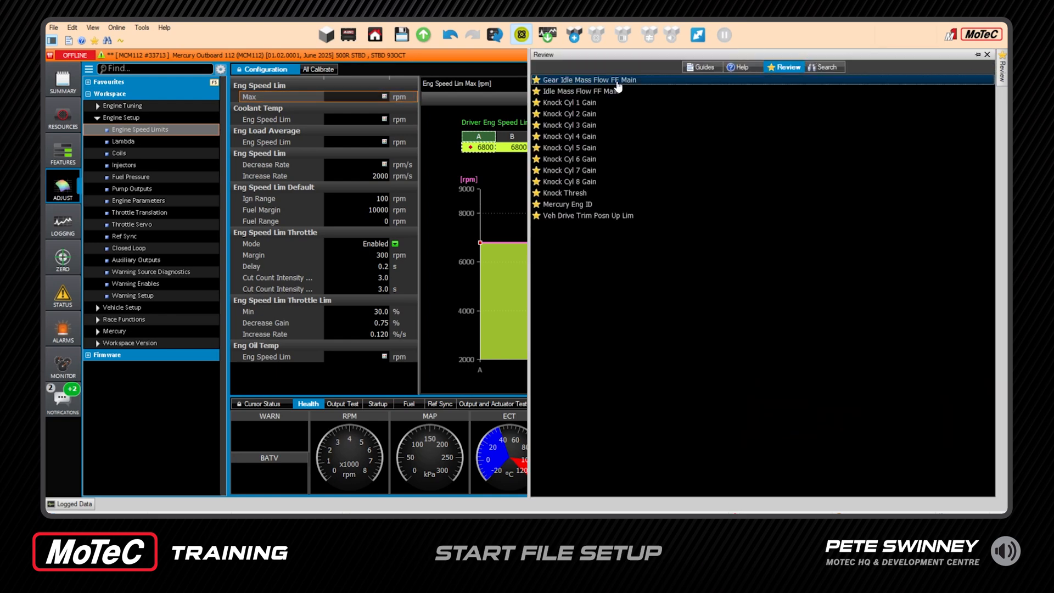
pyautogui.moveTo(547, 239)
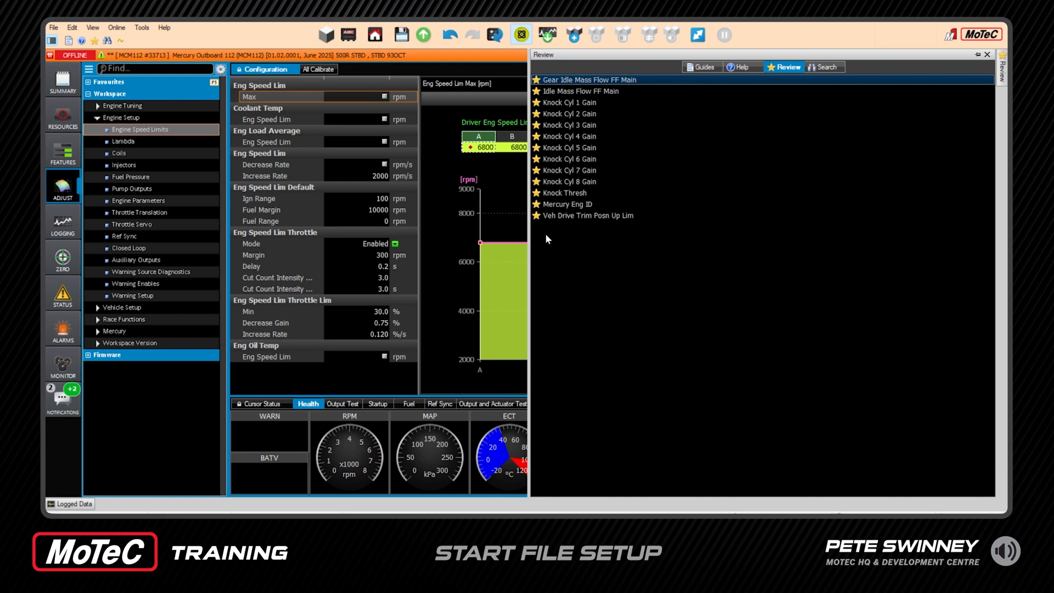
# Open Mercury Eng ID, read its Help diagram, and leave it at 0.
pyautogui.click(578, 204)
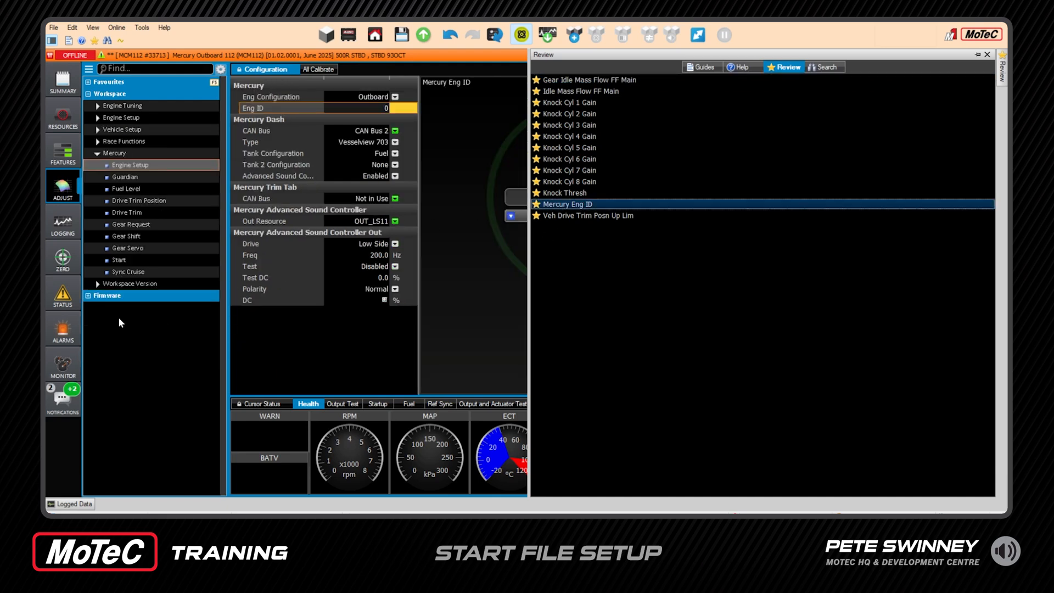
pyautogui.moveTo(111, 116)
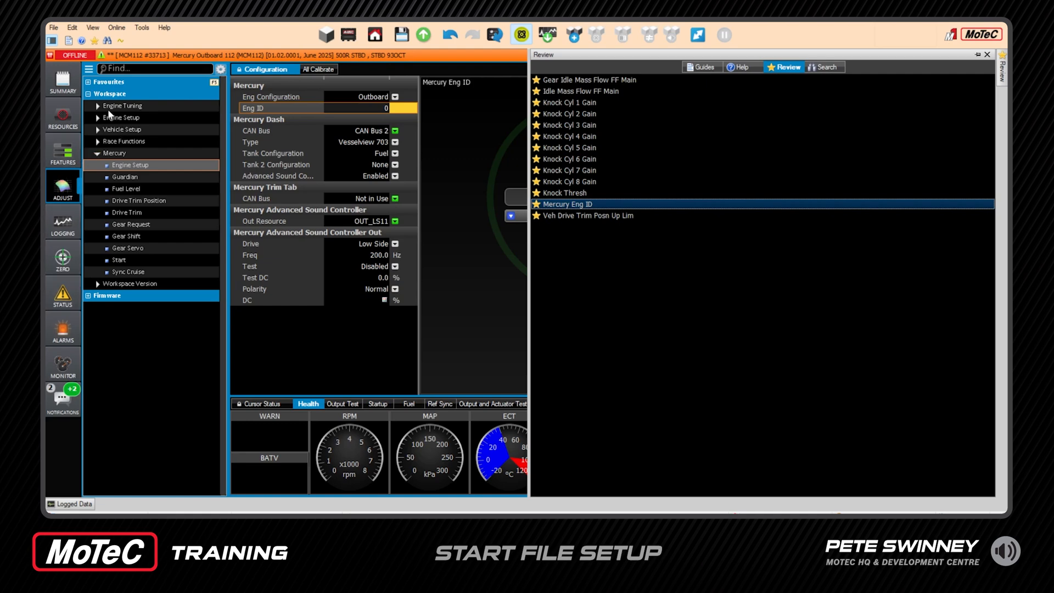
pyautogui.moveTo(105, 162)
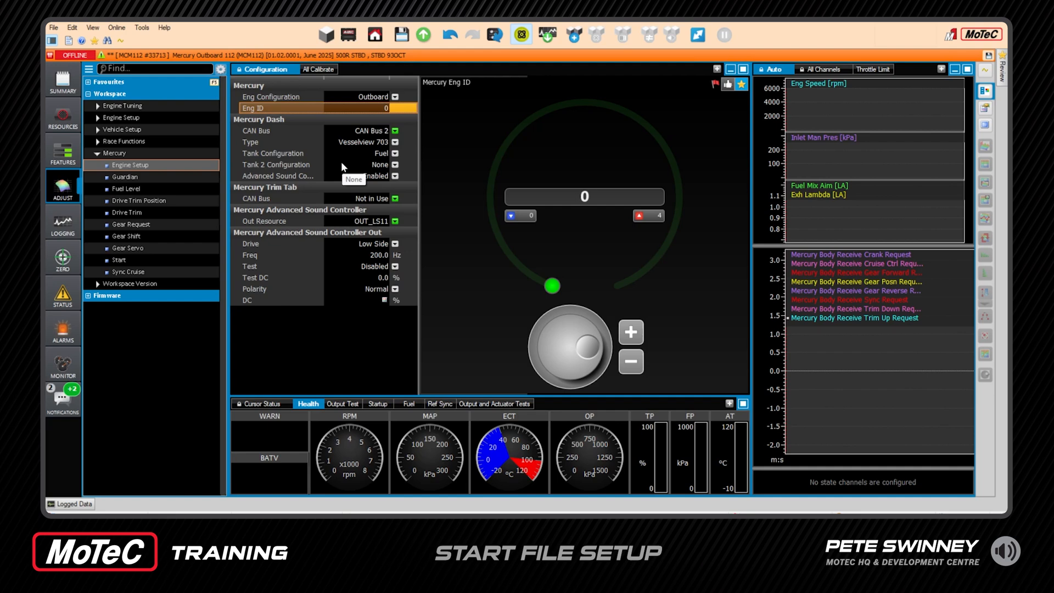
pyautogui.click(376, 176)
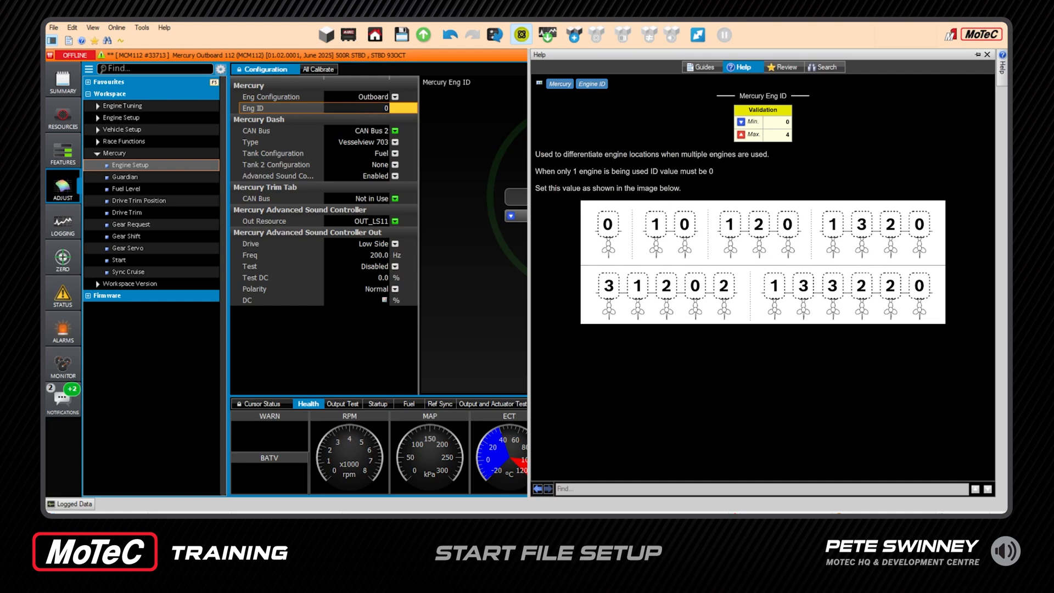
pyautogui.moveTo(637, 233)
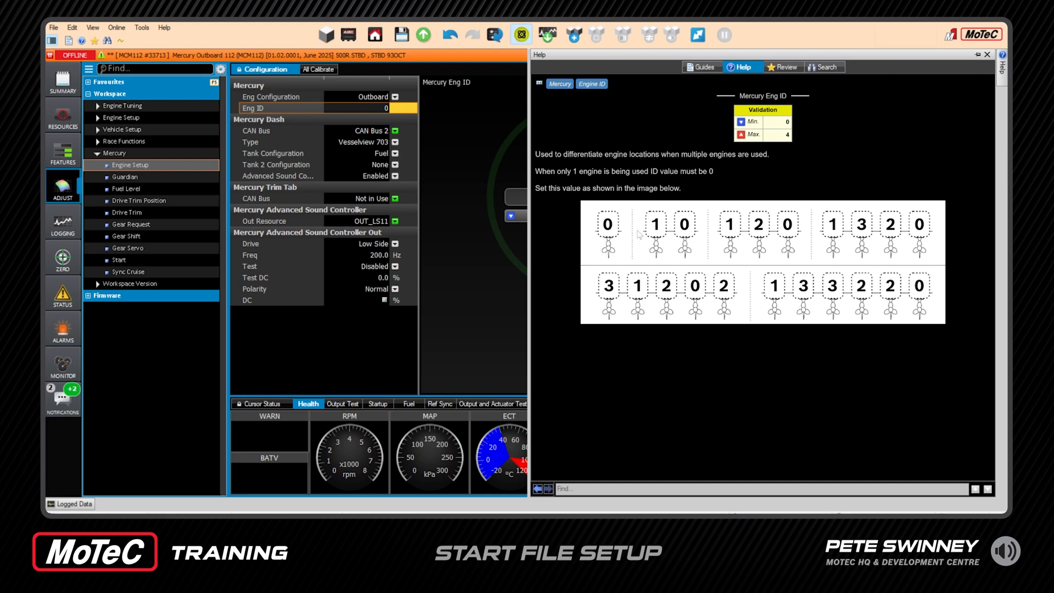
pyautogui.moveTo(662, 239)
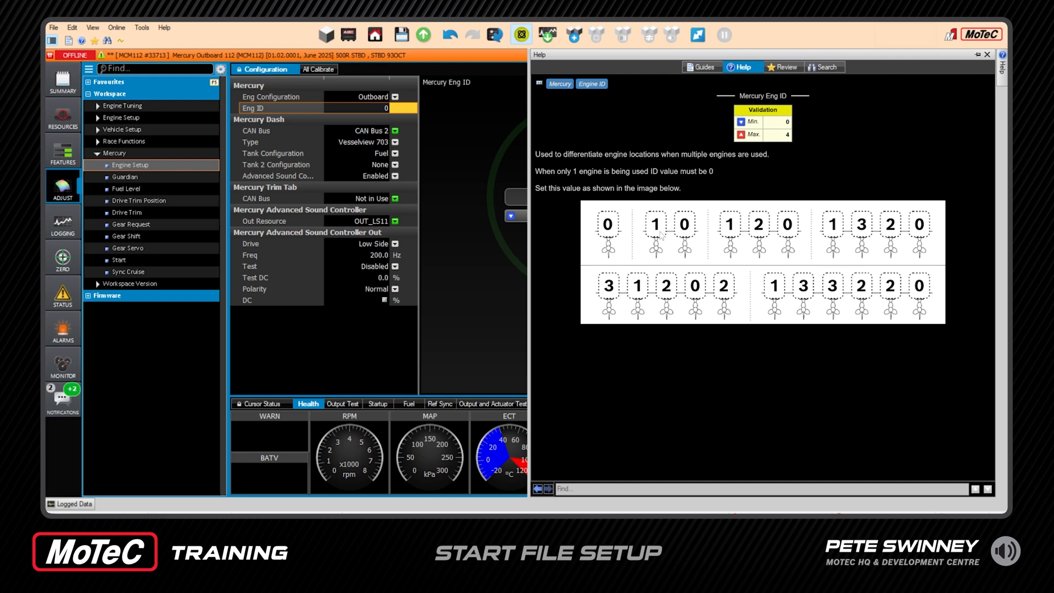
pyautogui.moveTo(382, 118)
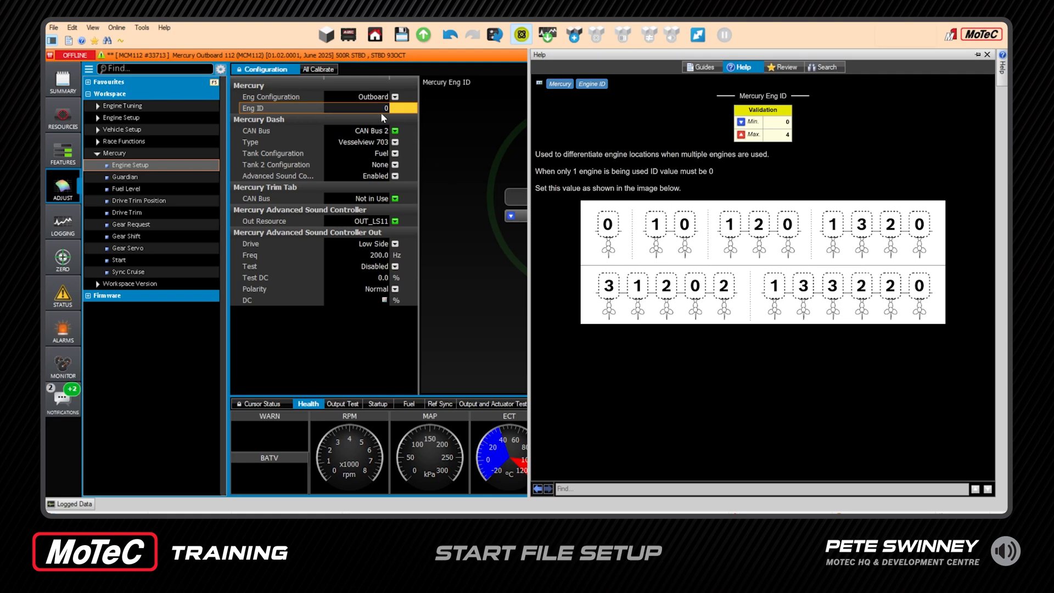
pyautogui.moveTo(726, 232)
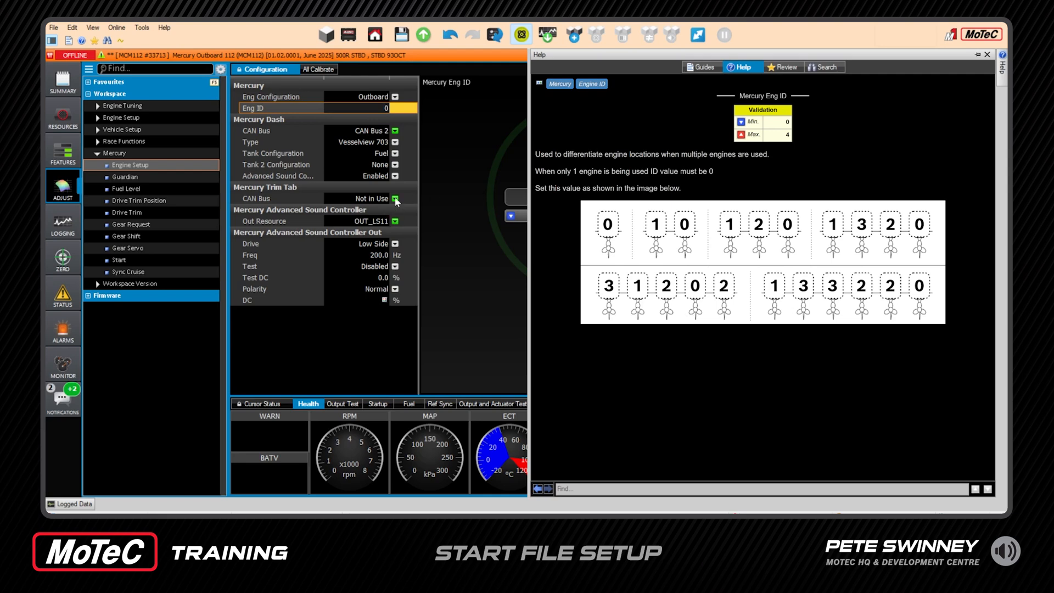
pyautogui.moveTo(357, 167)
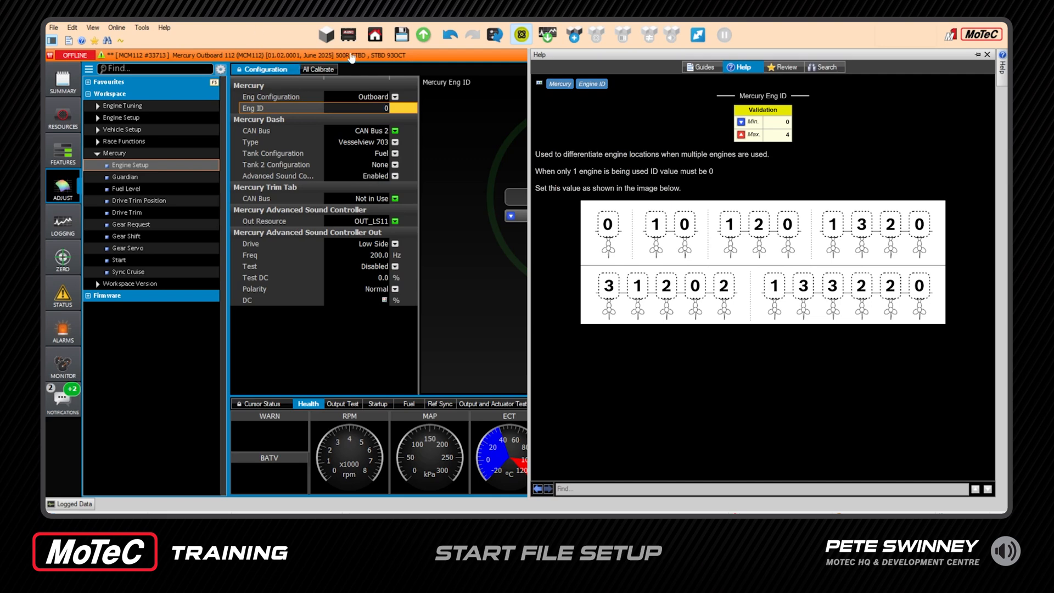
pyautogui.moveTo(929, 64)
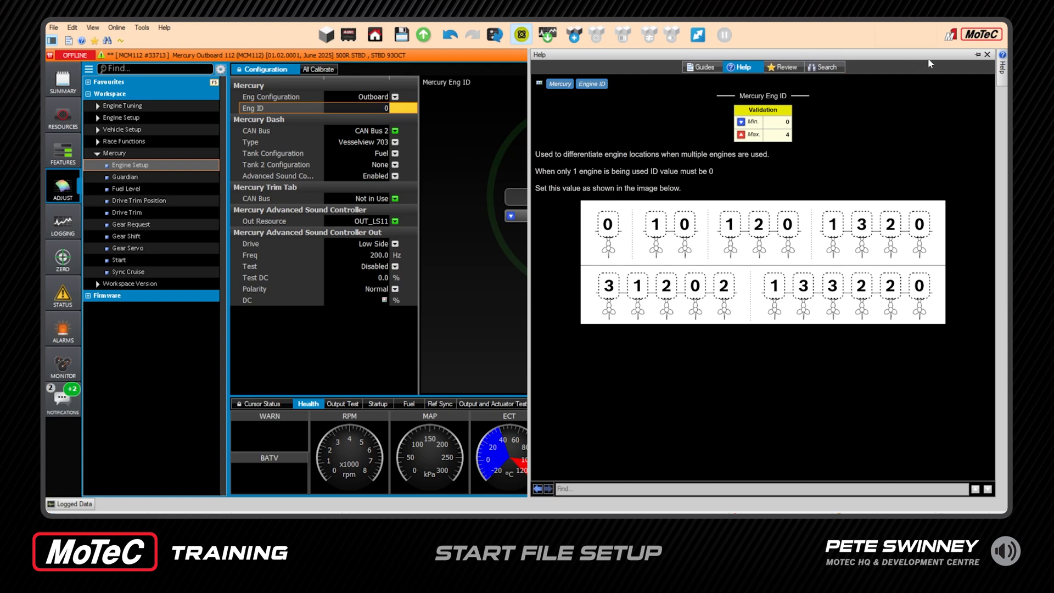
pyautogui.click(986, 55)
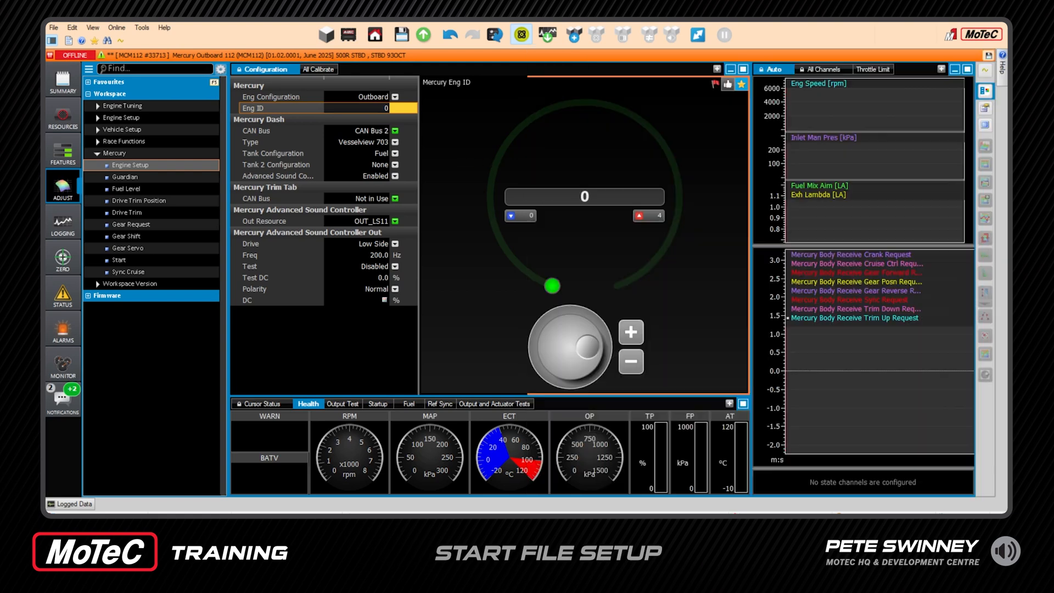
pyautogui.moveTo(445, 105)
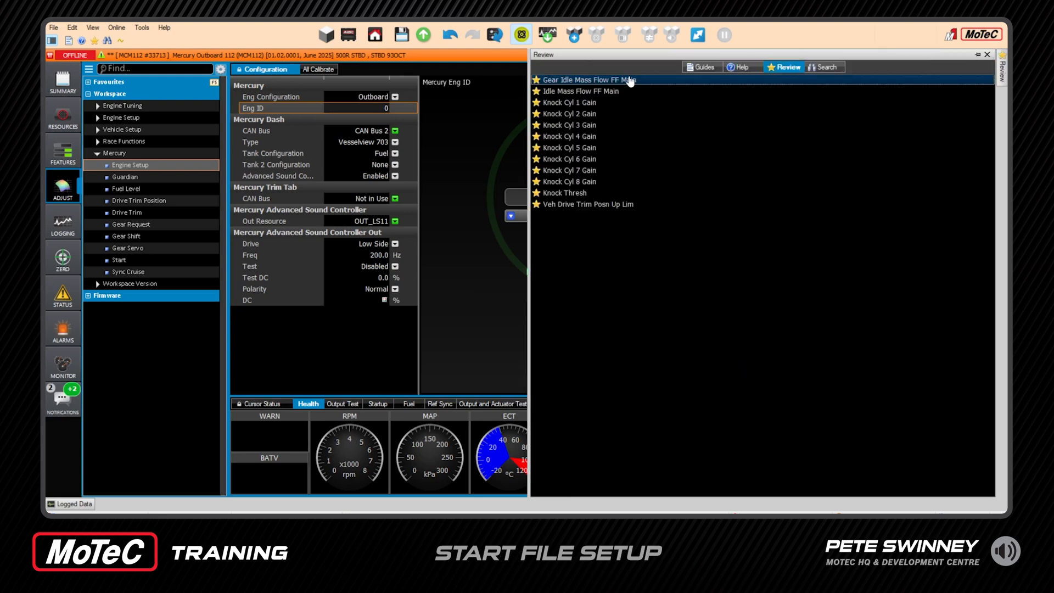
pyautogui.moveTo(616, 98)
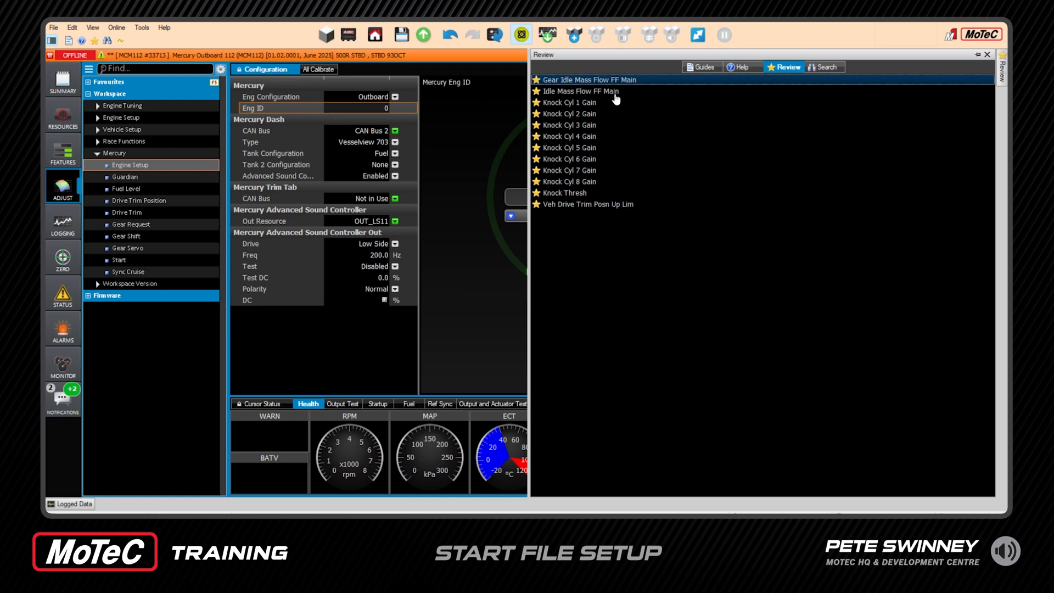
pyautogui.moveTo(597, 188)
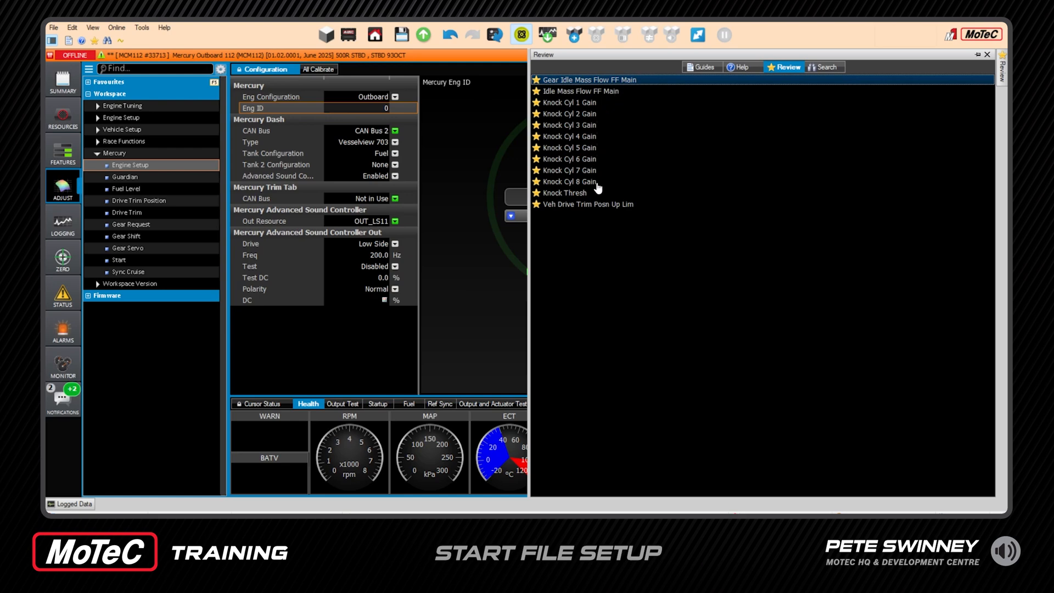
pyautogui.moveTo(585, 195)
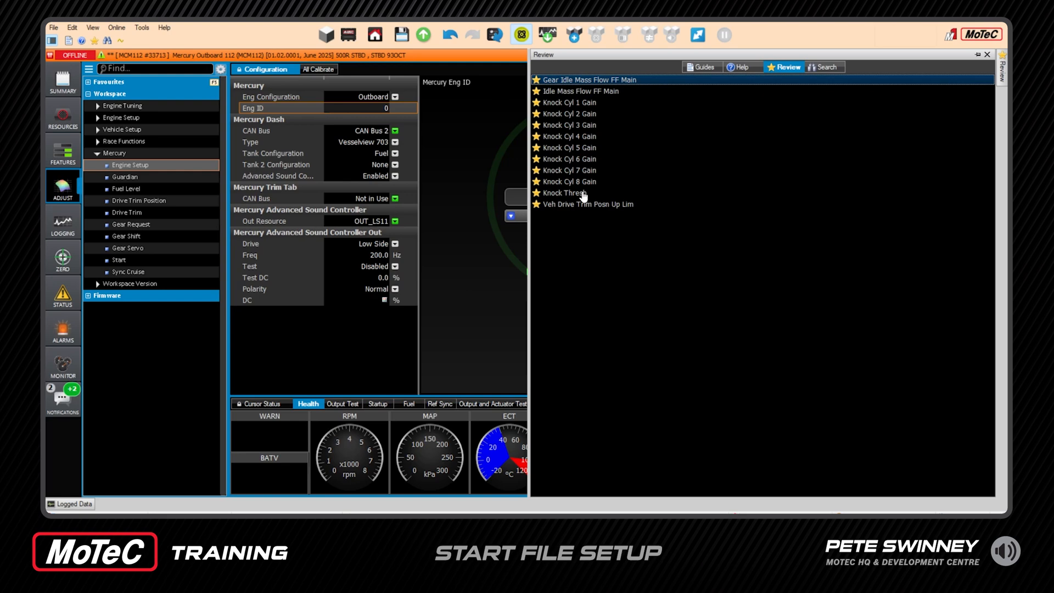
pyautogui.moveTo(571, 210)
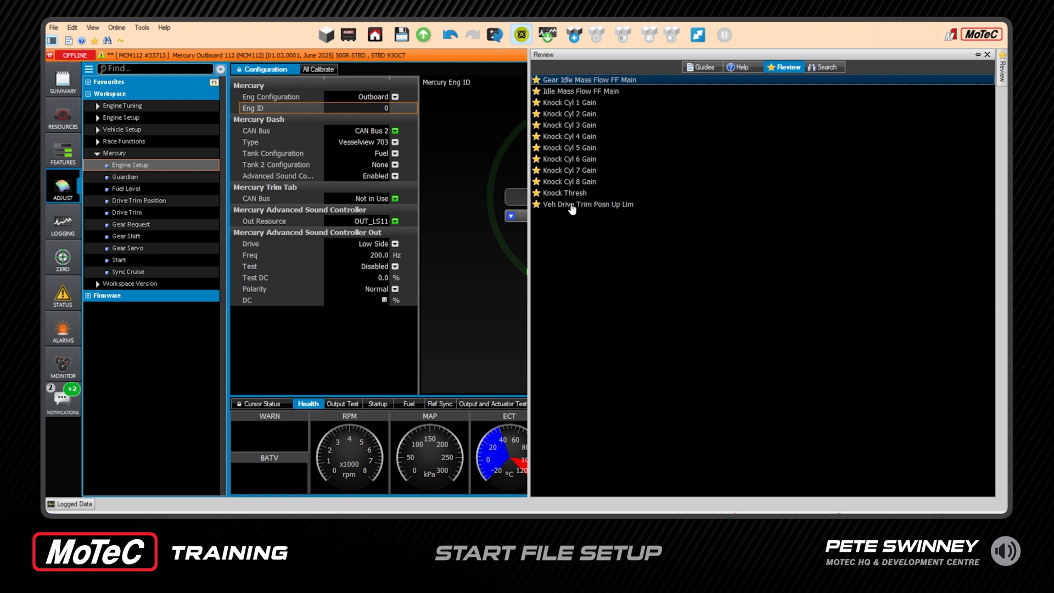
# Open Veh Drive Trim Posn Up Lim from the review list (Up Lim 100%, Down Lim -60%).
pyautogui.click(590, 203)
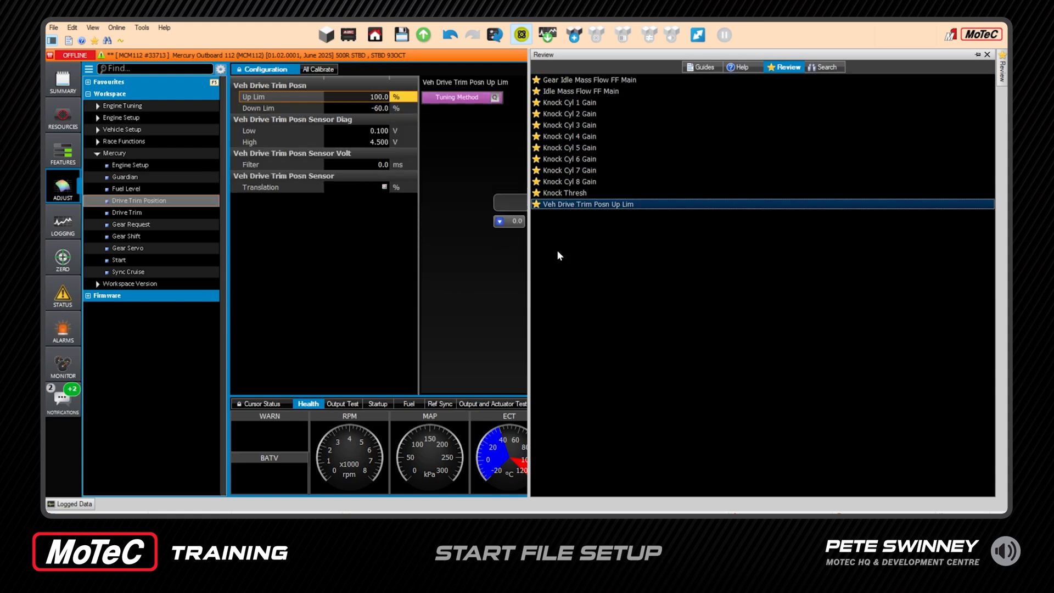
pyautogui.moveTo(423, 132)
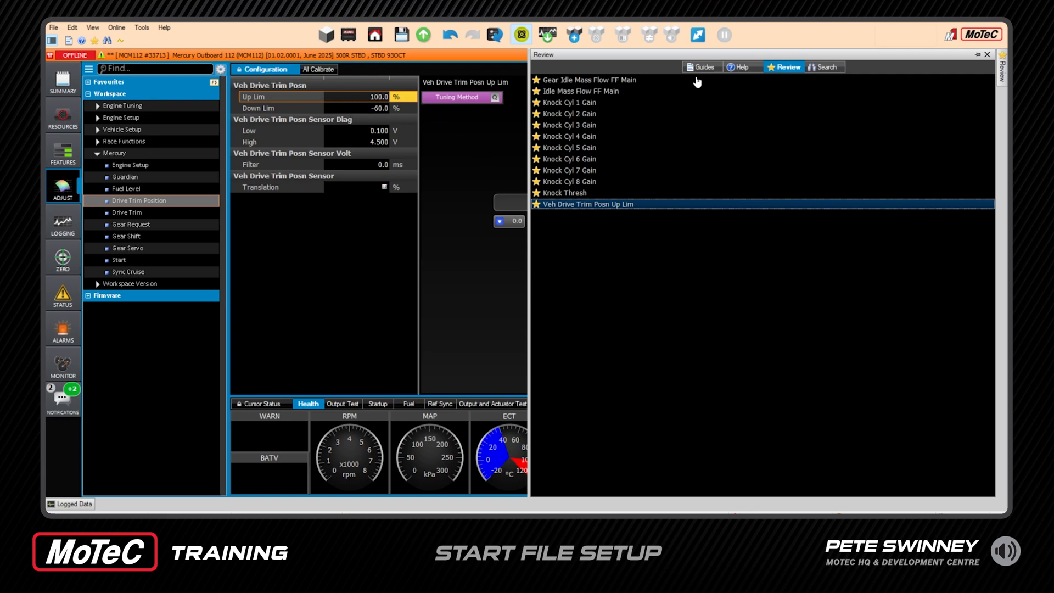
pyautogui.moveTo(506, 129)
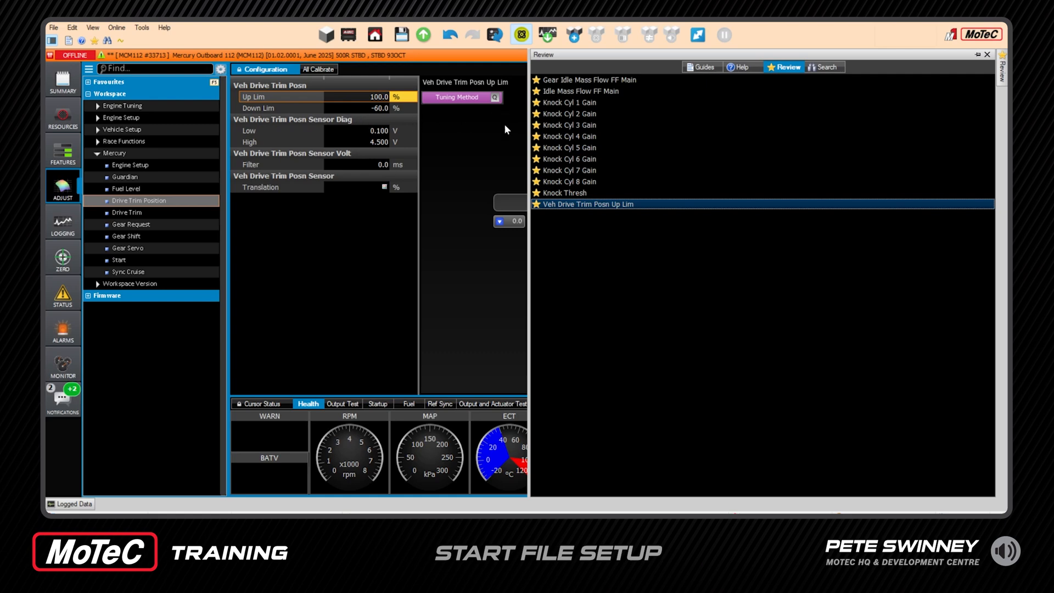
pyautogui.moveTo(764, 83)
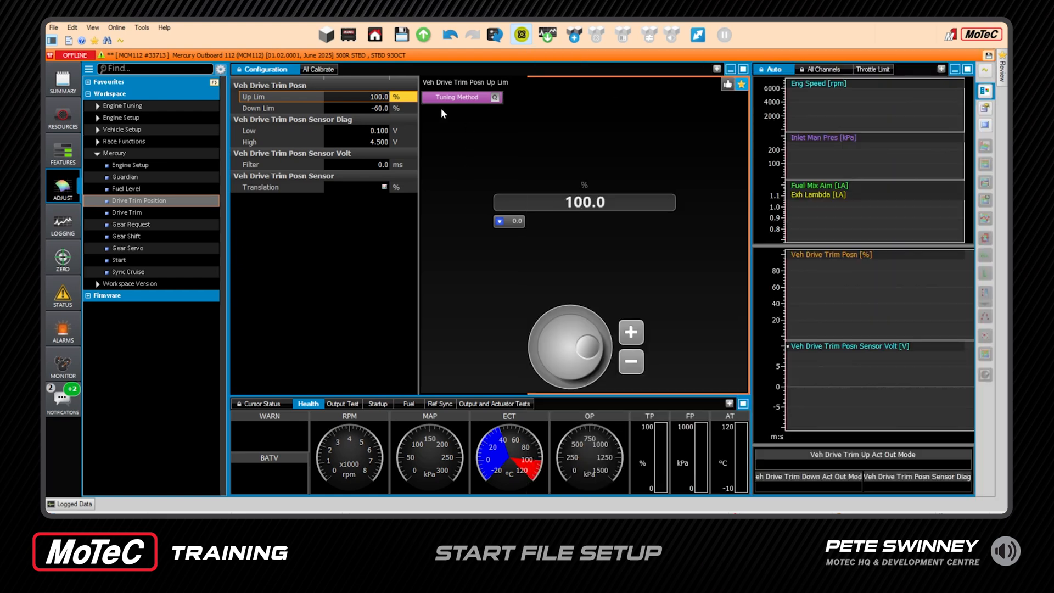
pyautogui.moveTo(309, 104)
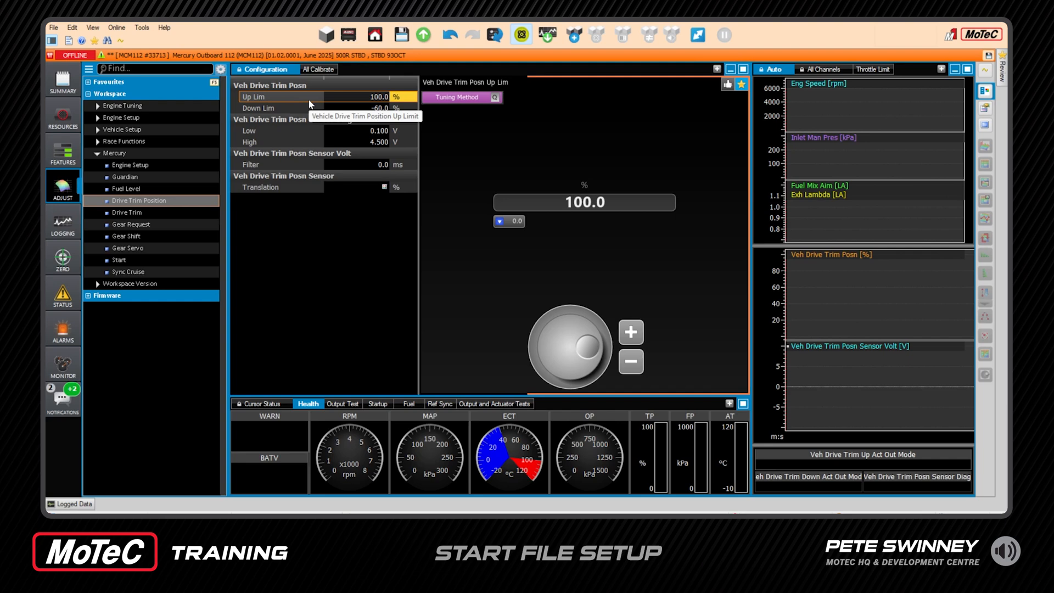
pyautogui.moveTo(343, 125)
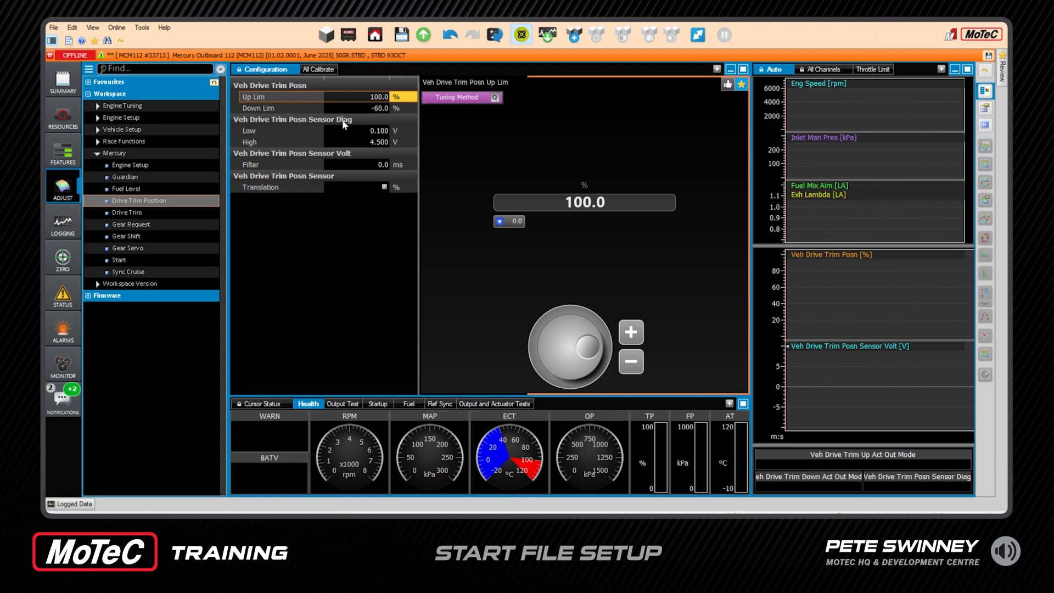
pyautogui.moveTo(349, 99)
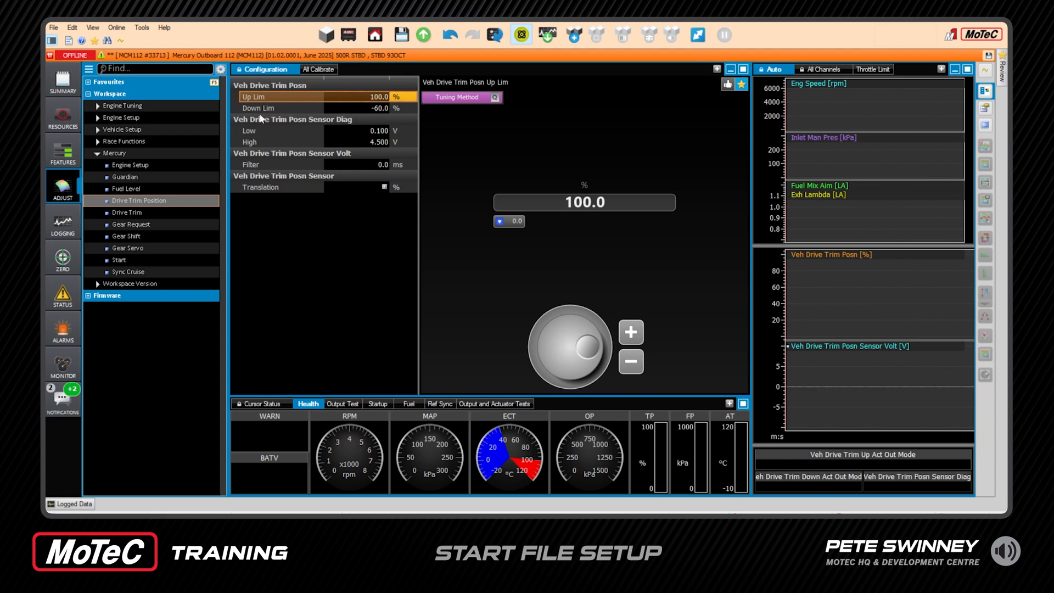
# Switch to the Resources view, showing the inlet manifold pressure sensor on Analogue Input 15.
pyautogui.click(62, 116)
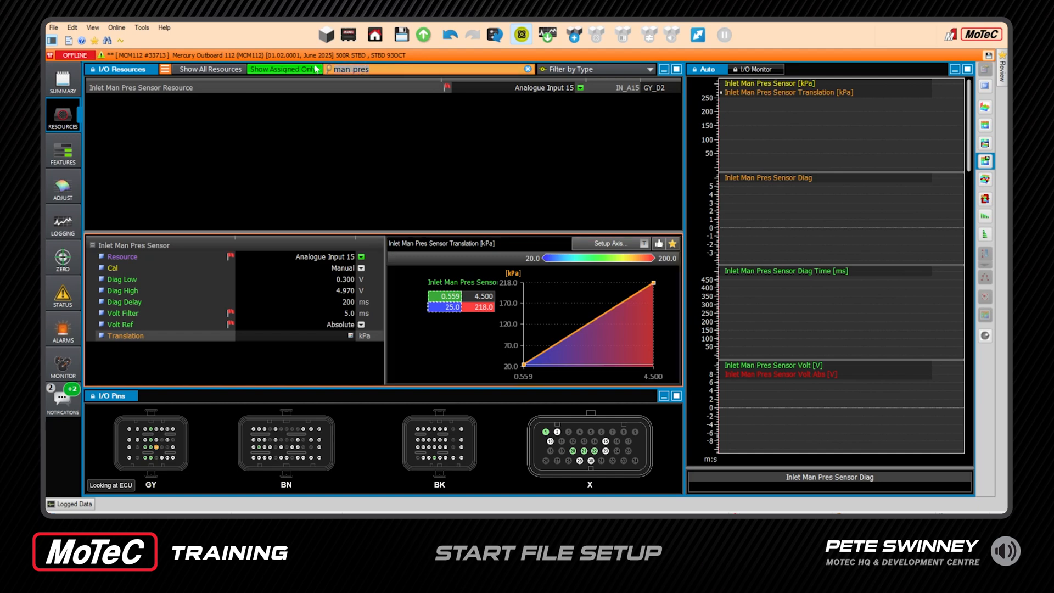
# Search resources for 'driv' and select the drive trim Up Lim value to change to 76%.
pyautogui.write('drive trim')
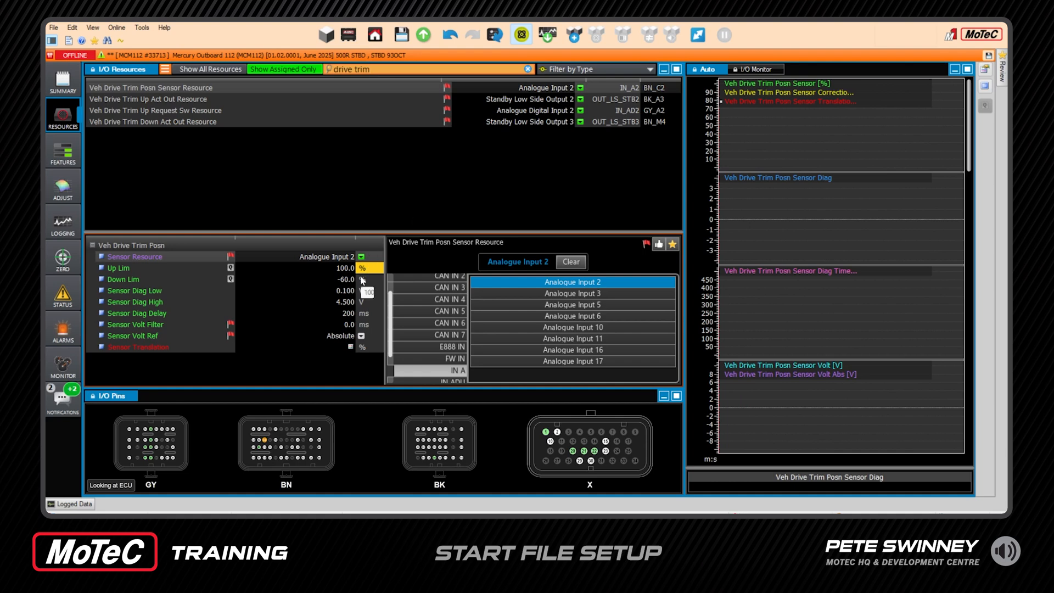
pyautogui.click(117, 267)
pyautogui.write('76')
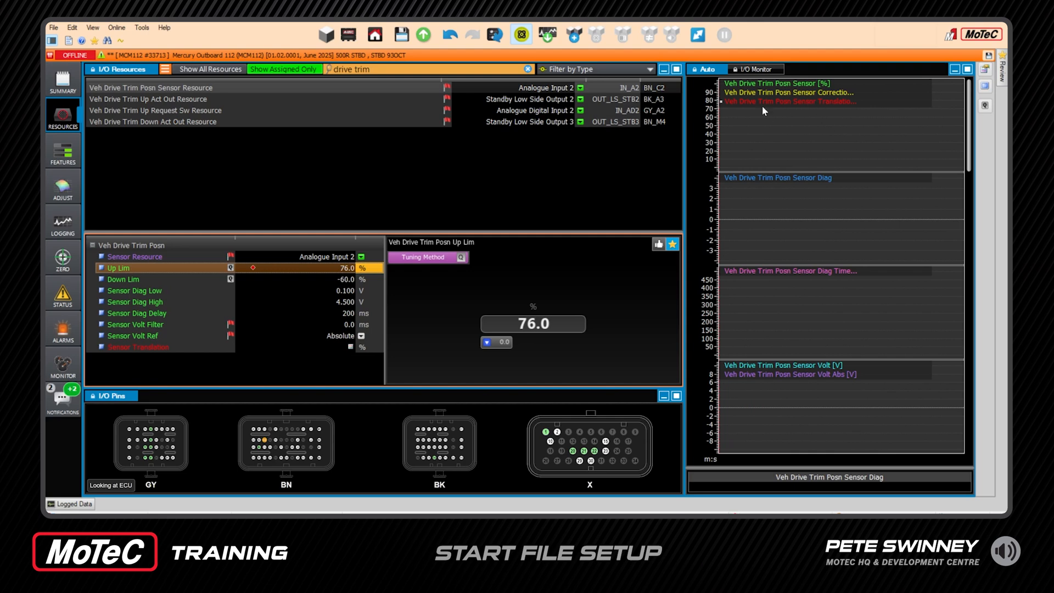
pyautogui.moveTo(839, 75)
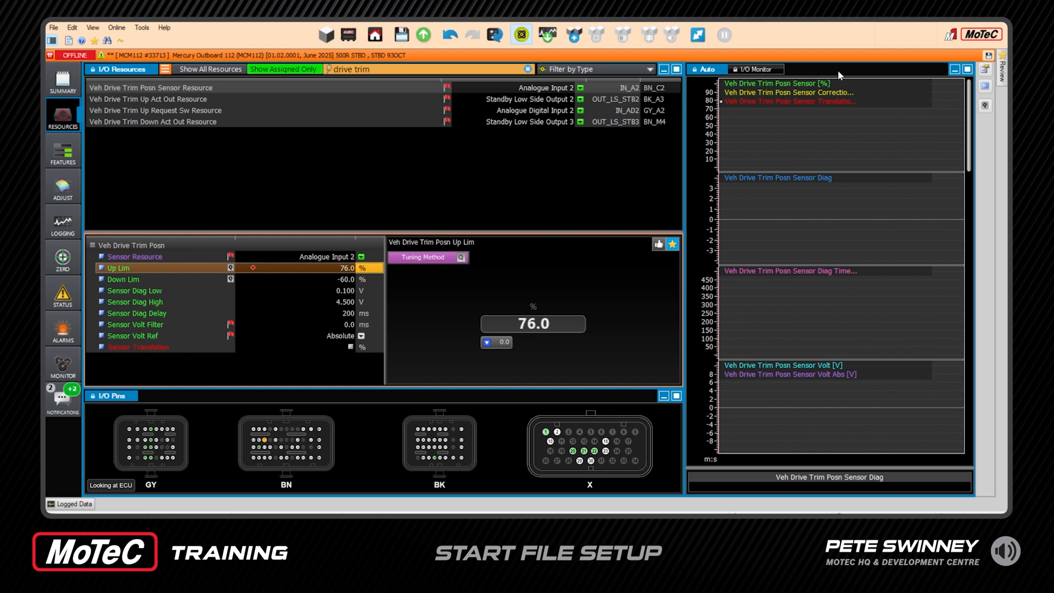
pyautogui.moveTo(62, 187)
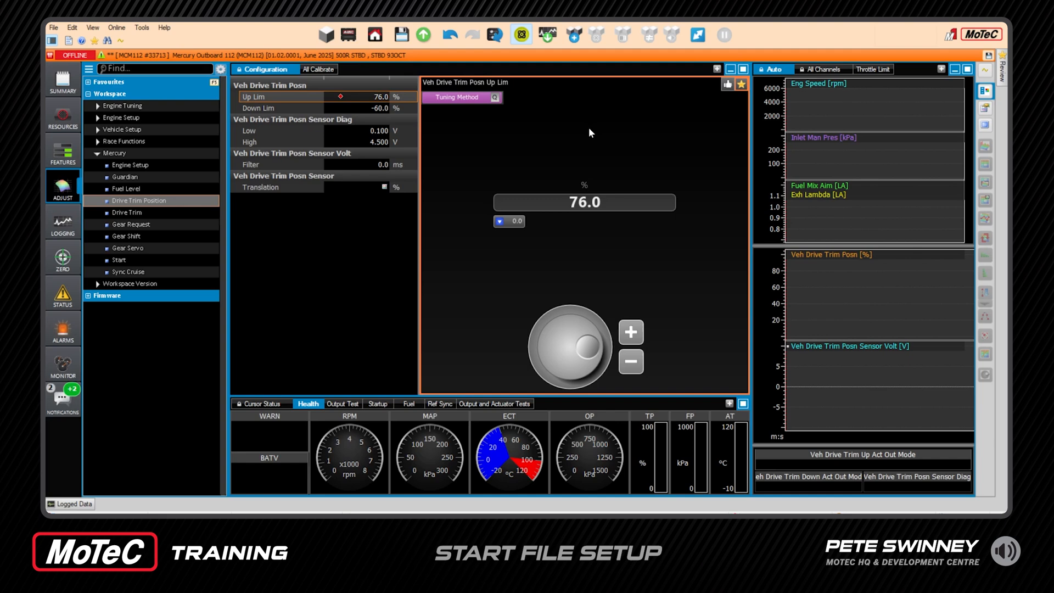
pyautogui.moveTo(447, 164)
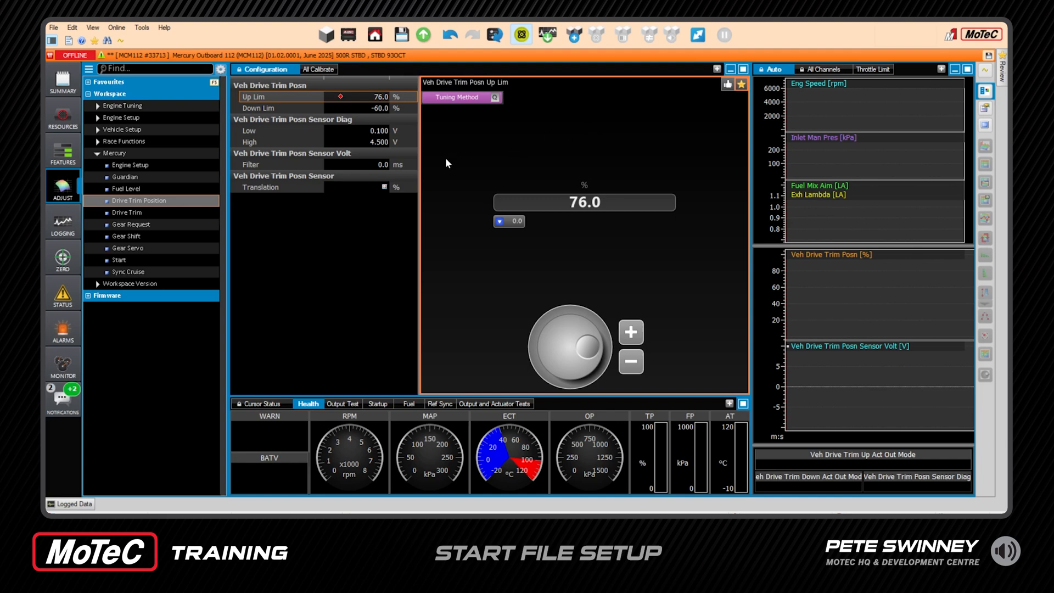
pyautogui.moveTo(189, 160)
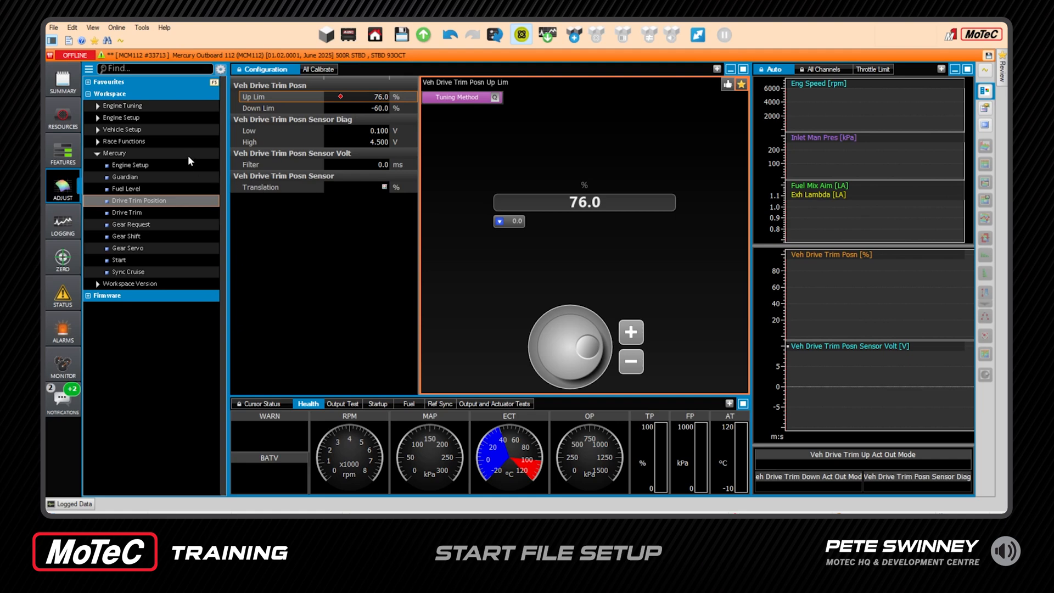
pyautogui.moveTo(480, 233)
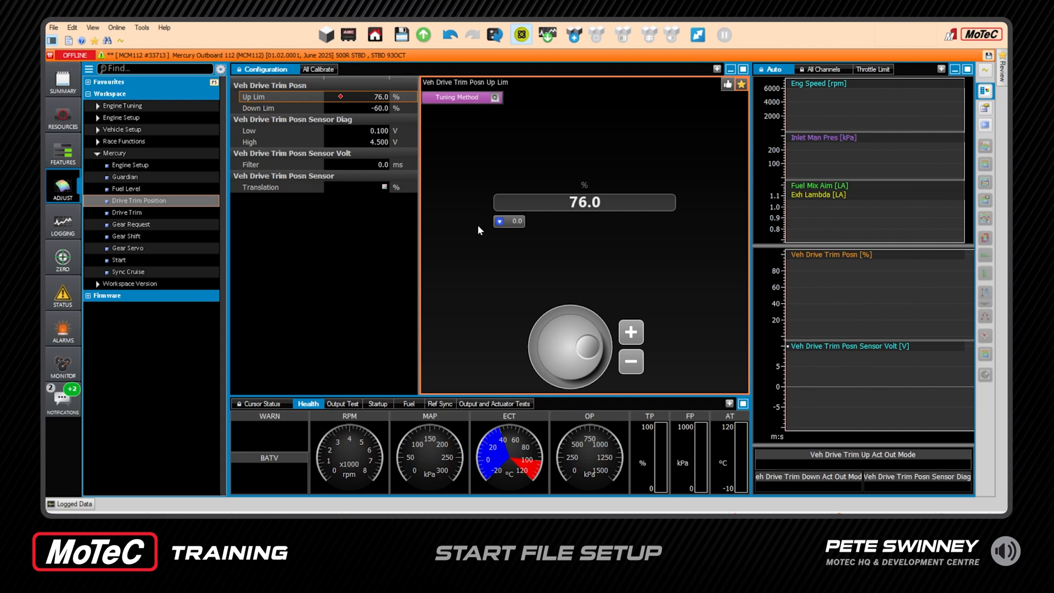
pyautogui.moveTo(489, 197)
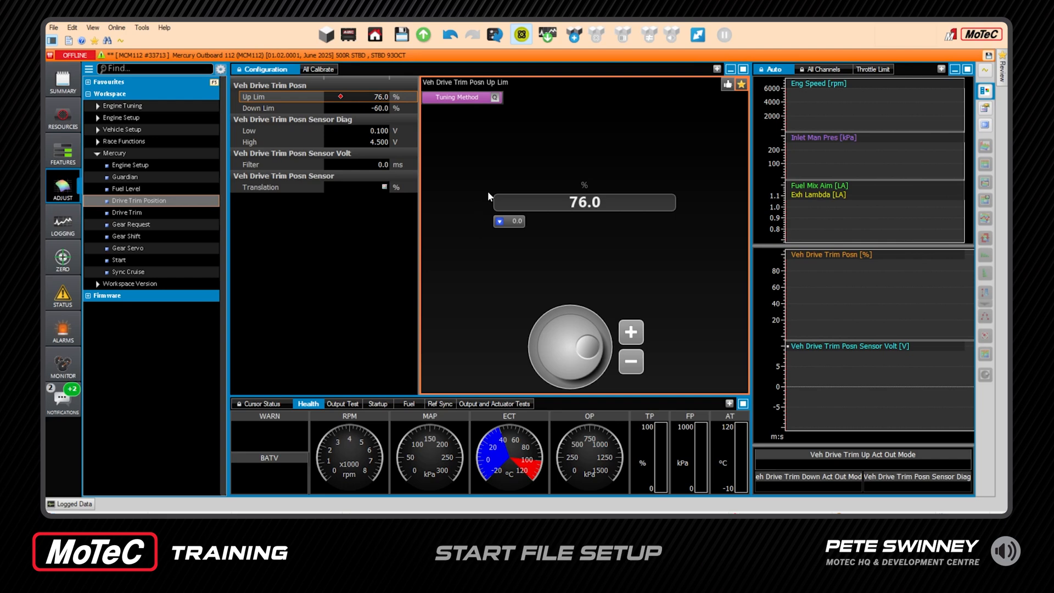
pyautogui.moveTo(461, 191)
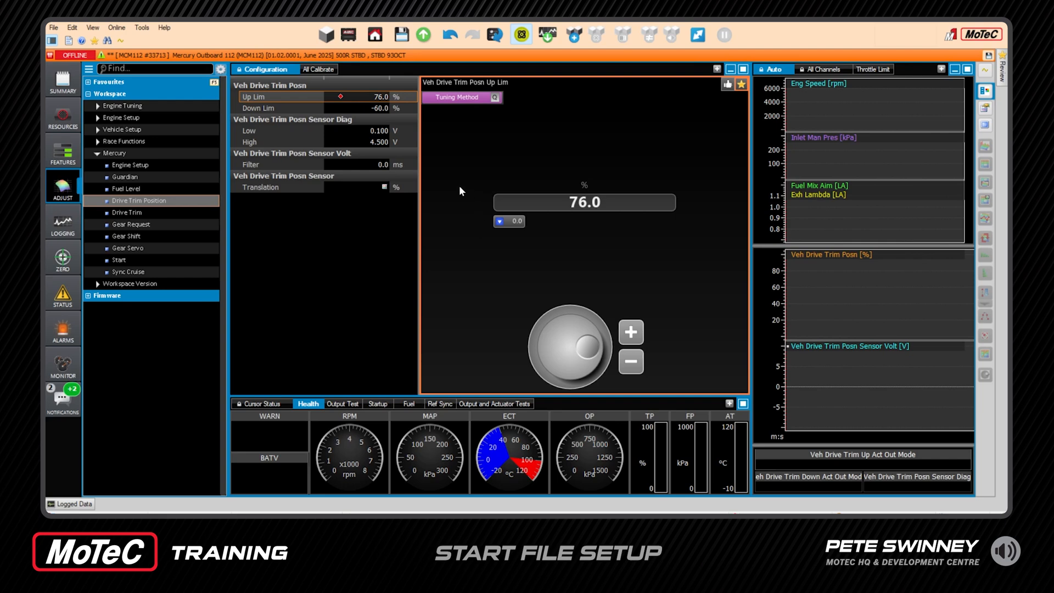
pyautogui.moveTo(465, 152)
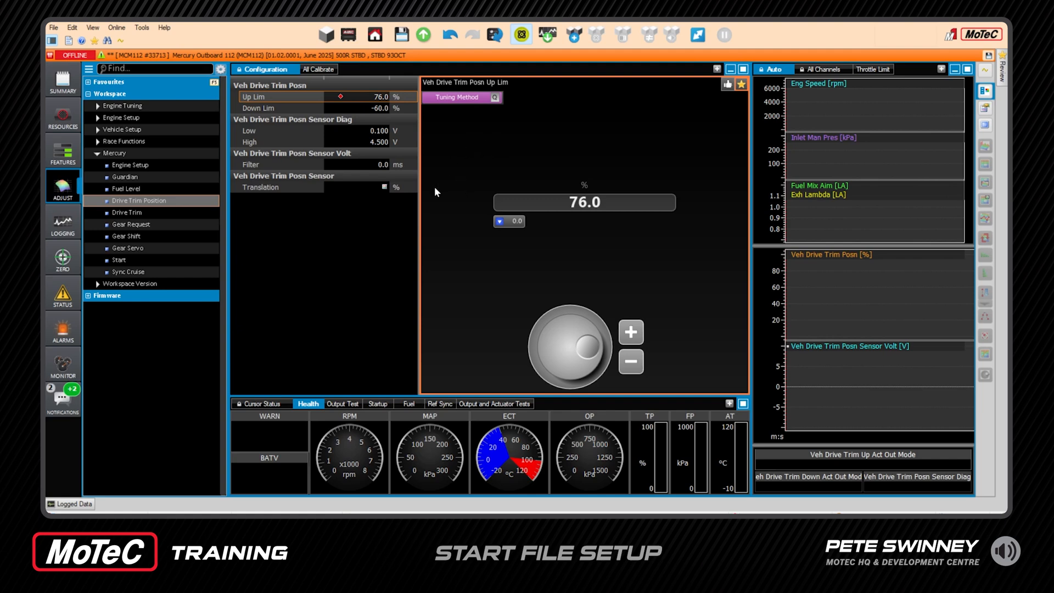
pyautogui.moveTo(480, 160)
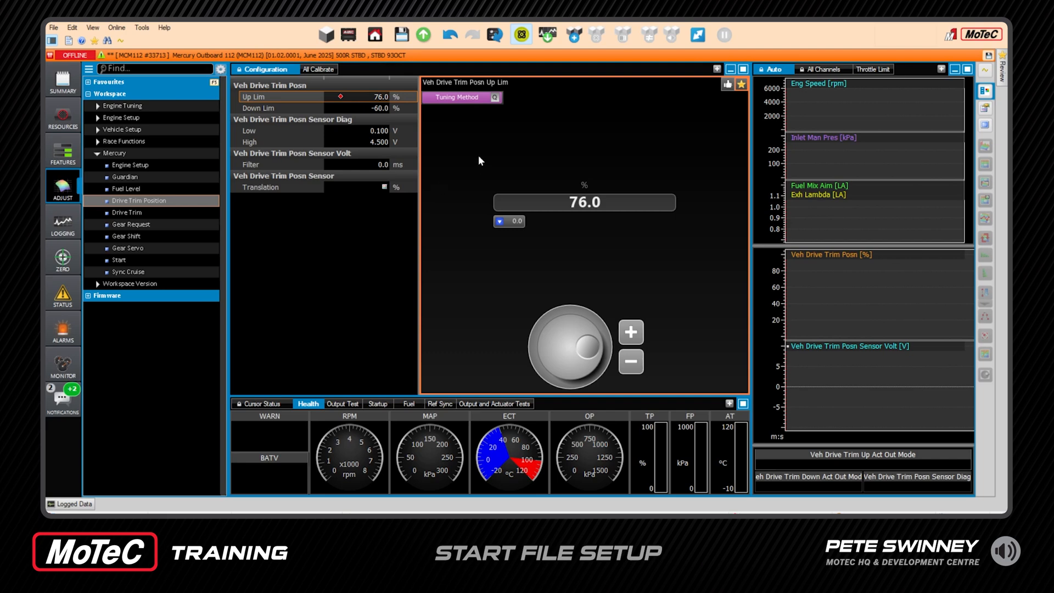
pyautogui.moveTo(533, 139)
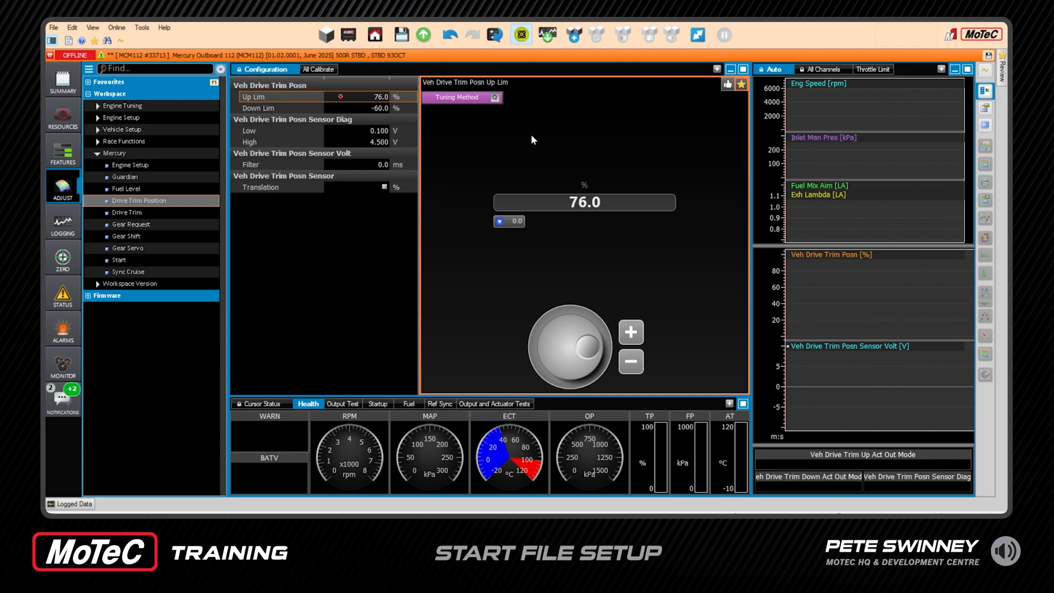
pyautogui.moveTo(411, 125)
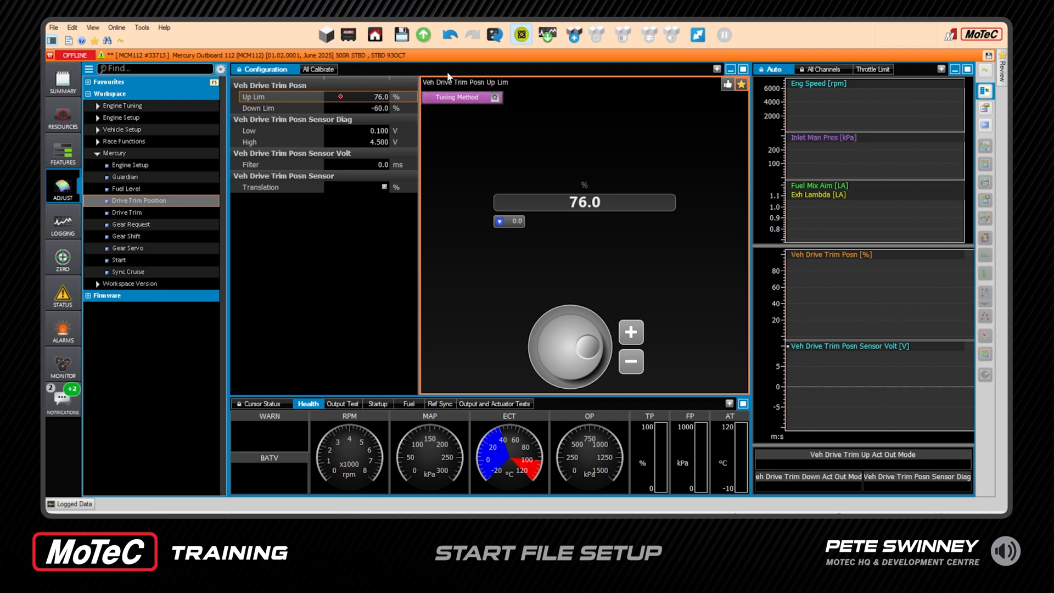
pyautogui.moveTo(393, 66)
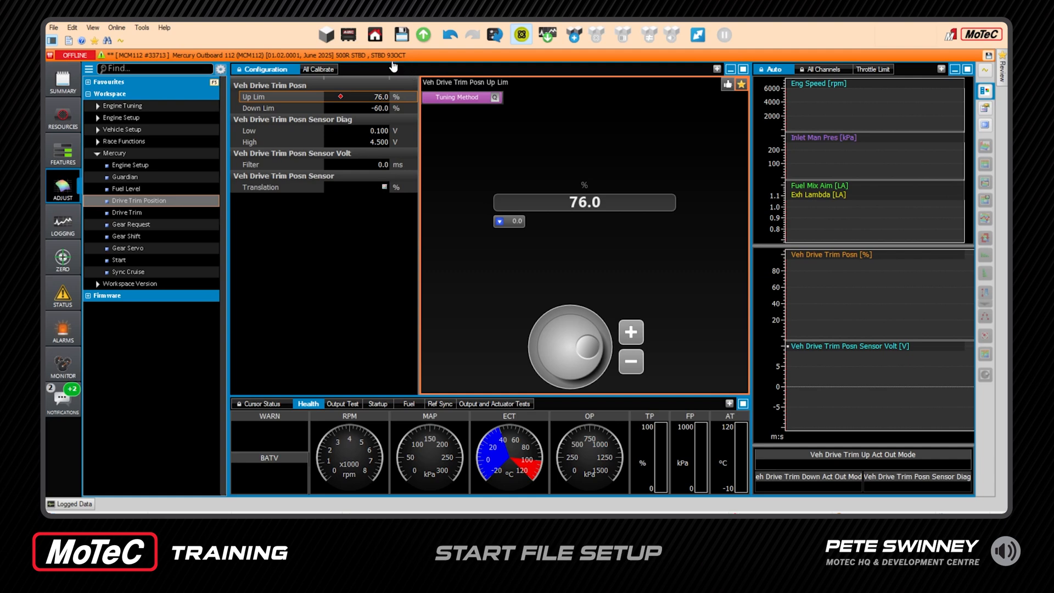
# Save the package with the 76% trim limit and open Mercury Engine Setup.
pyautogui.click(401, 34)
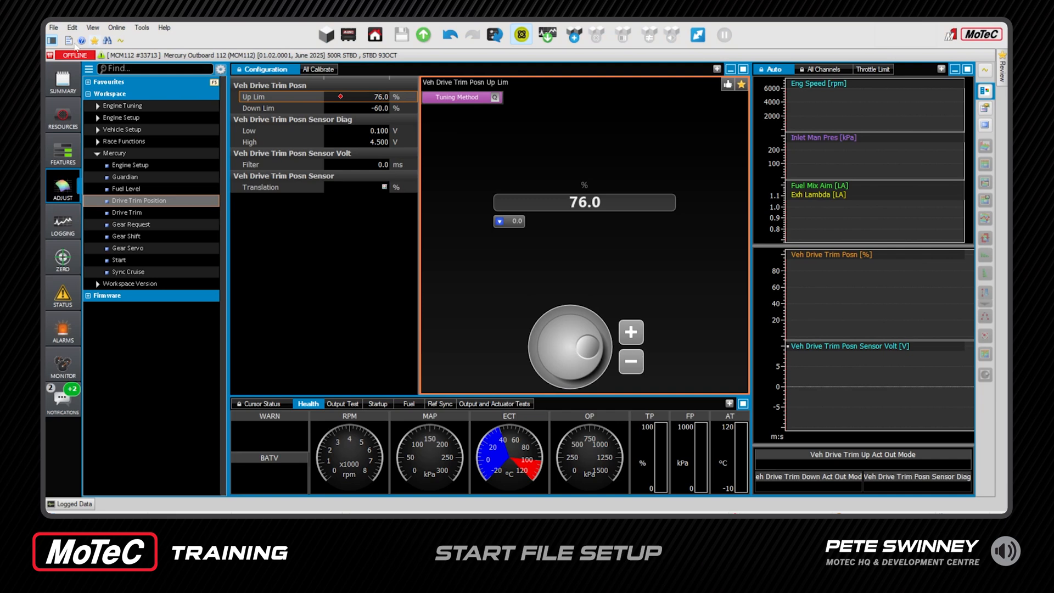
pyautogui.moveTo(169, 198)
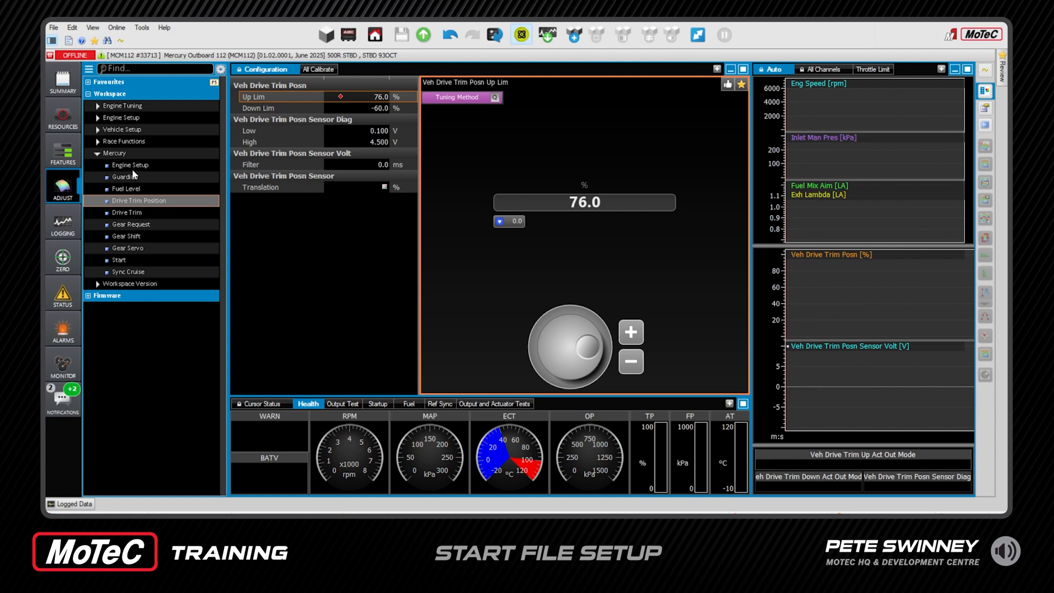
pyautogui.click(130, 164)
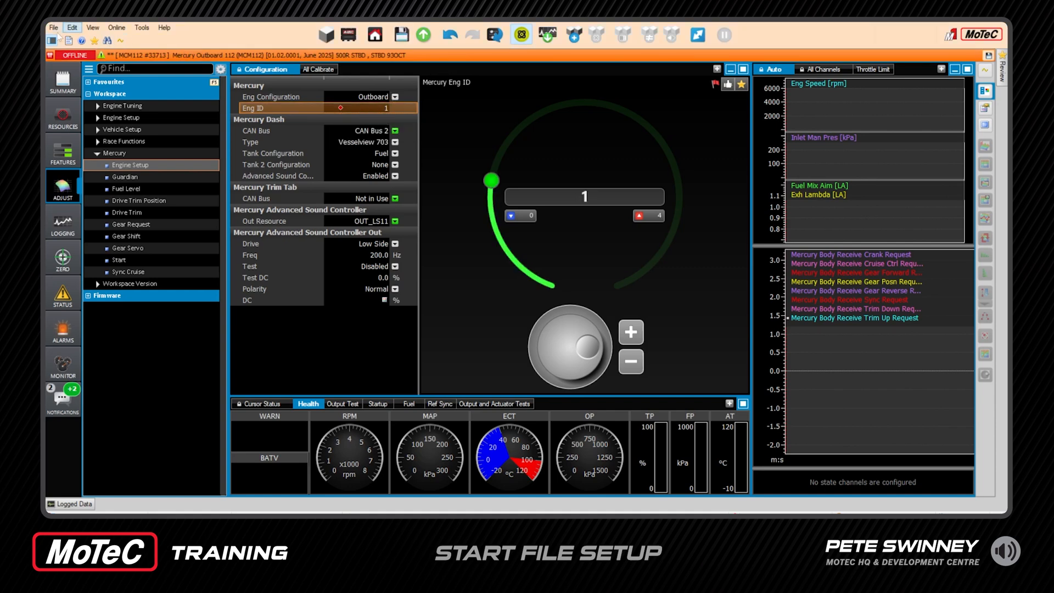
# Save the package as a new copy commented 'PORT 93OCT'.
pyautogui.click(53, 27)
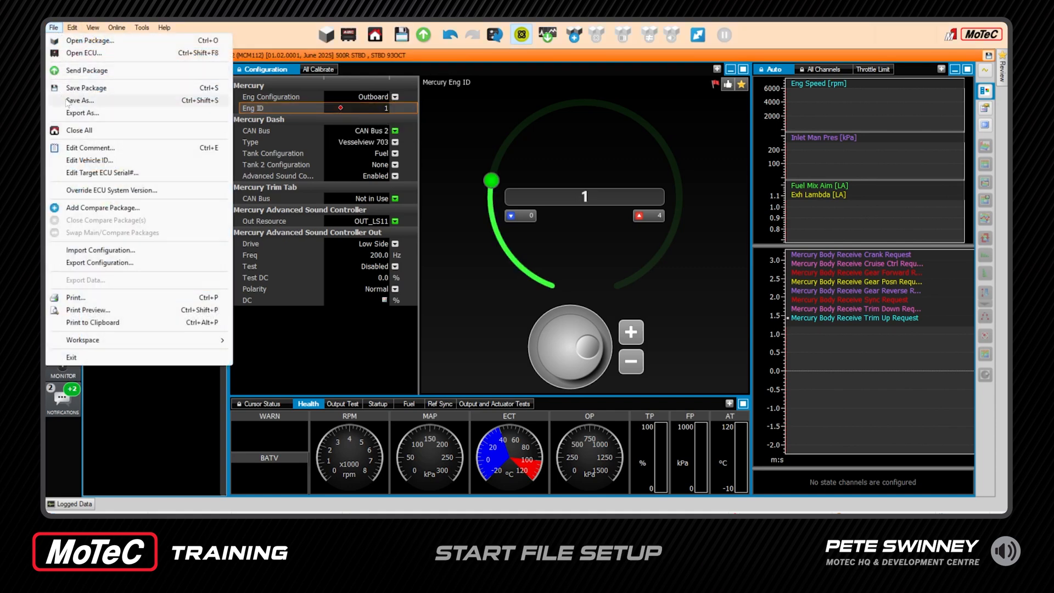
pyautogui.click(79, 100)
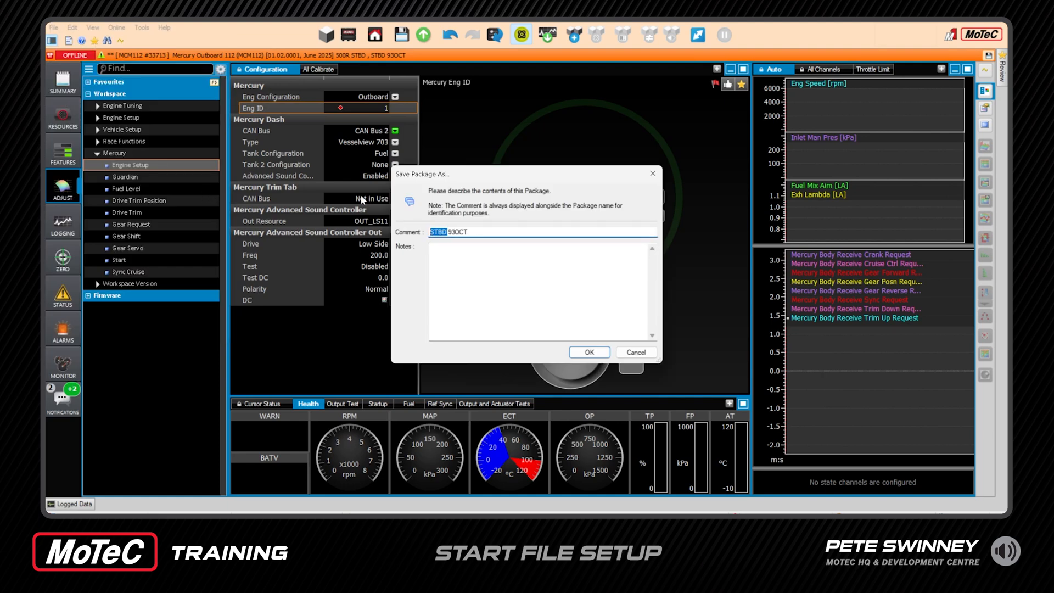
pyautogui.click(588, 353)
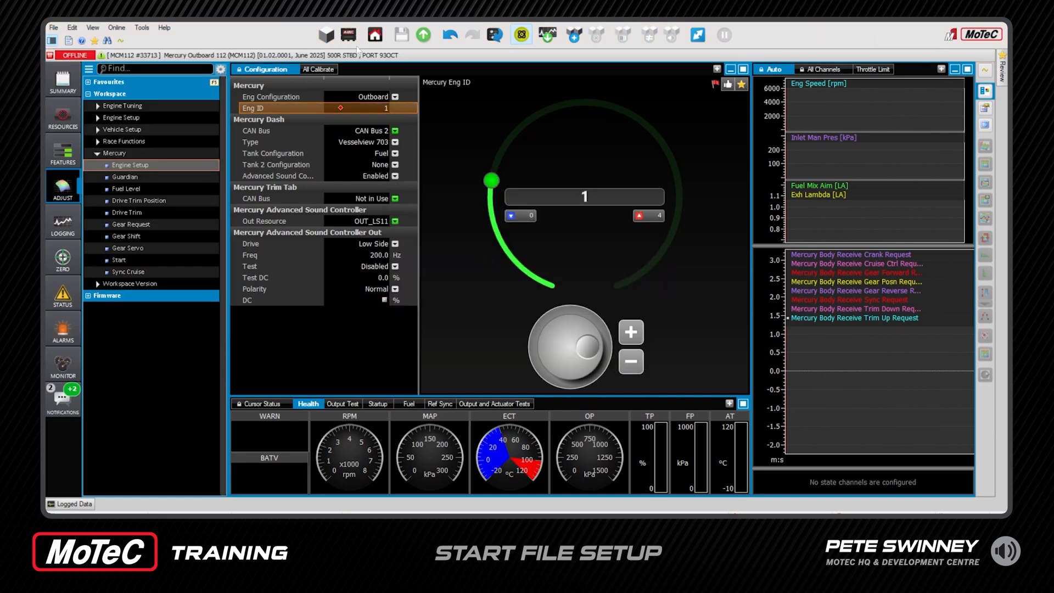
# Set the package summary's vehicle ID to '500R PORT'.
pyautogui.click(62, 80)
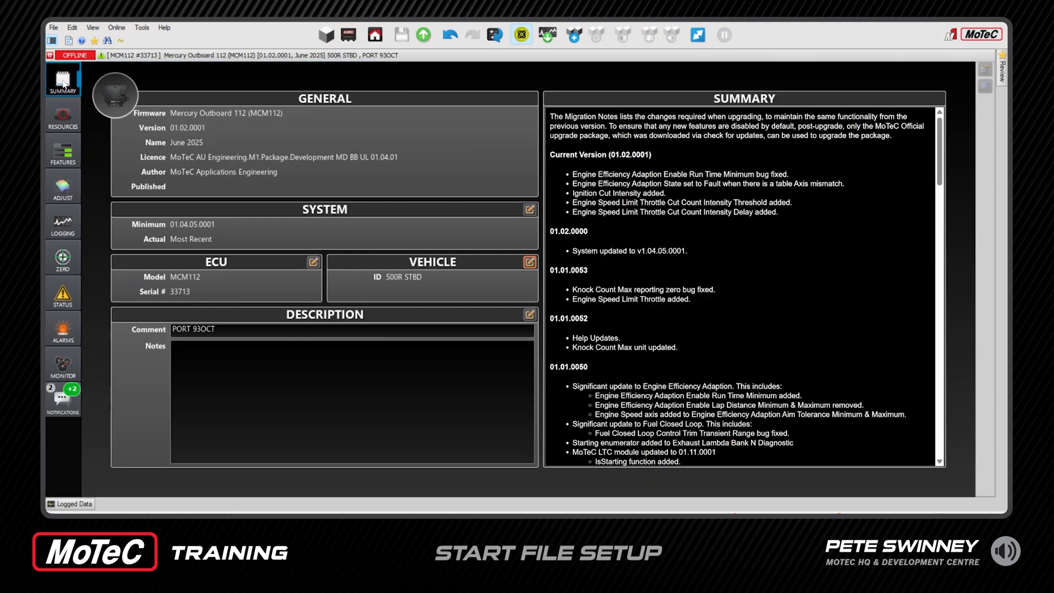
pyautogui.moveTo(438, 262)
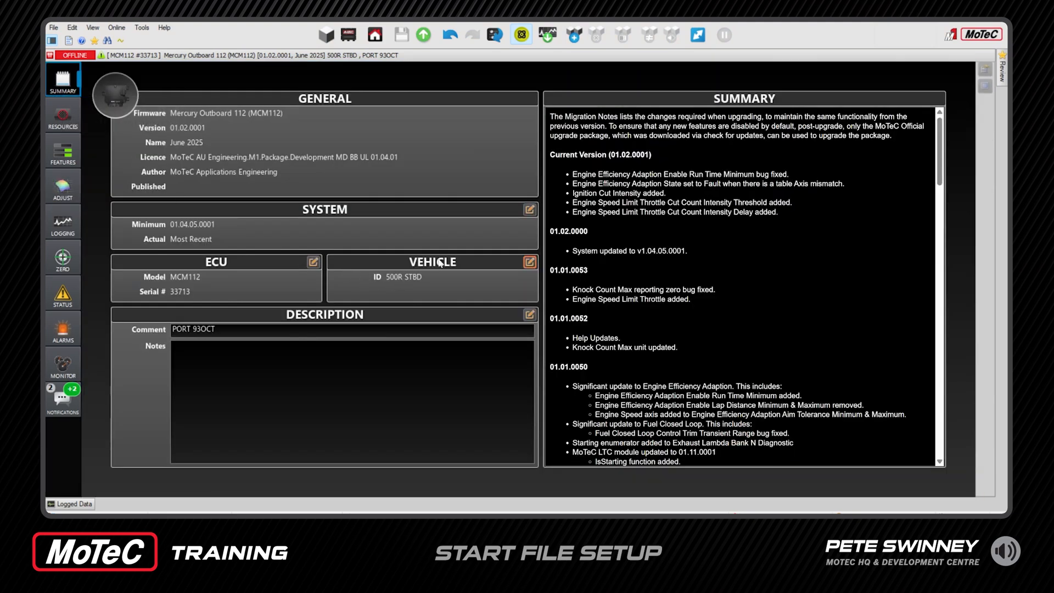
pyautogui.click(530, 261)
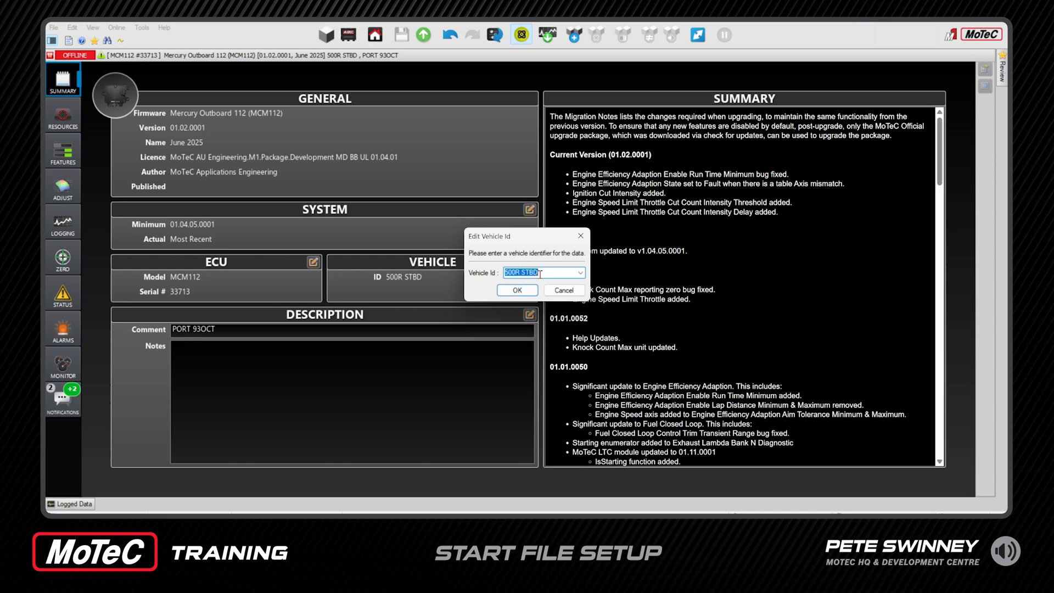
pyautogui.write('500R PORT')
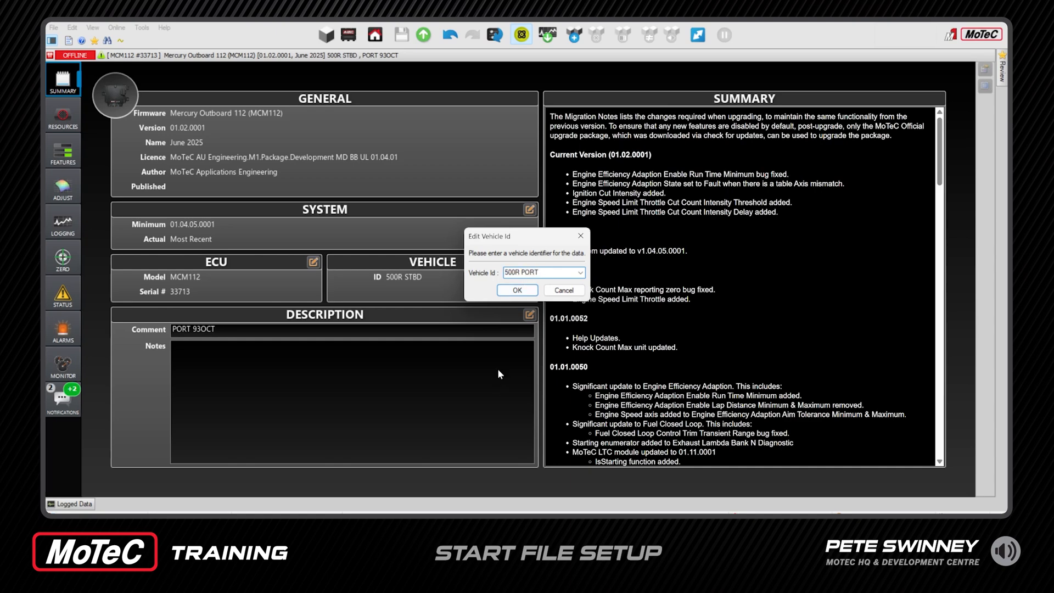